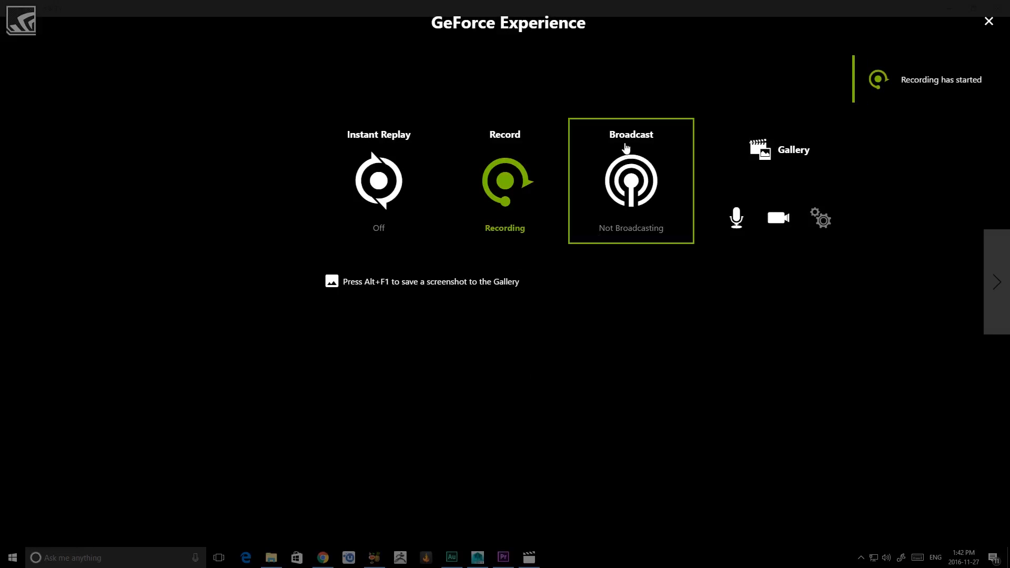
Dismiss the GeForce share overlay and open the Desktop 2016.11.27 recording in Films & TV
left_click(778, 218)
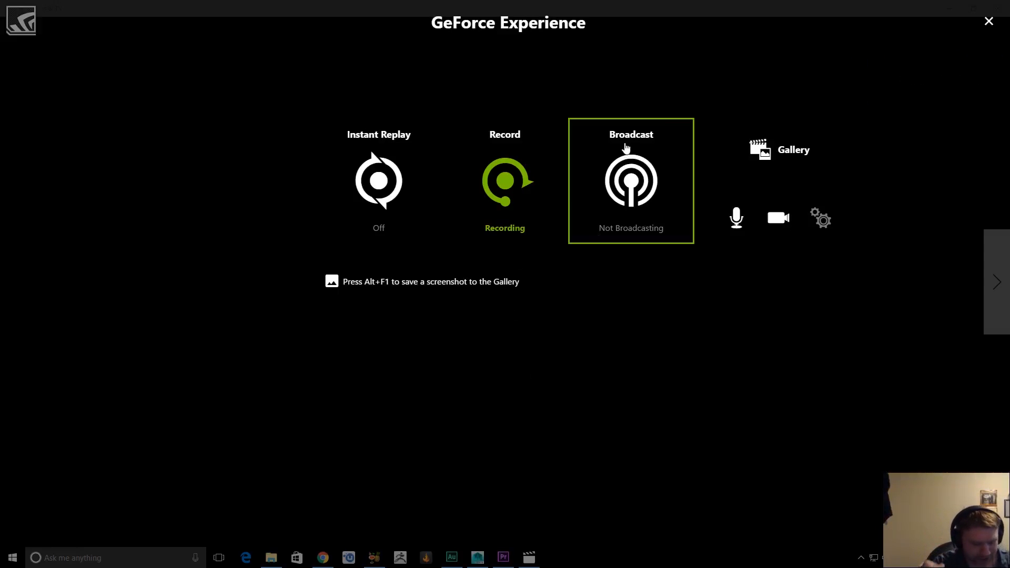
mouse_move(459, 536)
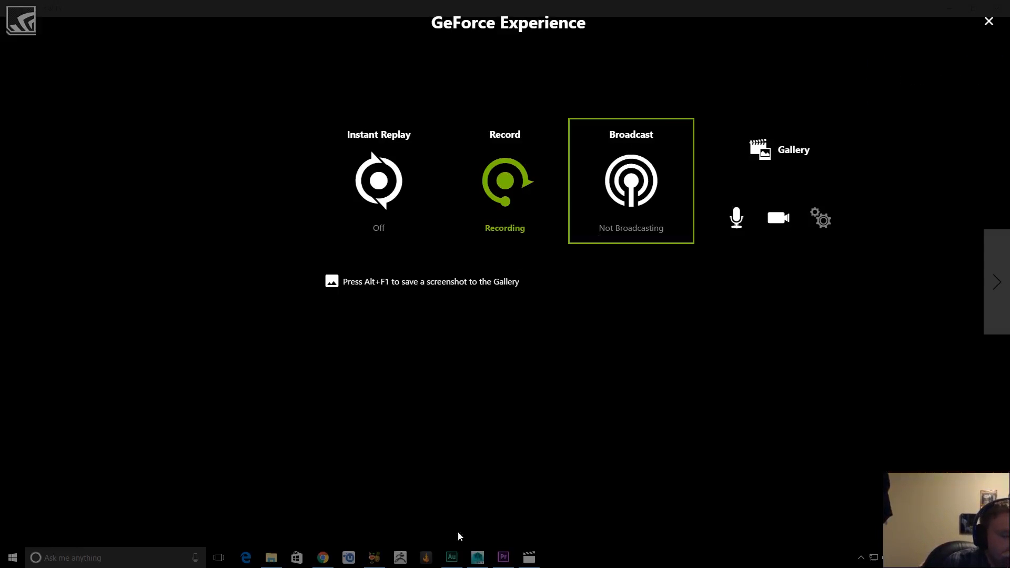
mouse_move(571, 478)
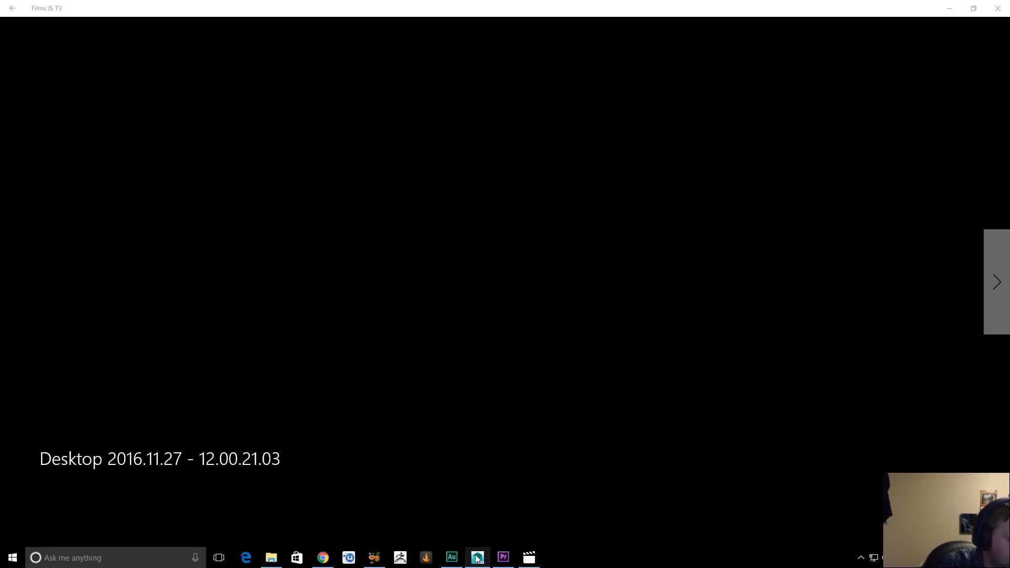
left_click(218, 558)
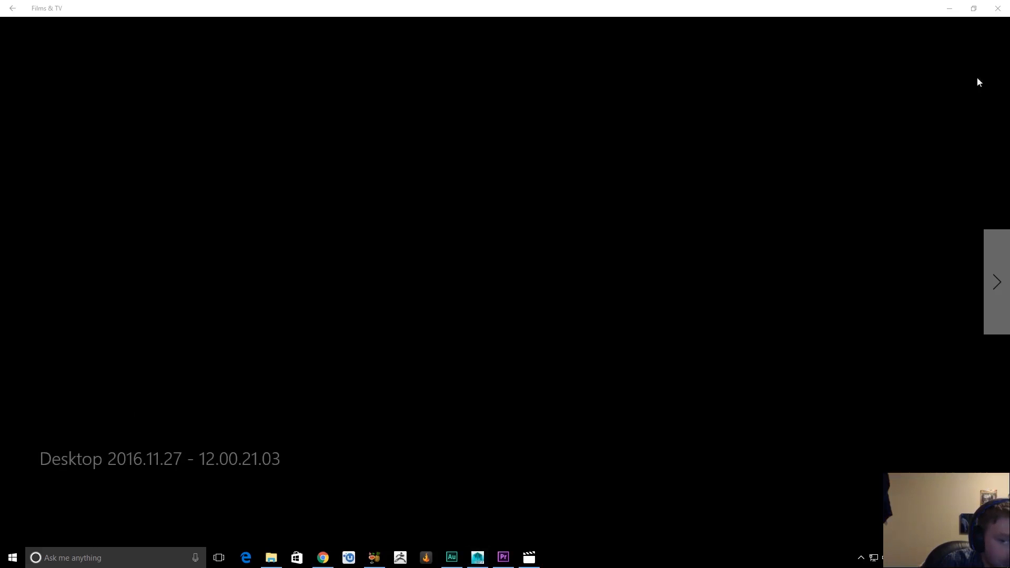
Start a new Premiere project and browse its save location into D:\ASMR
left_click(502, 557)
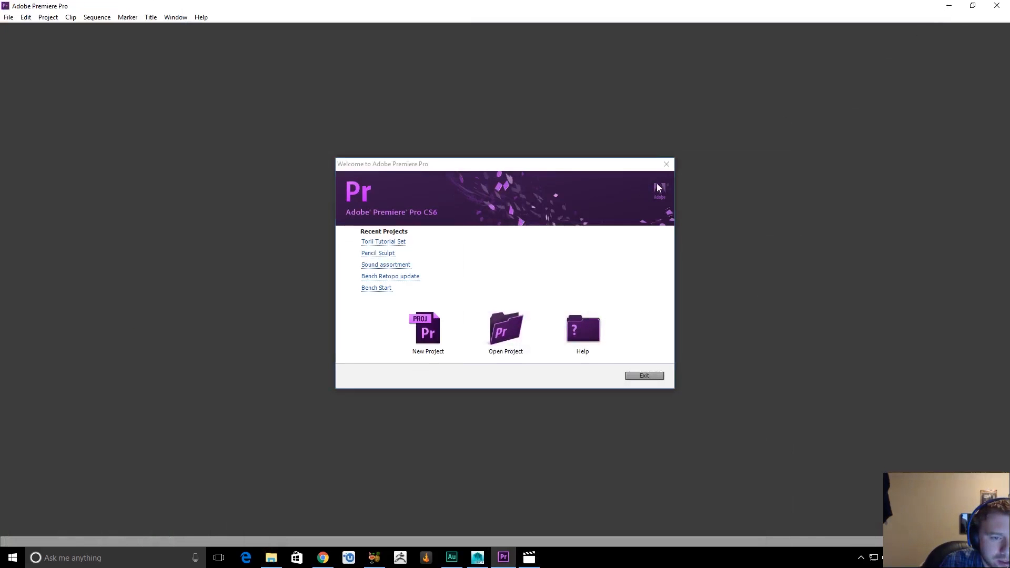
mouse_move(443, 339)
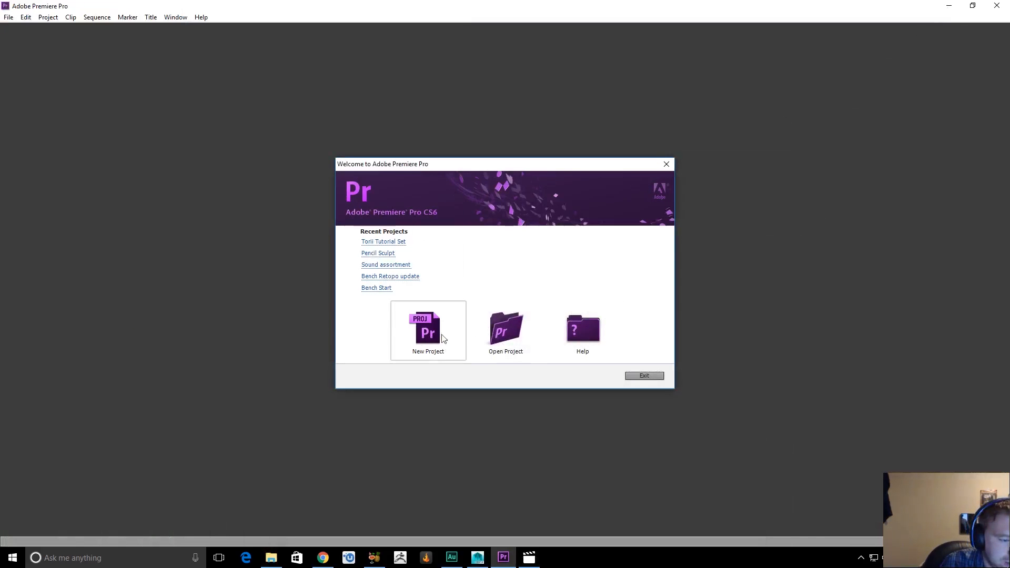
left_click(427, 328)
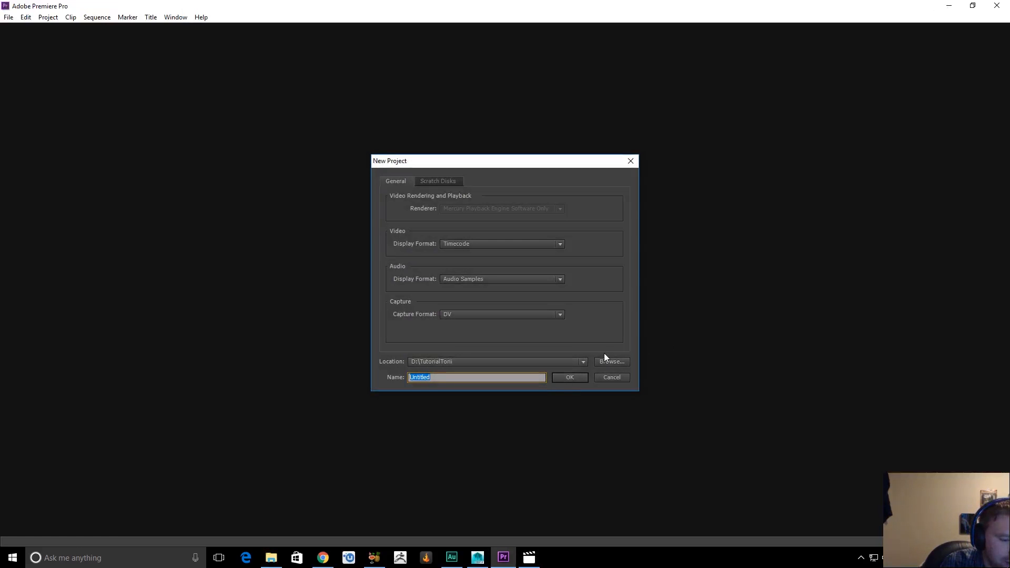
left_click(611, 362)
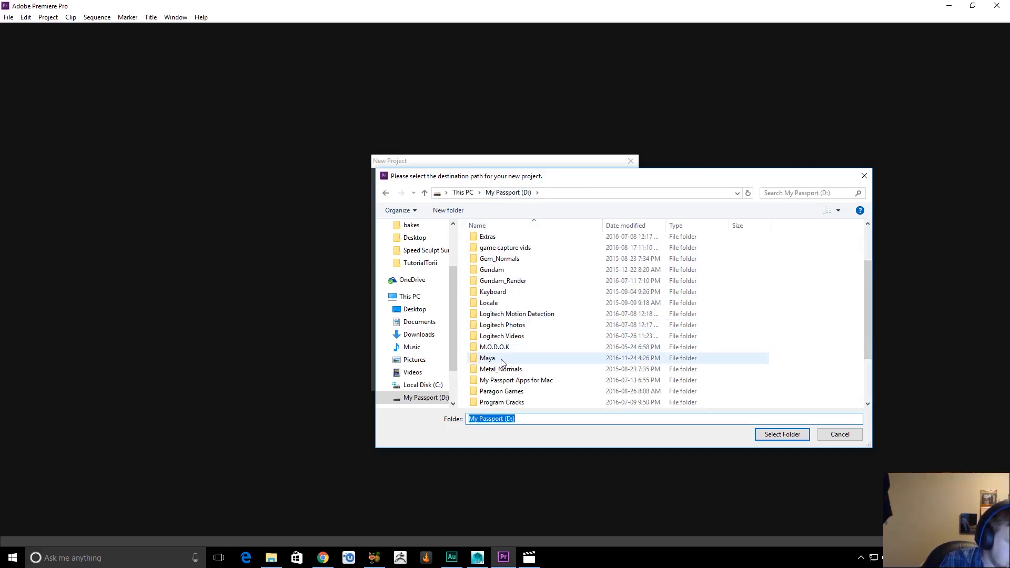
mouse_move(505, 363)
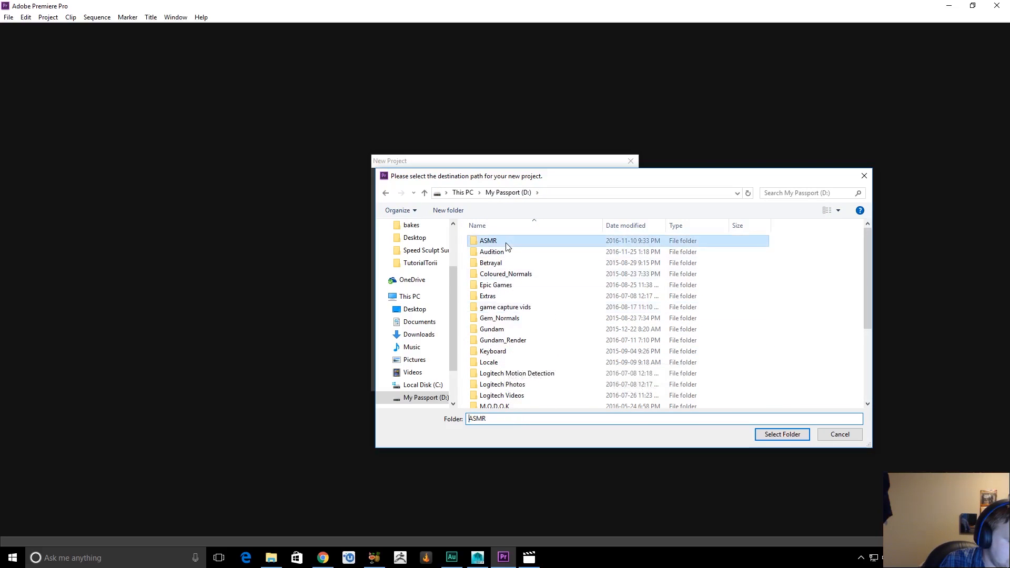
double_click(488, 240)
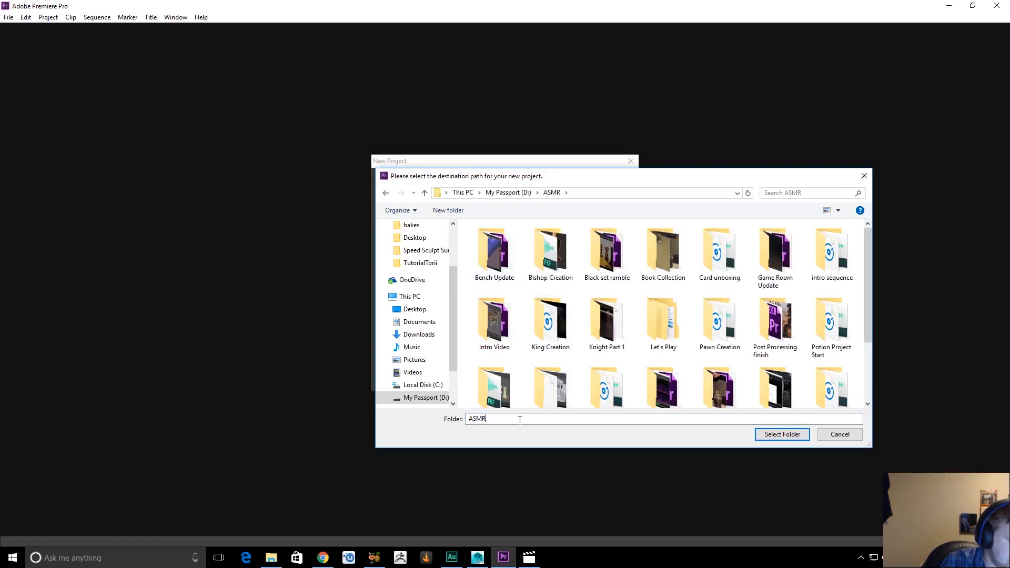
After a nonexistent typed path is rejected, create a new subfolder inside ASMR and enter it
type("fuck")
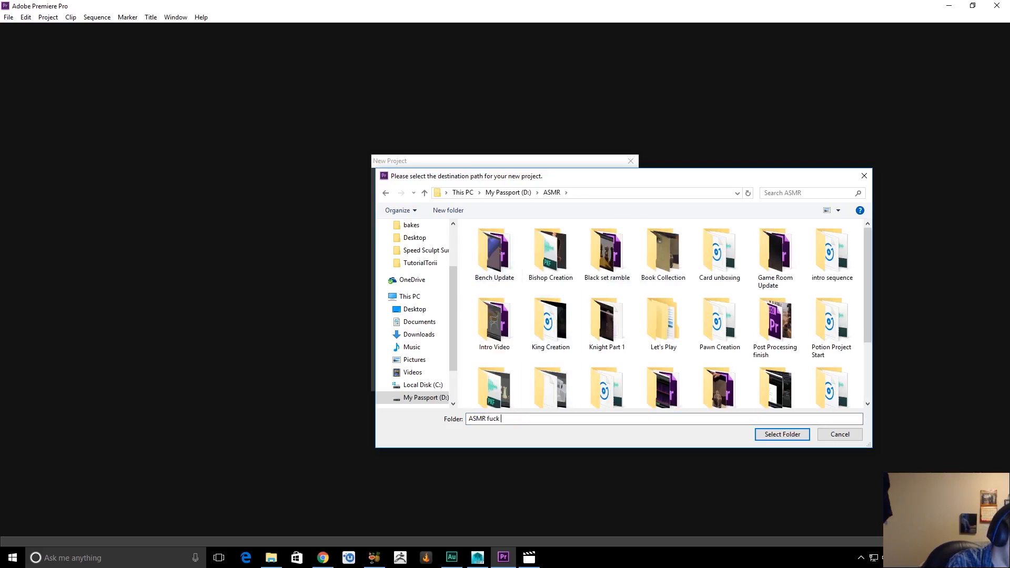
left_click(782, 435)
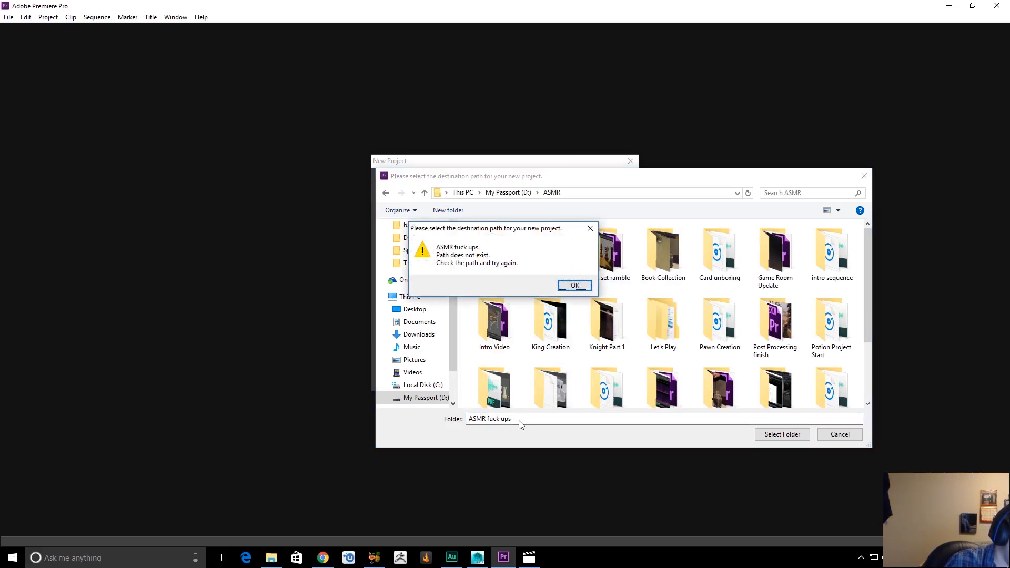
left_click(574, 285)
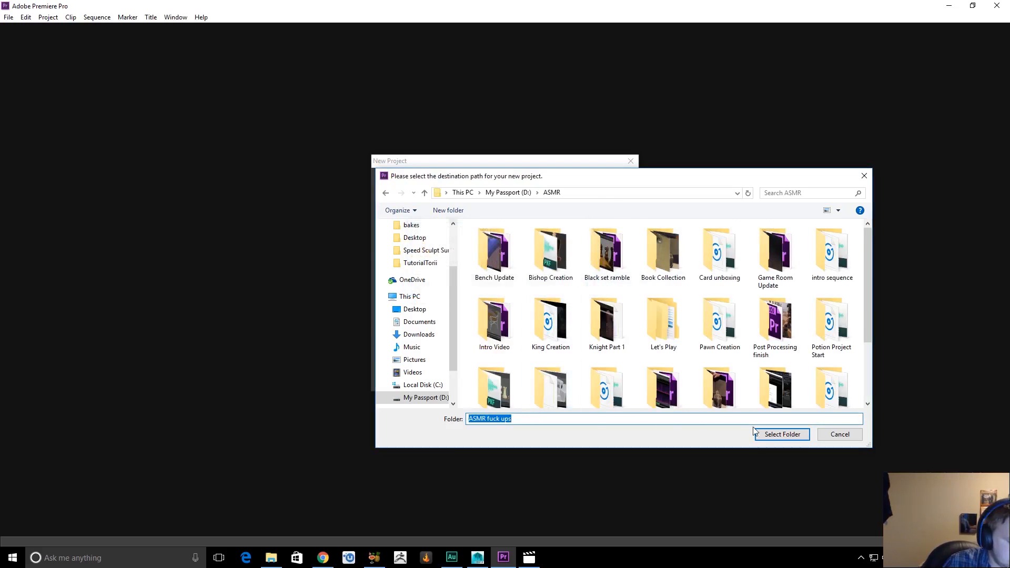
right_click(747, 361)
type("ASMR fuck ups")
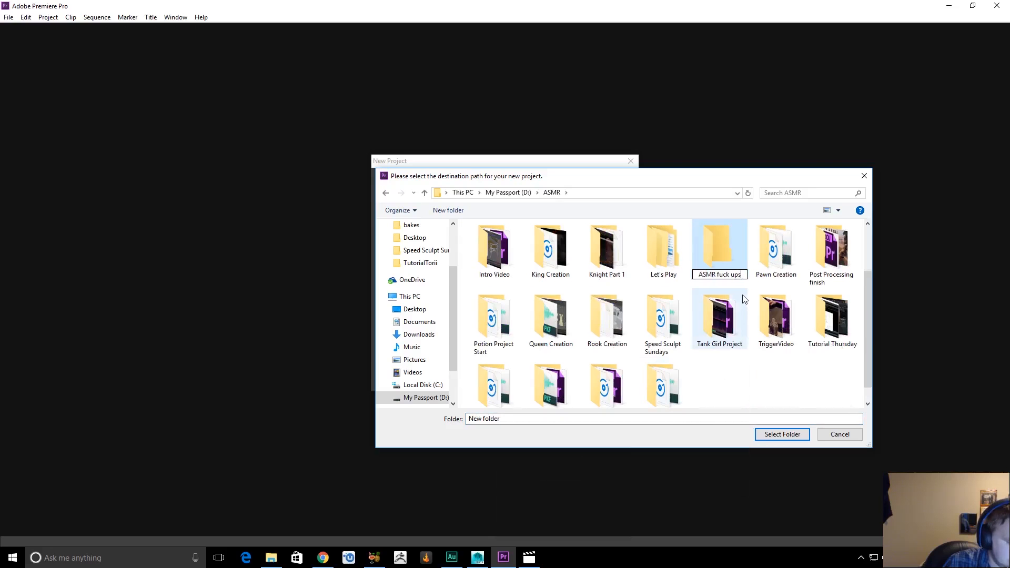
double_click(720, 248)
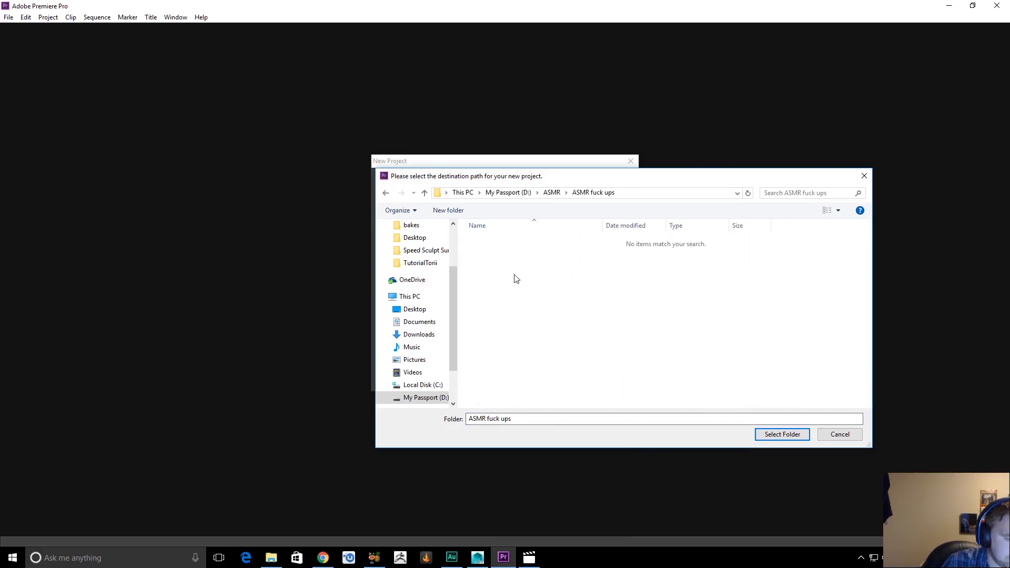
Create the project 'first fail' in the new folder with a sequence named 'first'
left_click(782, 434)
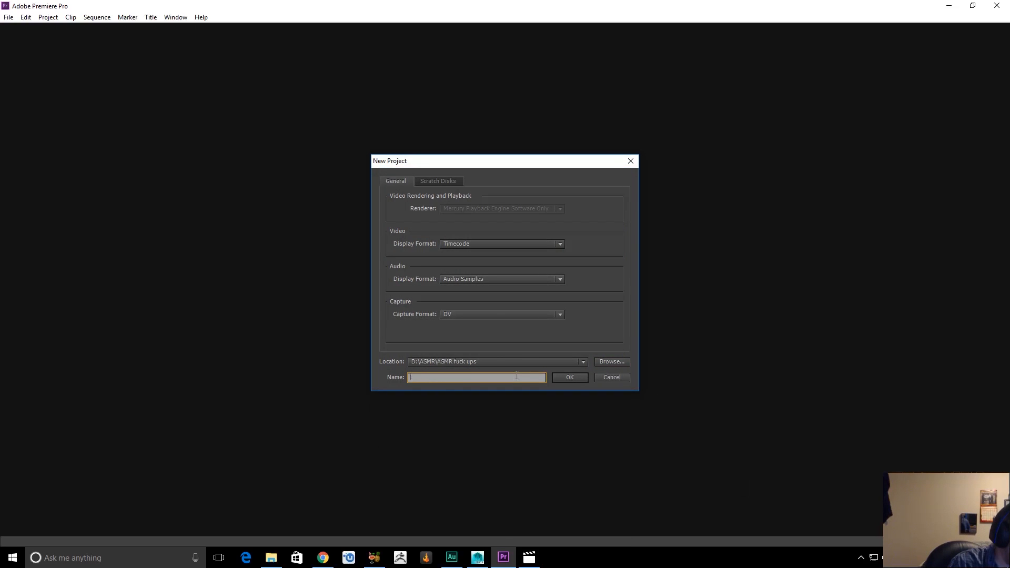
type("fail")
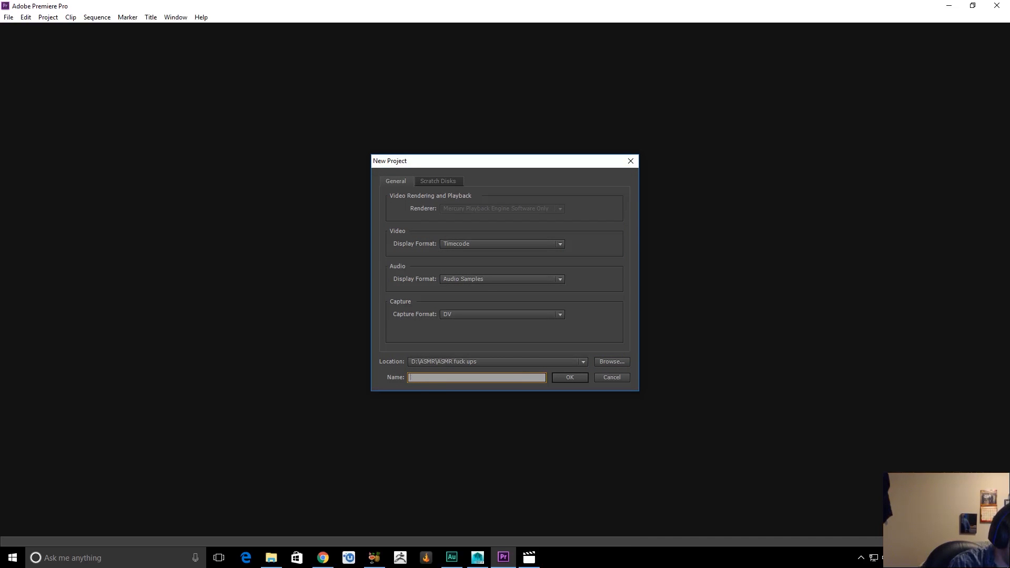
type("first")
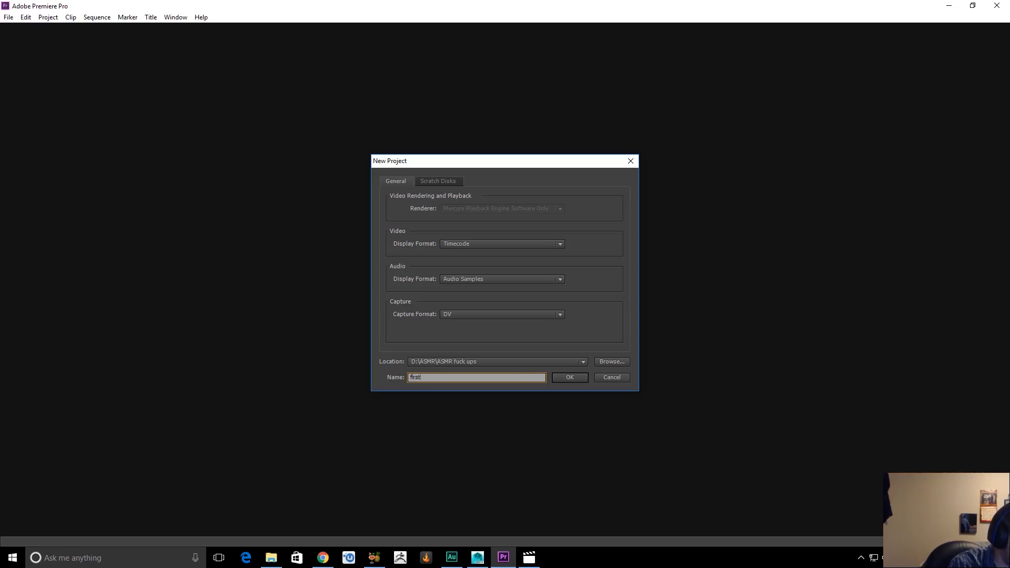
type("fail")
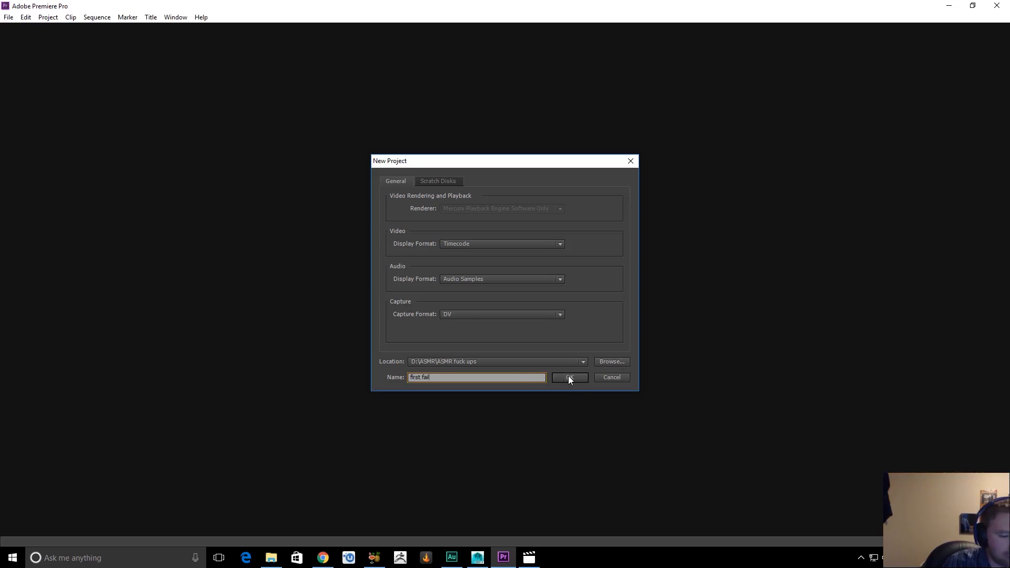
left_click(569, 377)
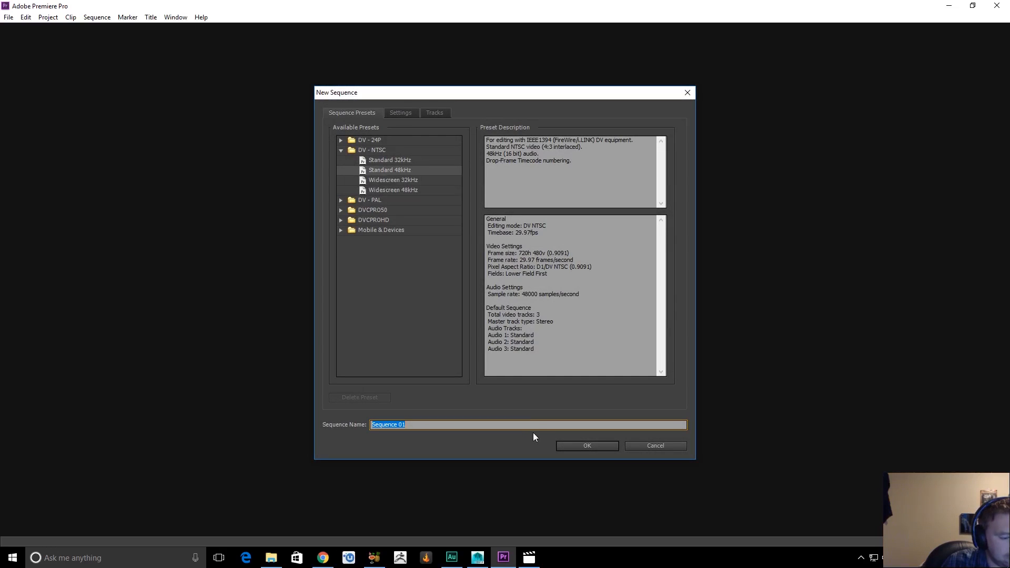
type("first")
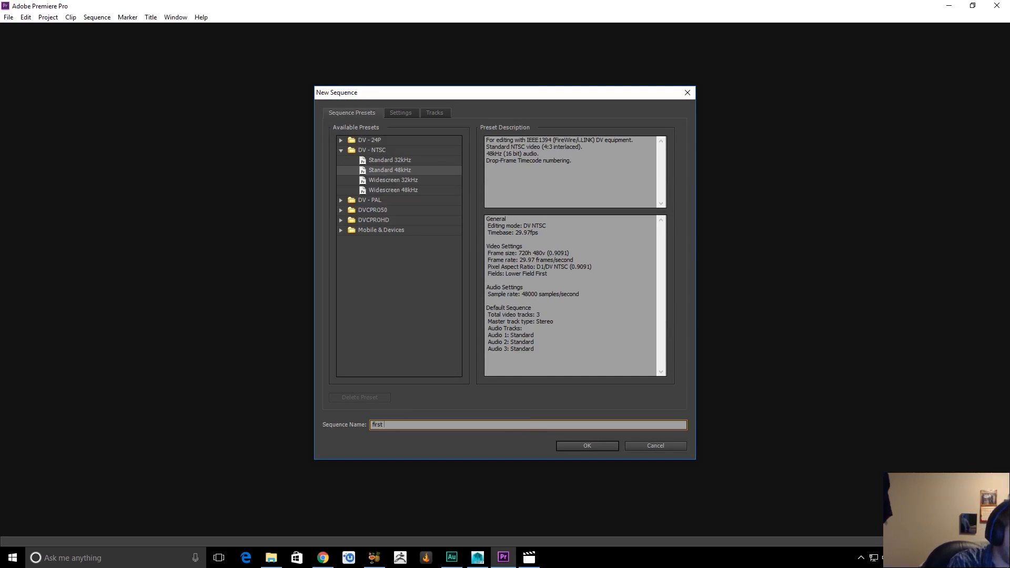
left_click(587, 445)
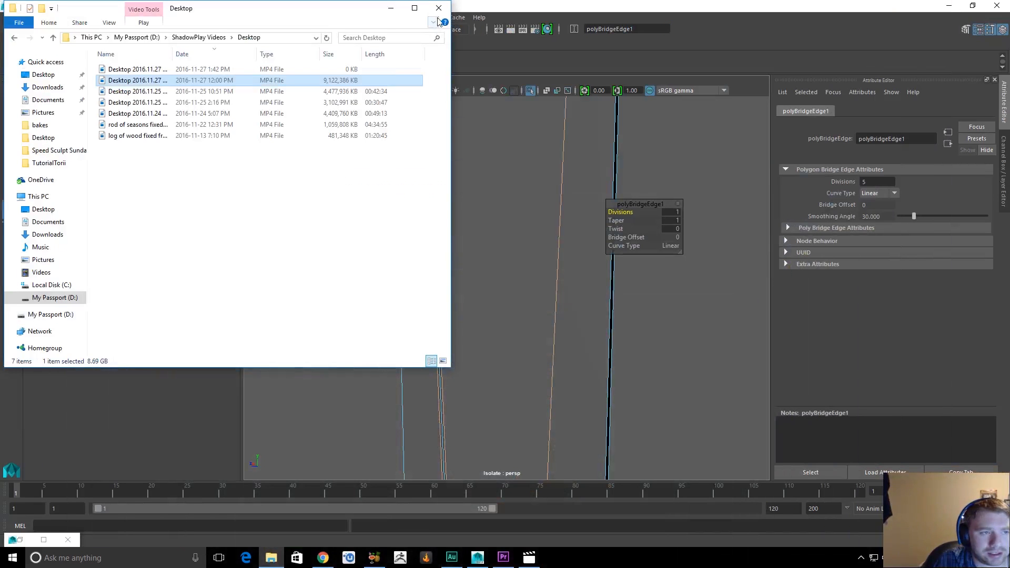
mouse_move(421, 22)
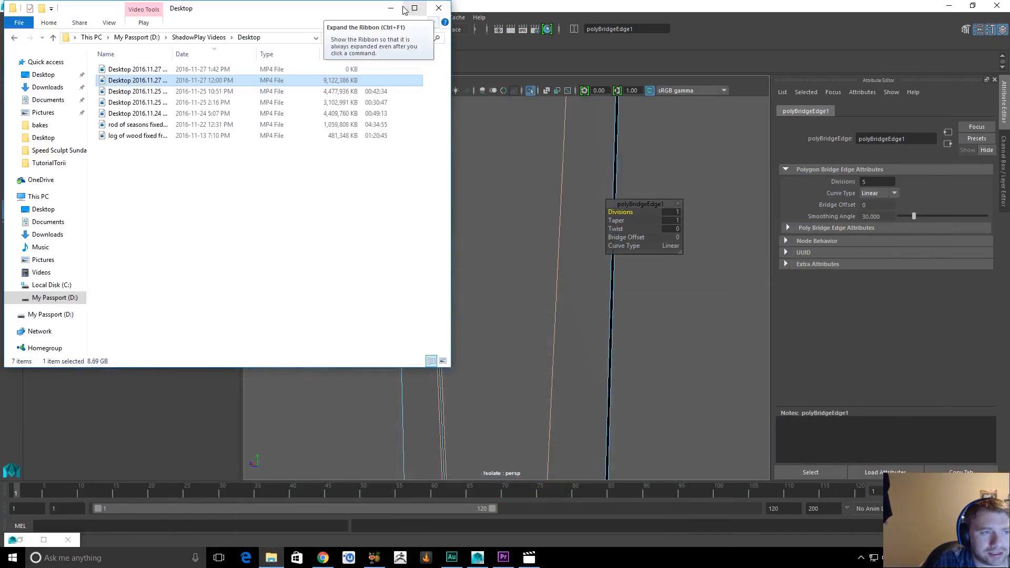
Put away the Explorer window and bring up Task Manager from the taskbar
left_click(438, 9)
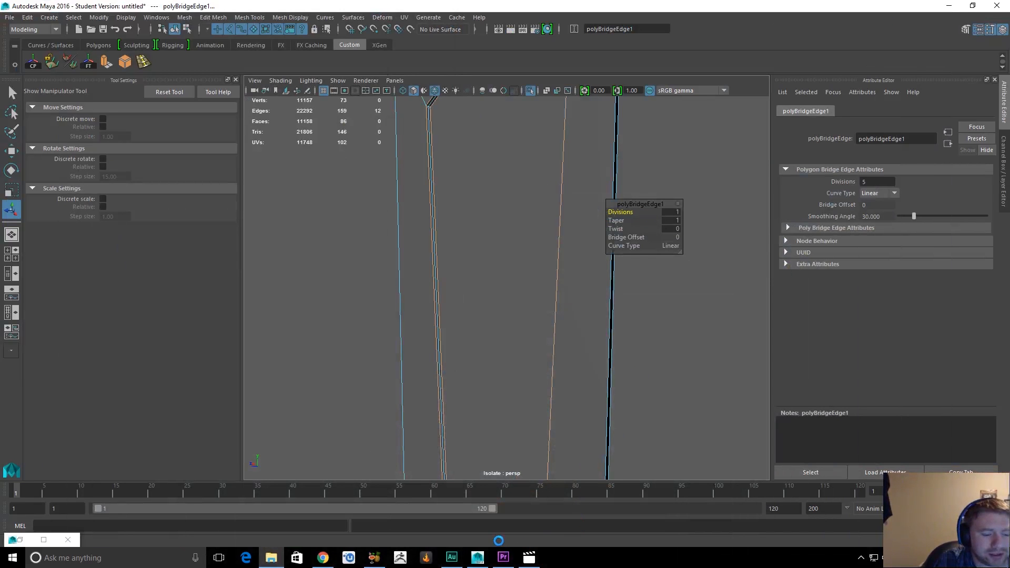
right_click(477, 558)
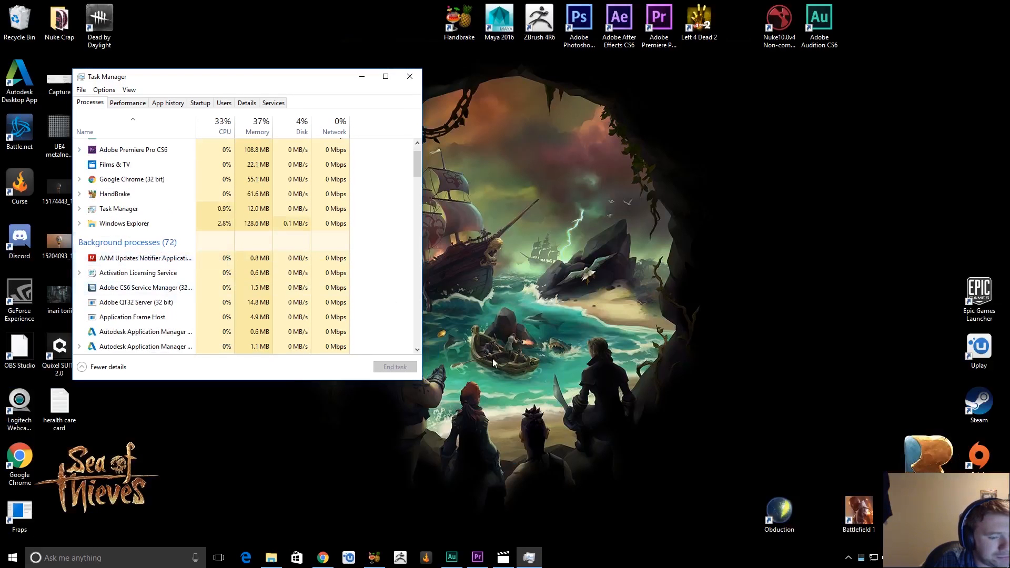
Close Task Manager, view the AppData\Local\Temp folder from Explorer's path history, then close it
left_click(409, 77)
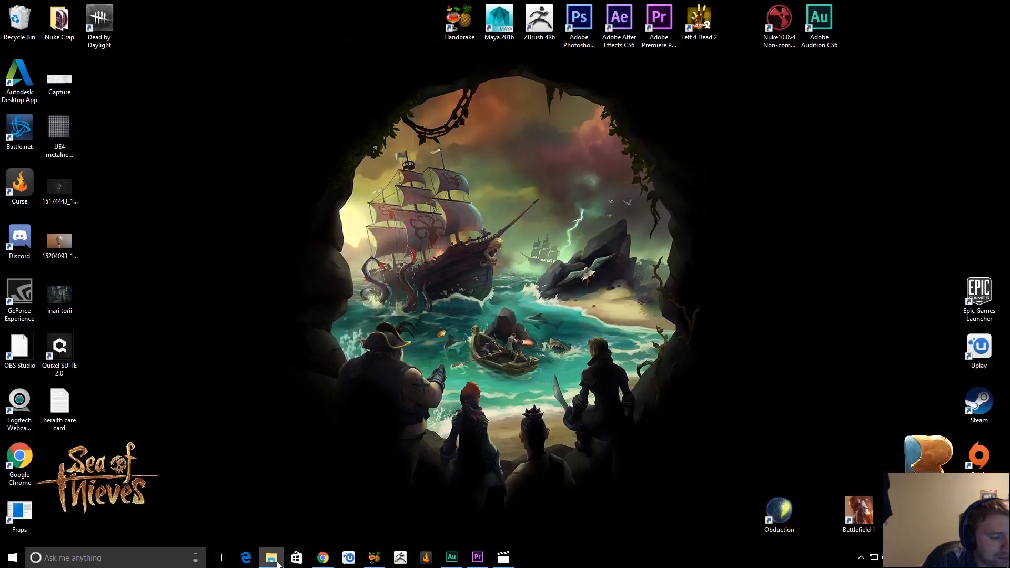
left_click(271, 558)
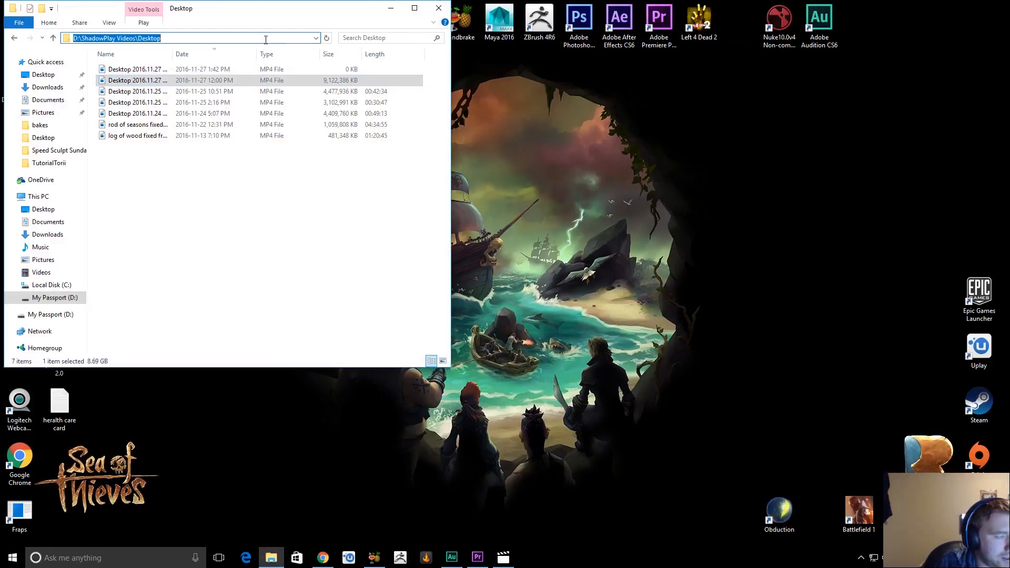
left_click(314, 37)
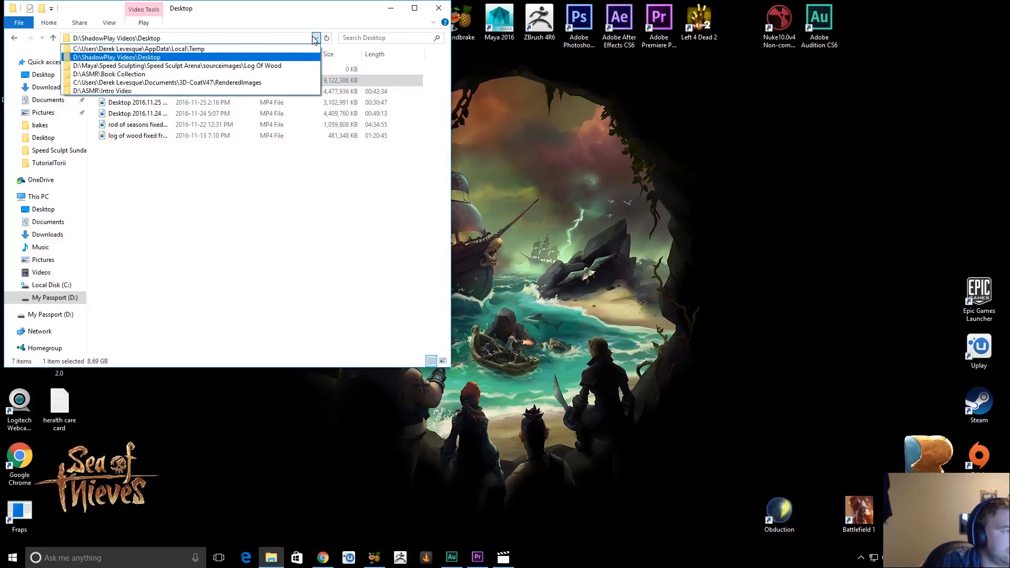
left_click(128, 49)
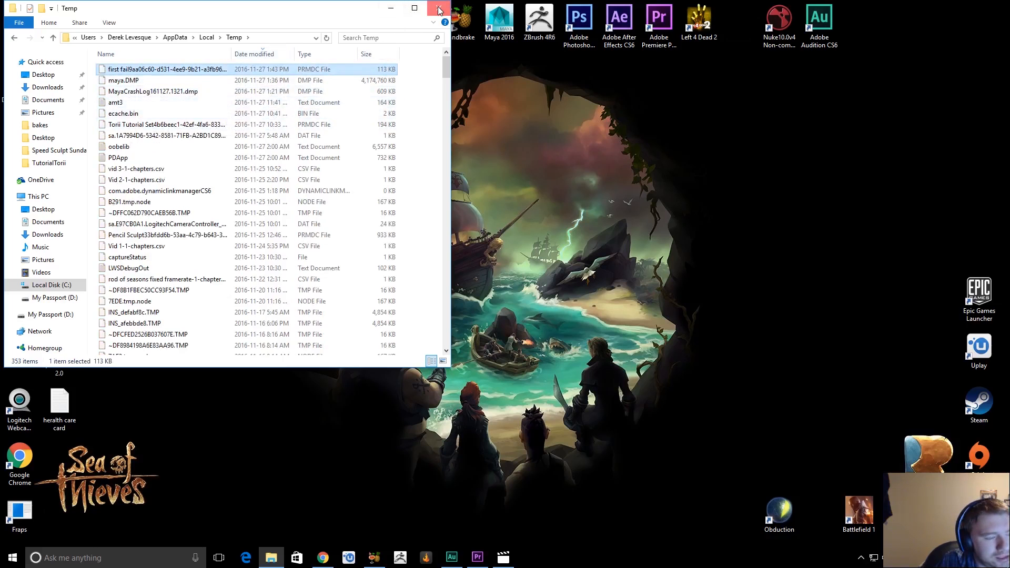
left_click(9, 558)
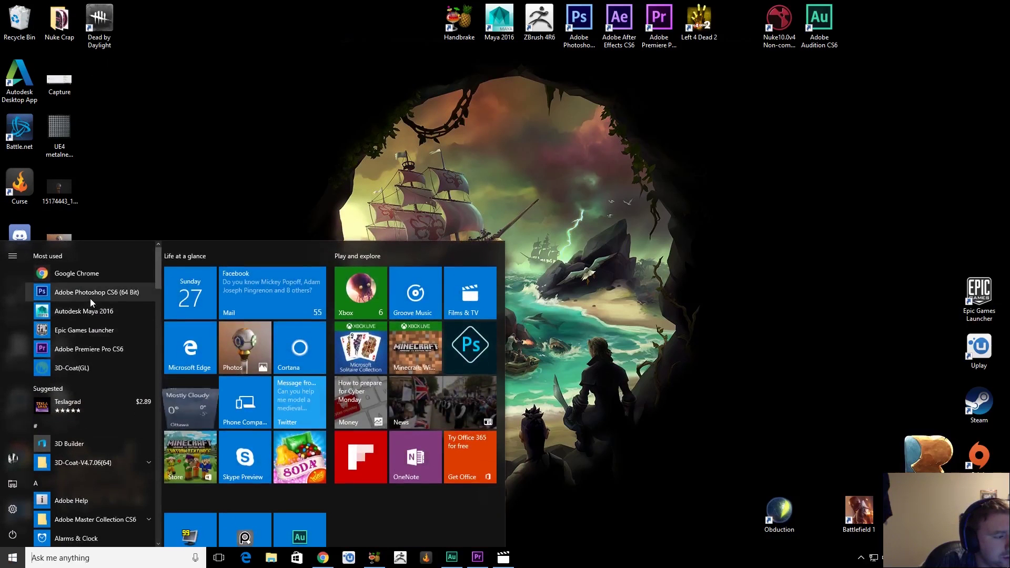
Browse My Passport > ShadowPlay Videos > Desktop and launch the larger 2016.11.27 recording
left_click(83, 311)
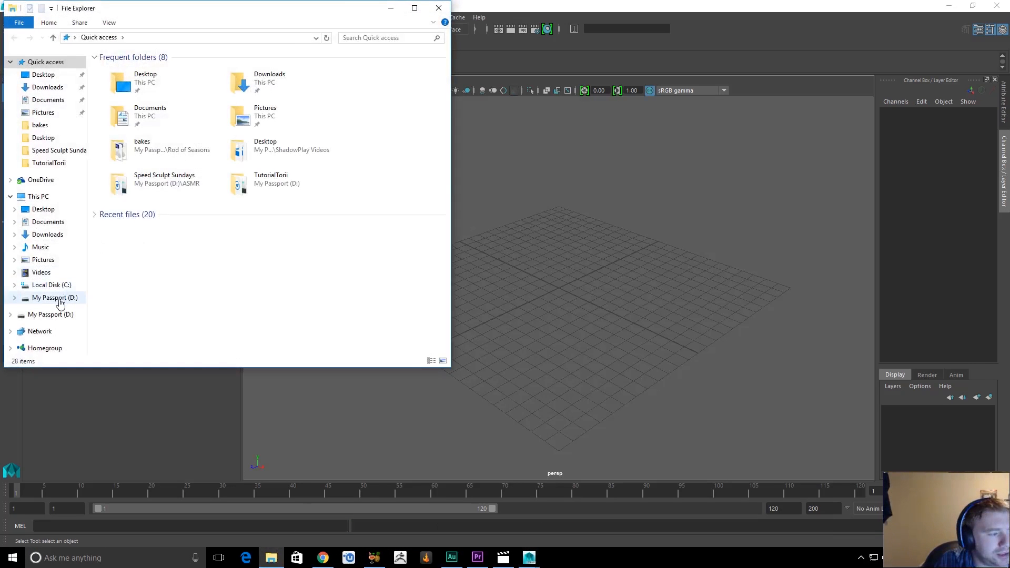
left_click(54, 297)
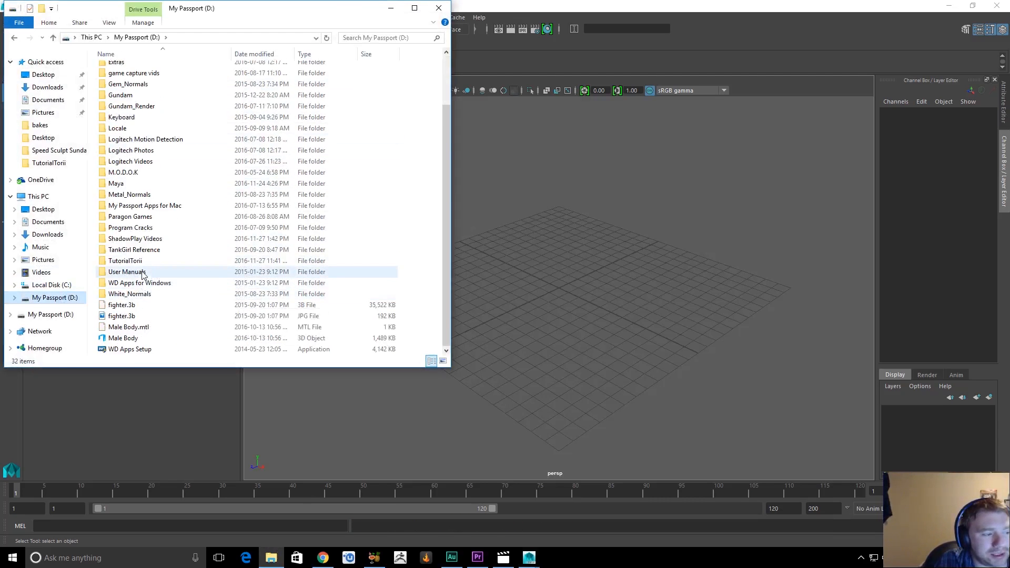
double_click(135, 238)
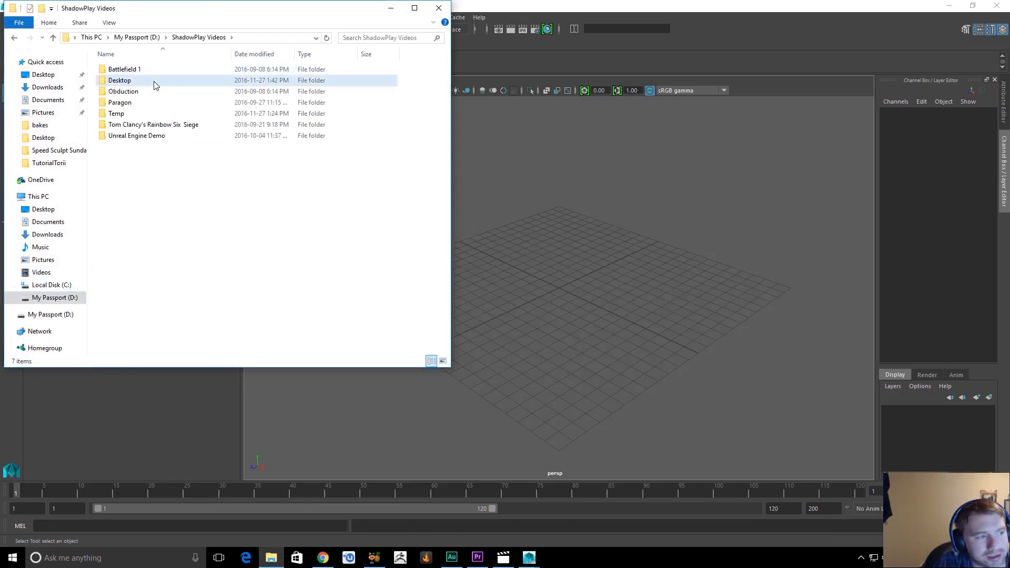
double_click(120, 80)
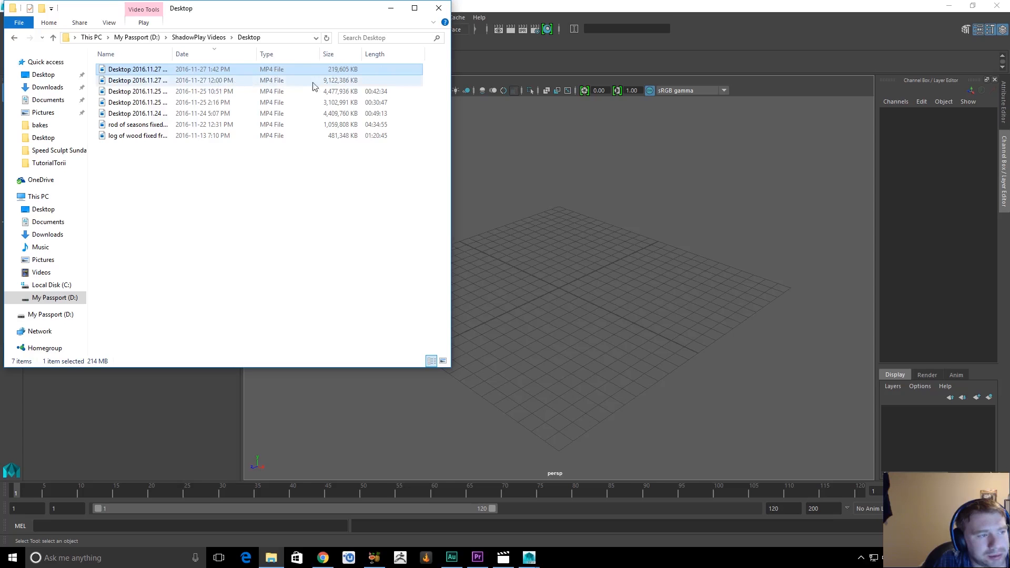
left_click(137, 80)
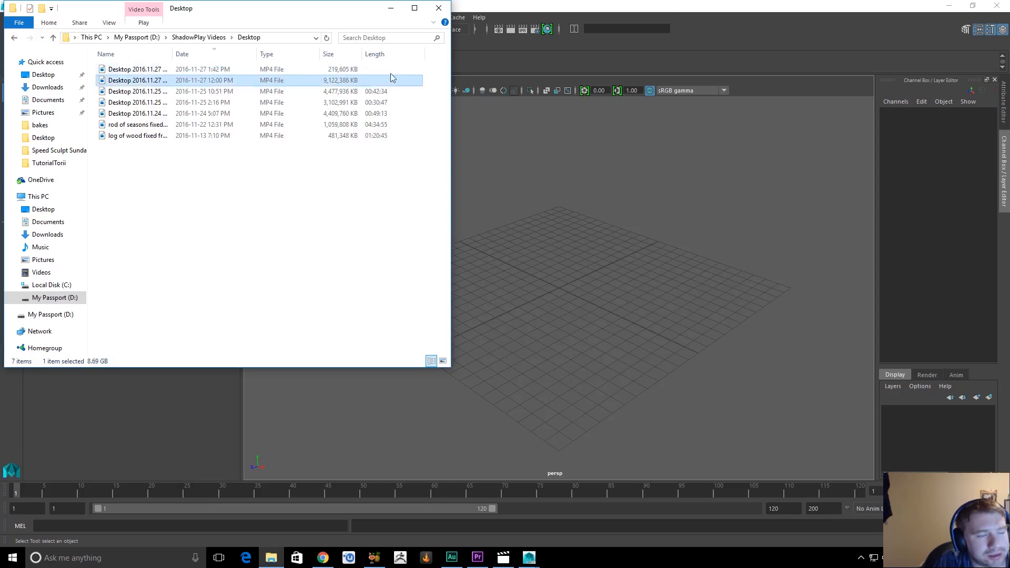
double_click(137, 79)
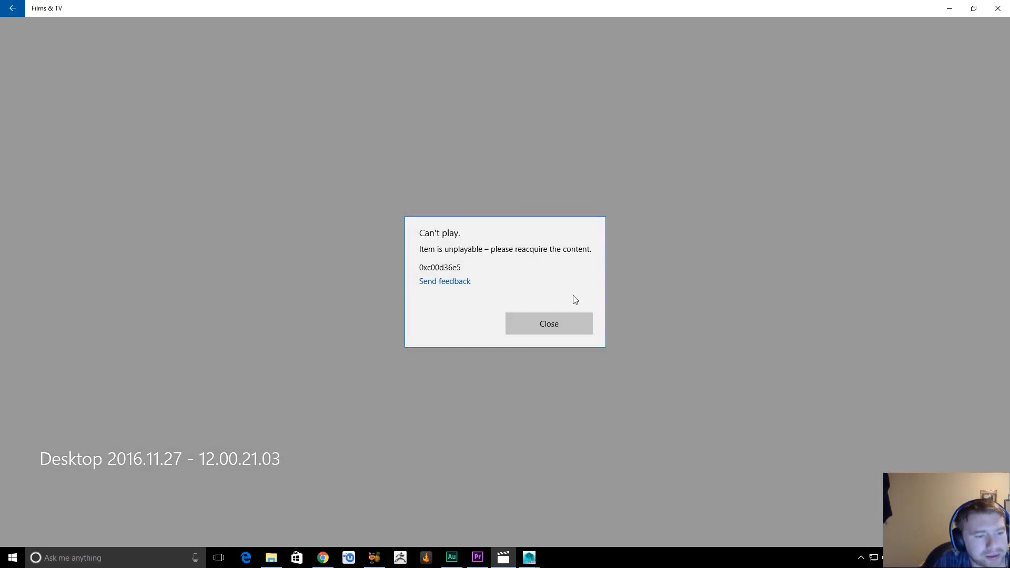
mouse_move(534, 324)
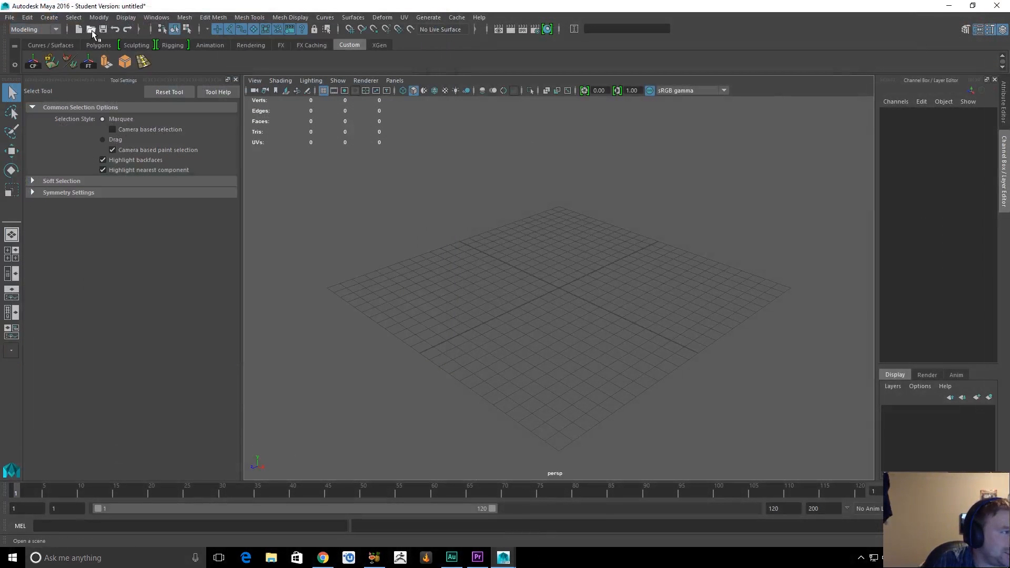
Look at the Torii project folder in Maya's Open Scene dialog, then cancel without opening
left_click(89, 30)
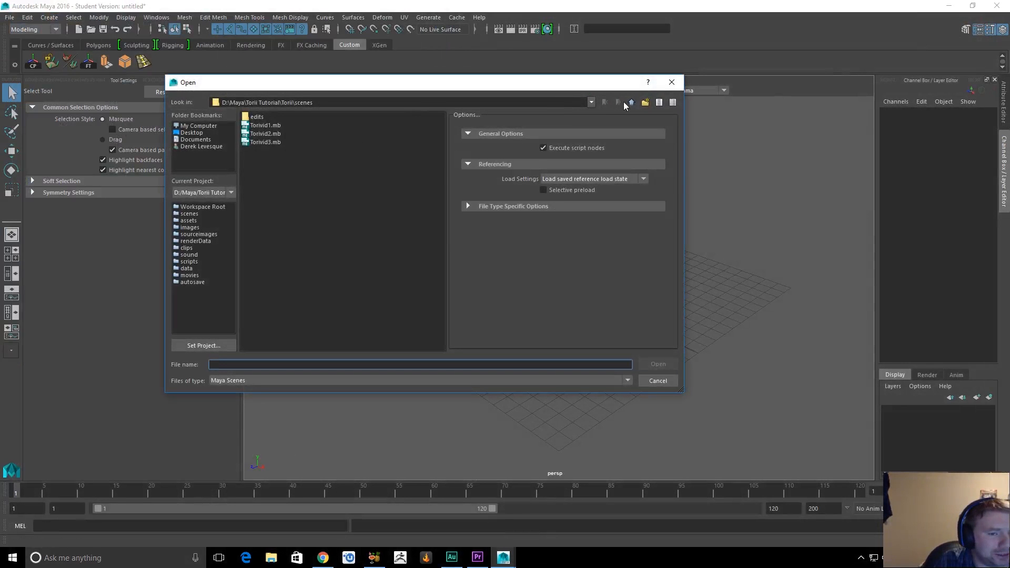
left_click(631, 102)
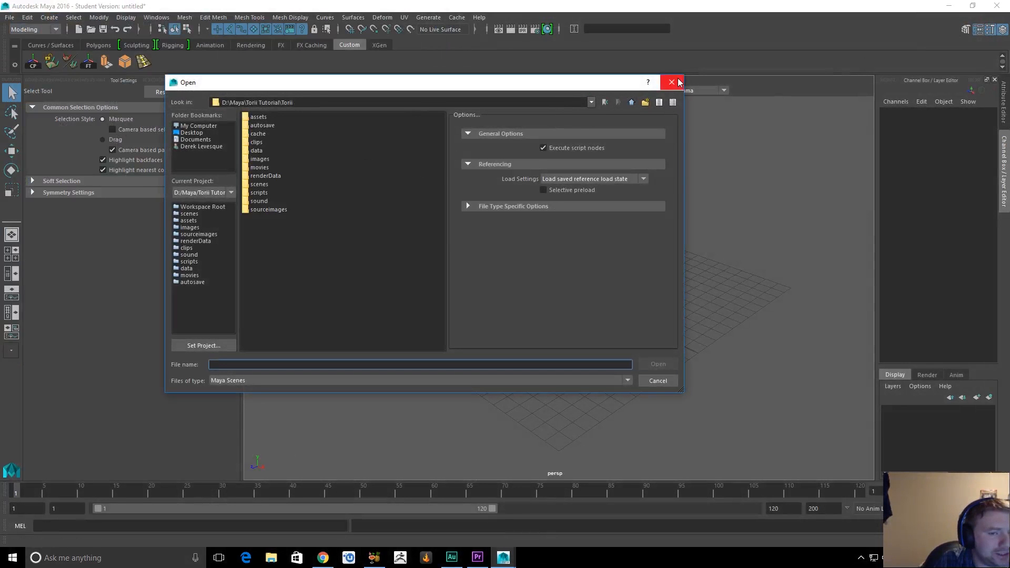
left_click(671, 83)
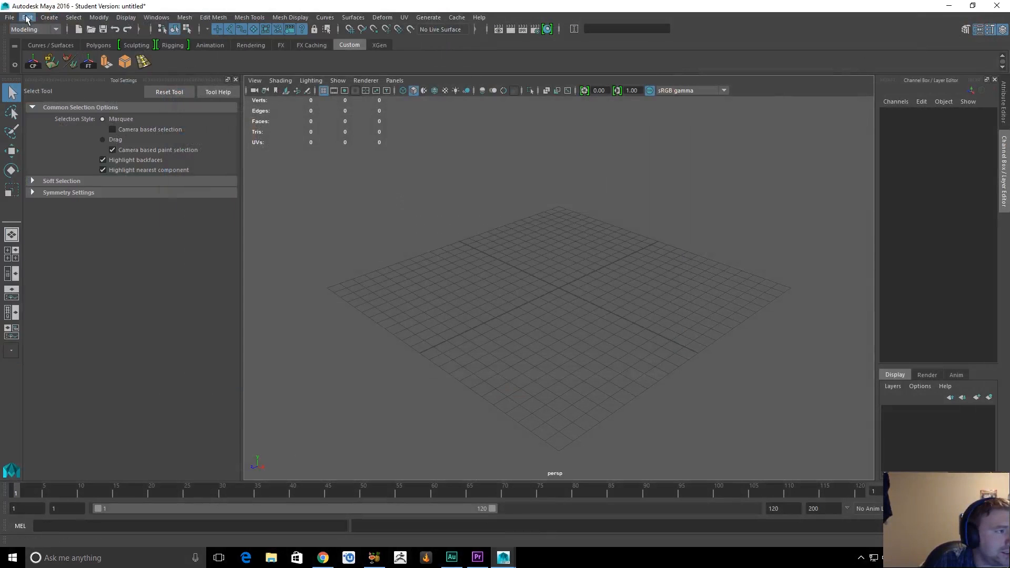
Browse the File and Modify menus and bring up the Preferences window via Windows
left_click(8, 18)
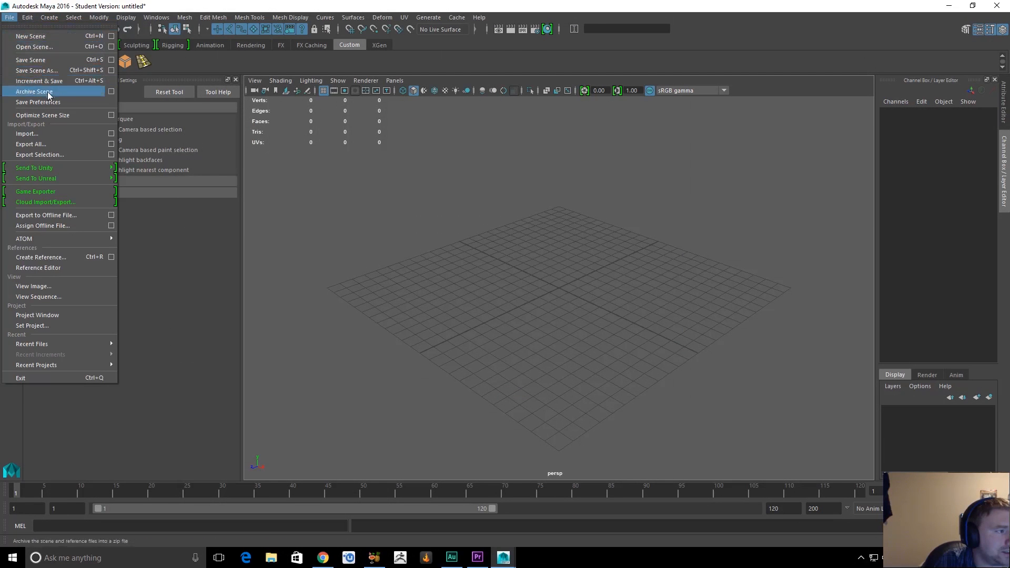
left_click(109, 18)
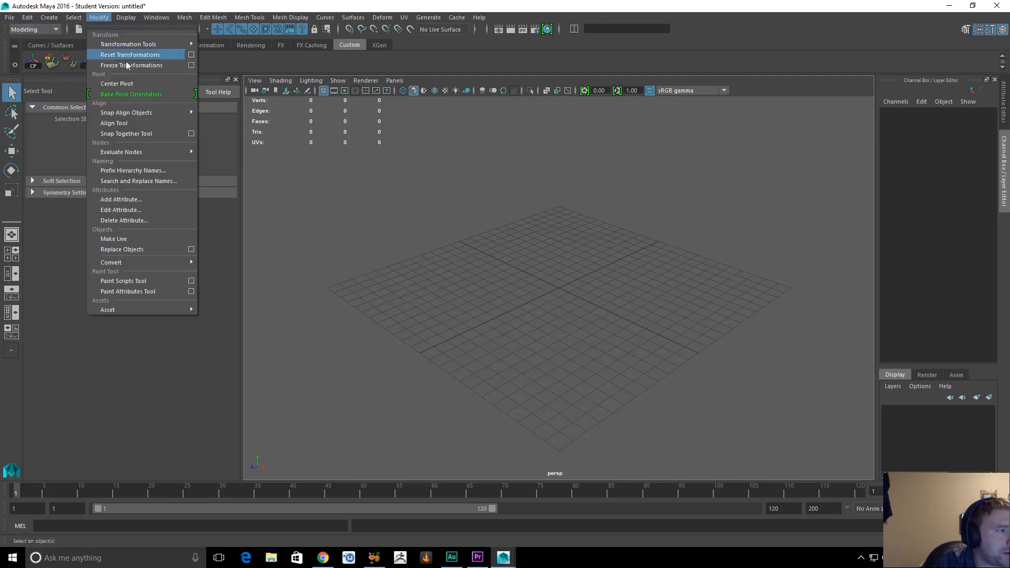
left_click(152, 18)
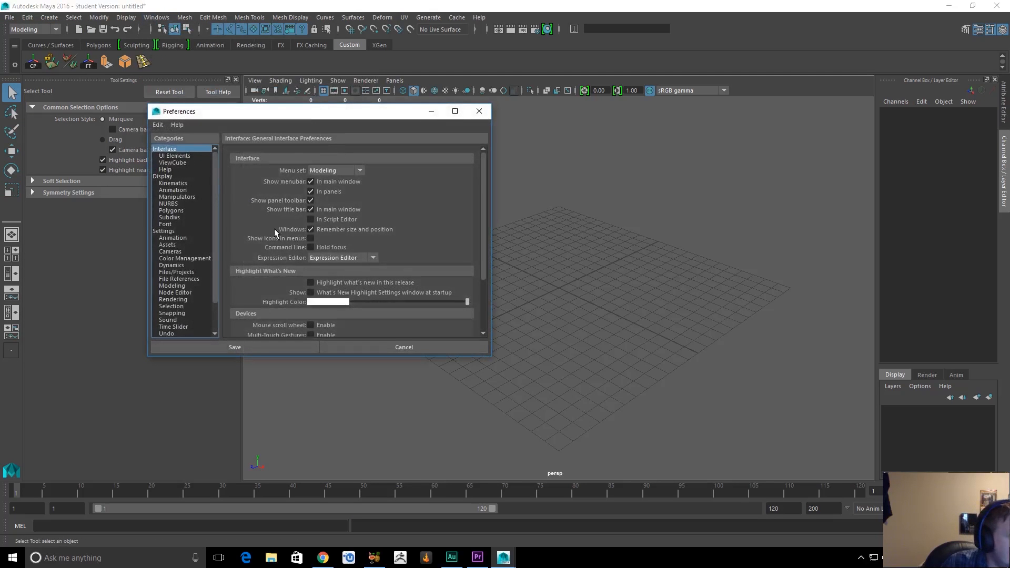
Review the Files/Projects, Applications and Save Actions preference pages
scroll("down", 3)
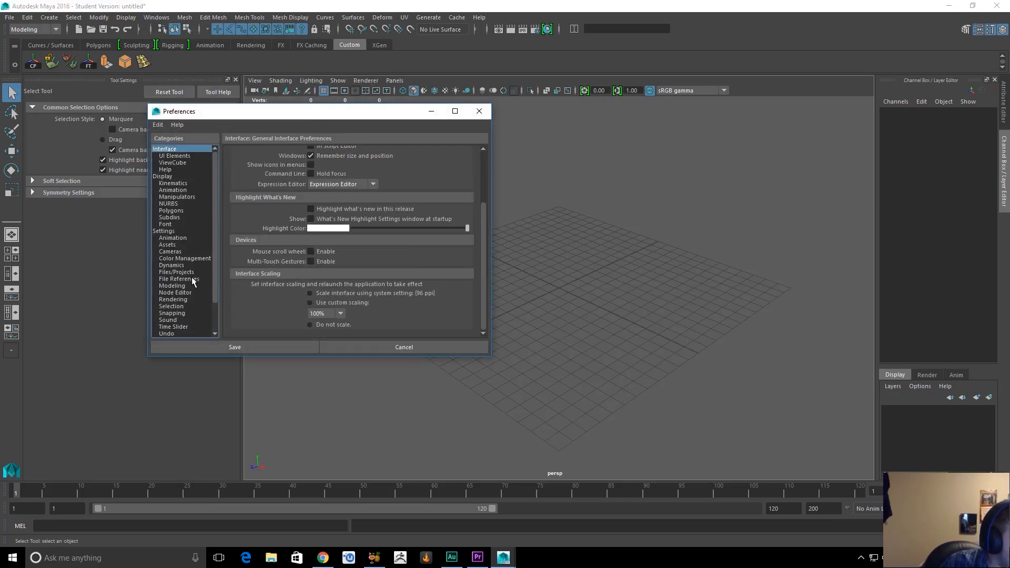
left_click(177, 272)
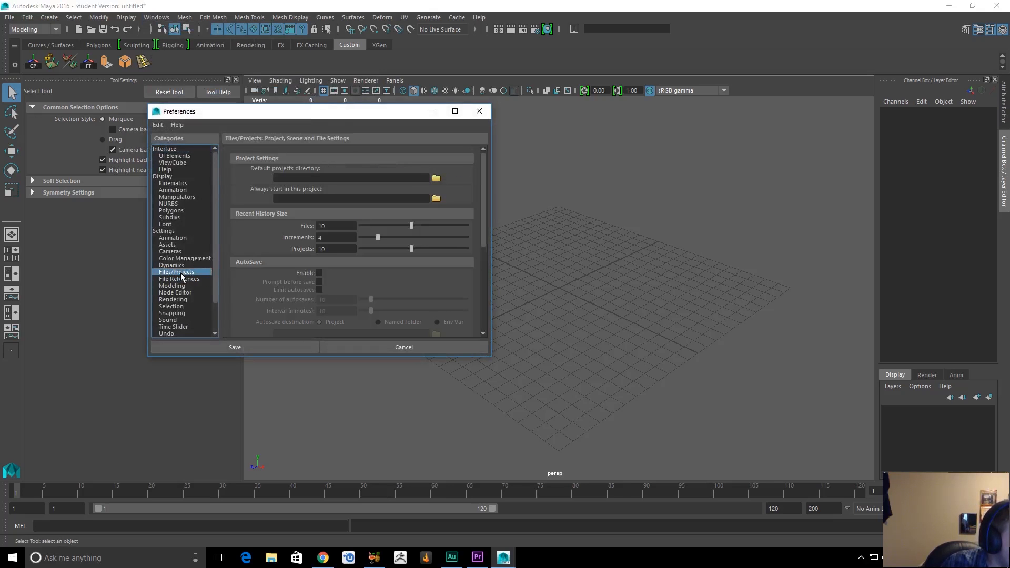
scroll("down", 3)
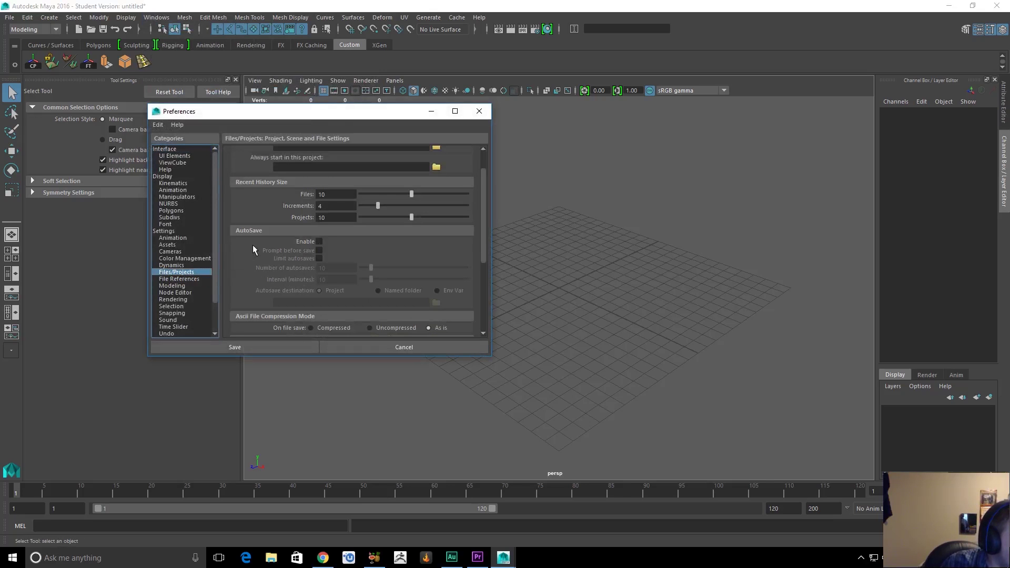
scroll("down", 3)
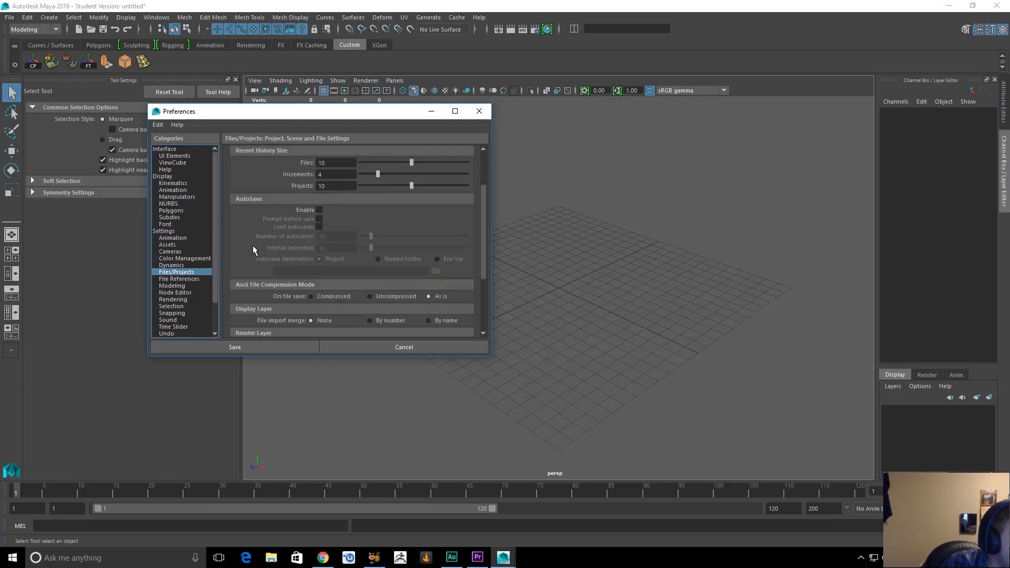
scroll("down", 3)
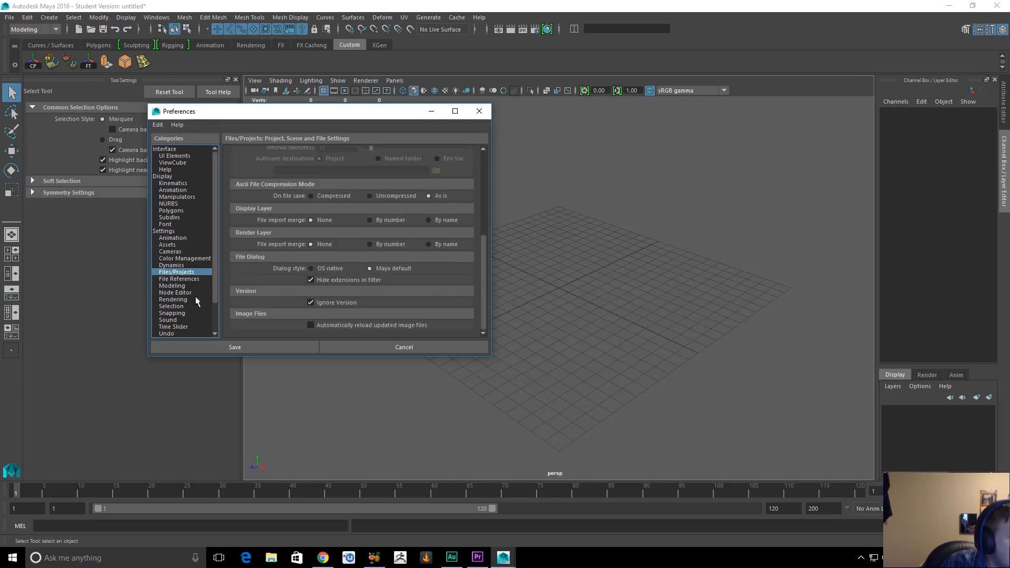
scroll("down", 3)
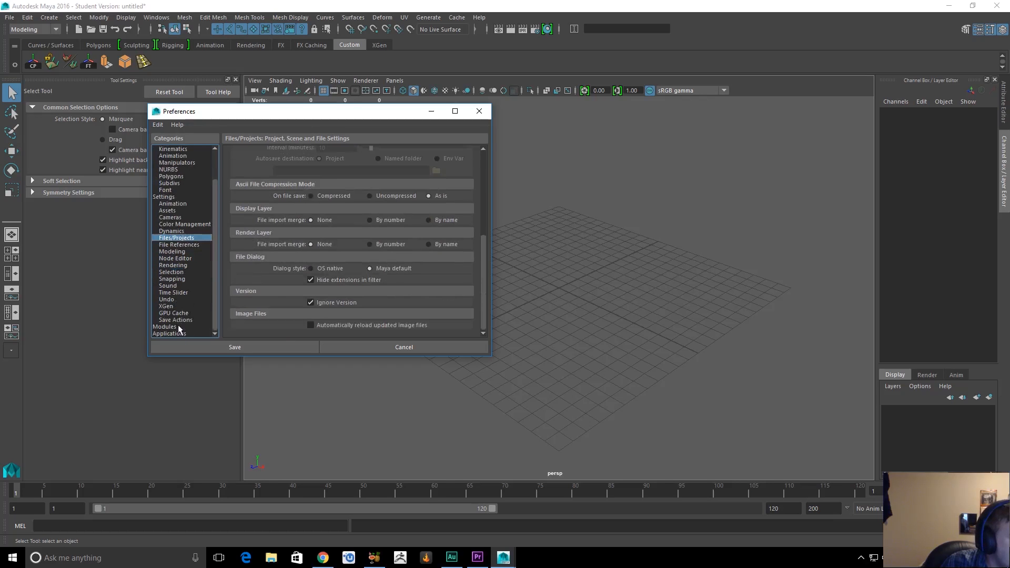
left_click(169, 333)
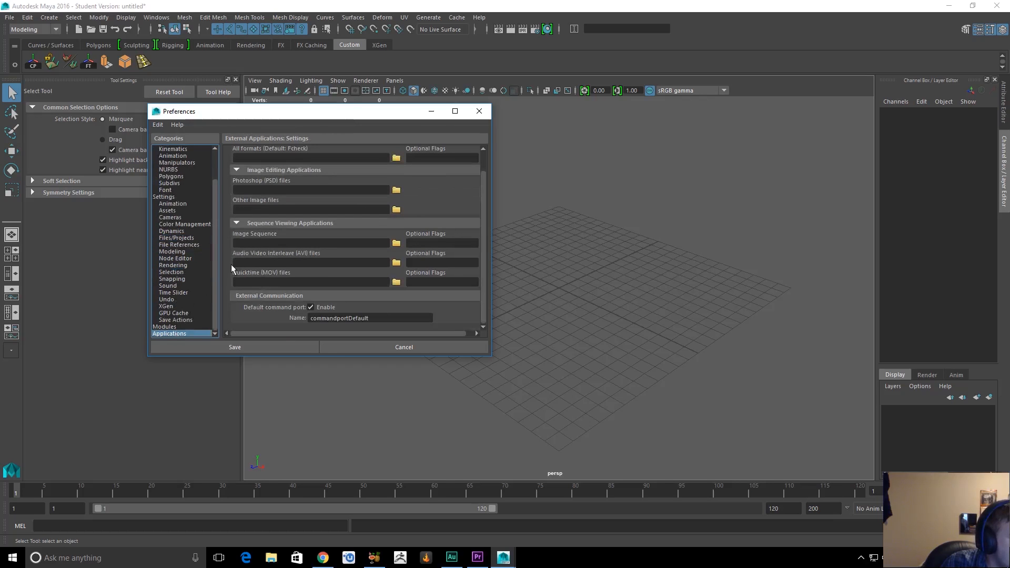
left_click(175, 320)
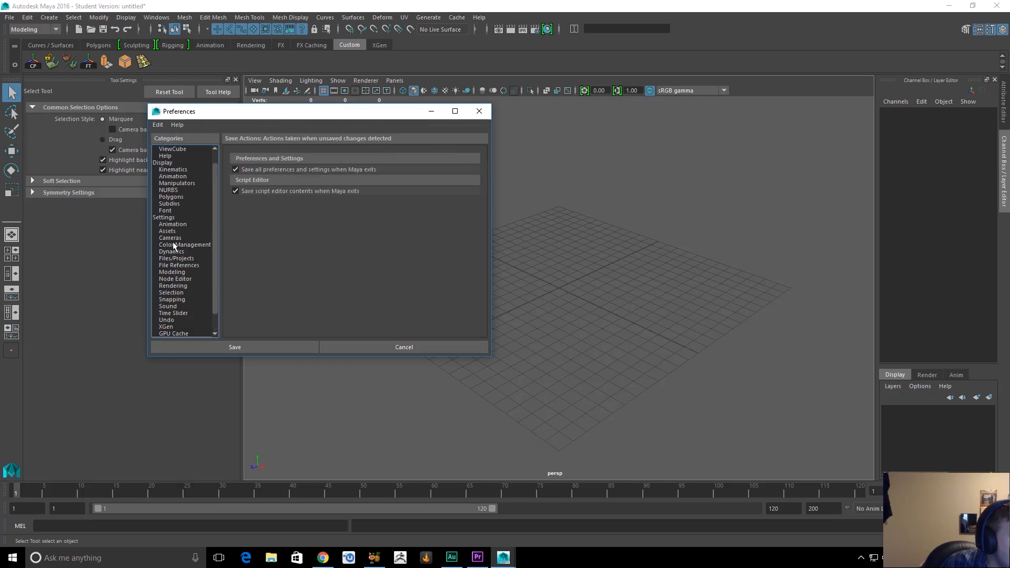
mouse_move(183, 263)
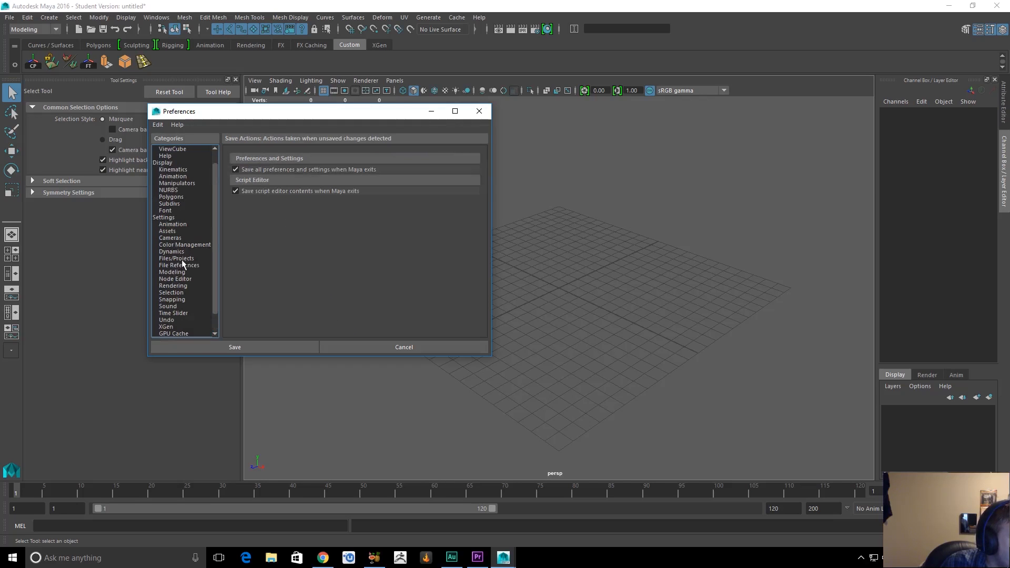
Review general, Files/Projects, File References and GPU Cache pages, then close Preferences
left_click(169, 218)
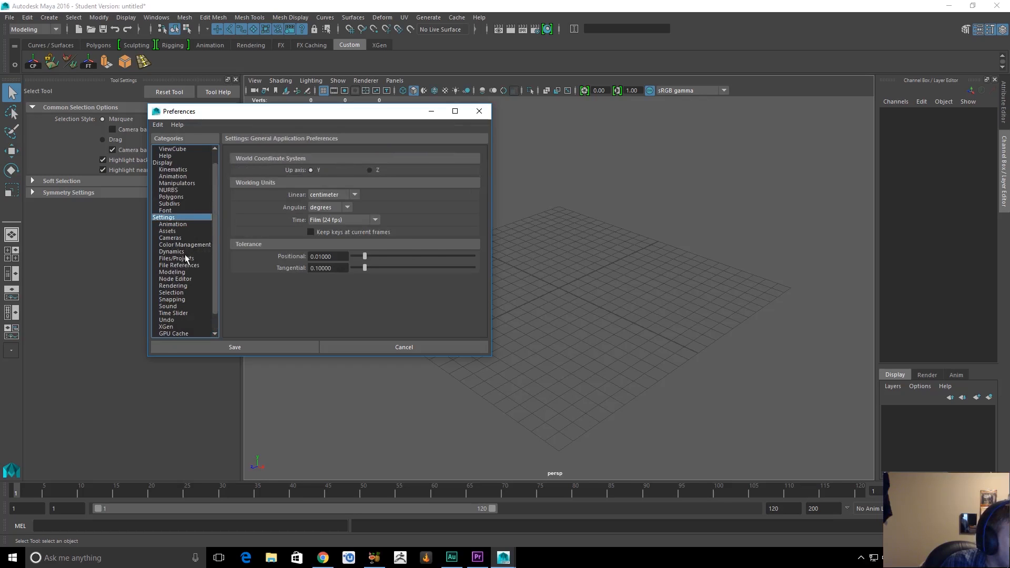
left_click(175, 258)
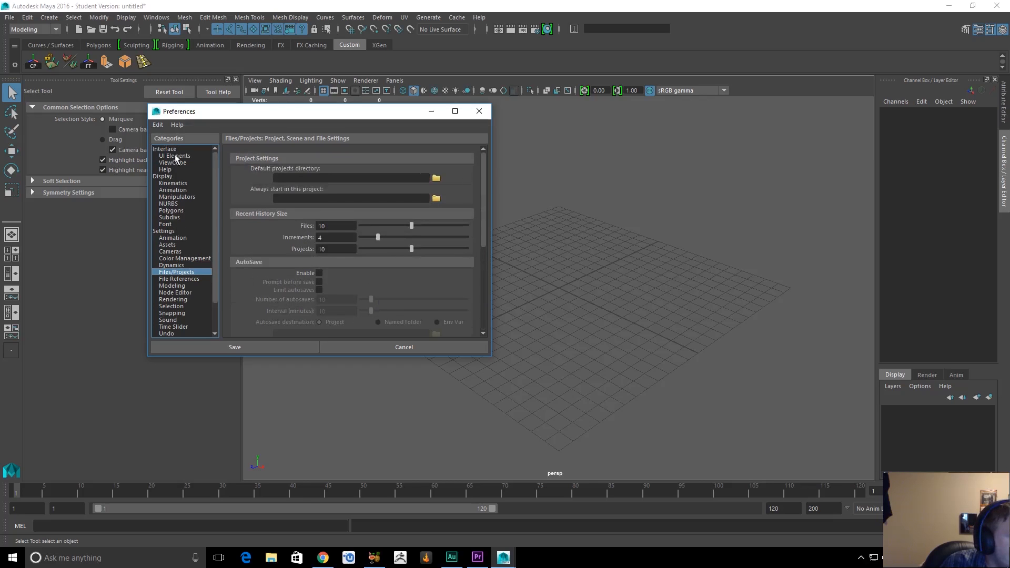
mouse_move(188, 234)
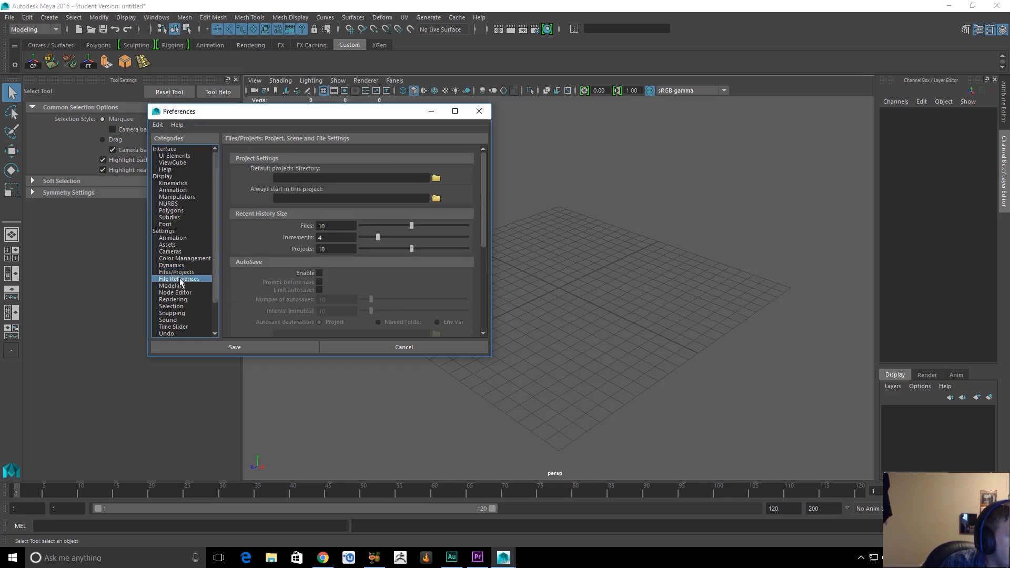
left_click(179, 278)
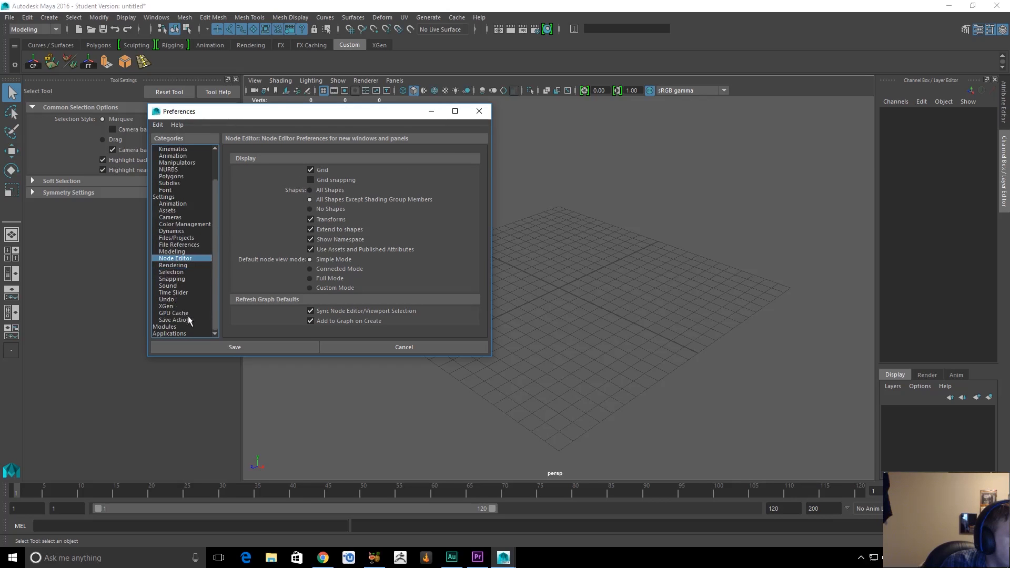
left_click(174, 313)
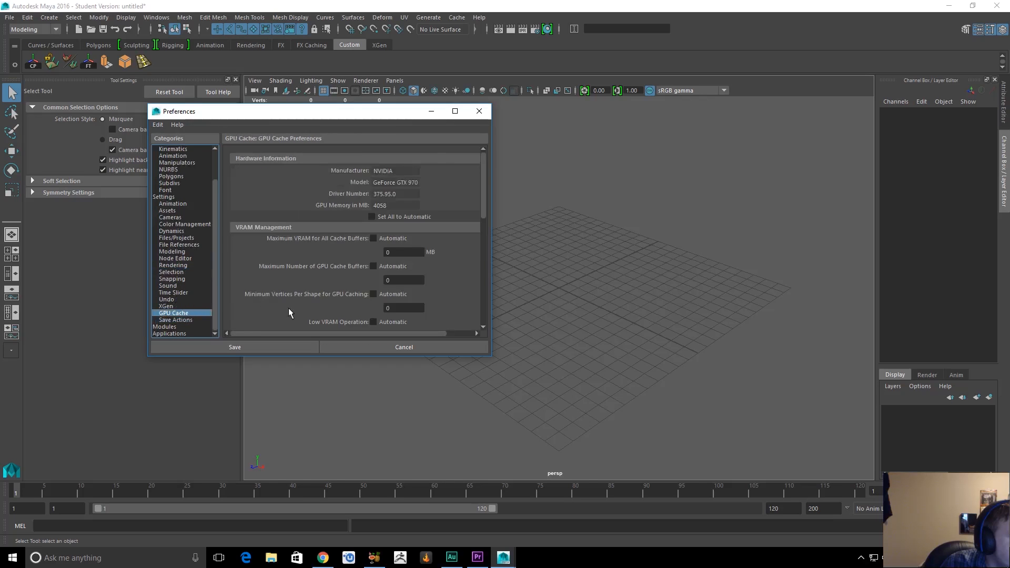
scroll("down", 3)
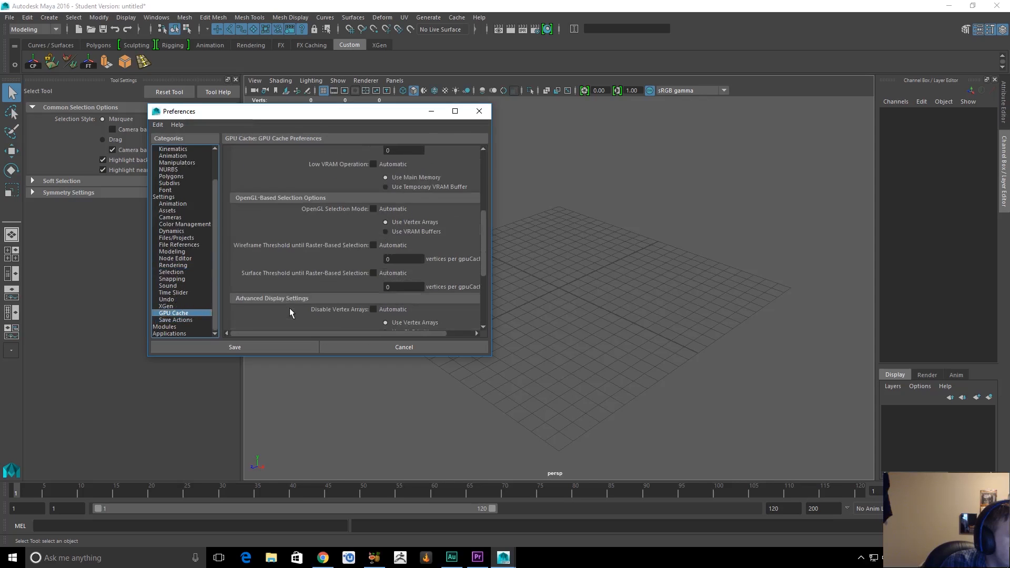
scroll("down", 3)
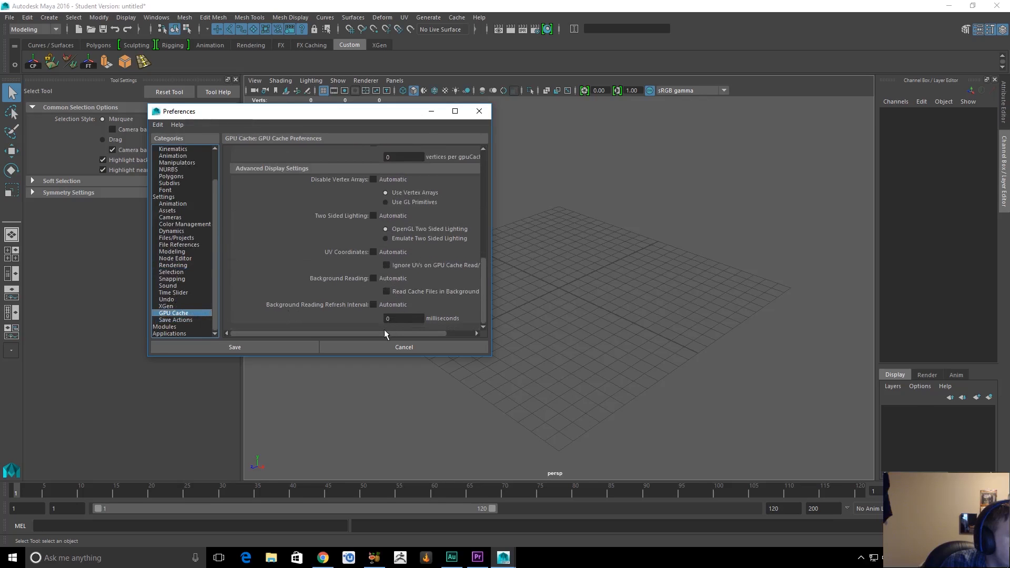
left_click(176, 124)
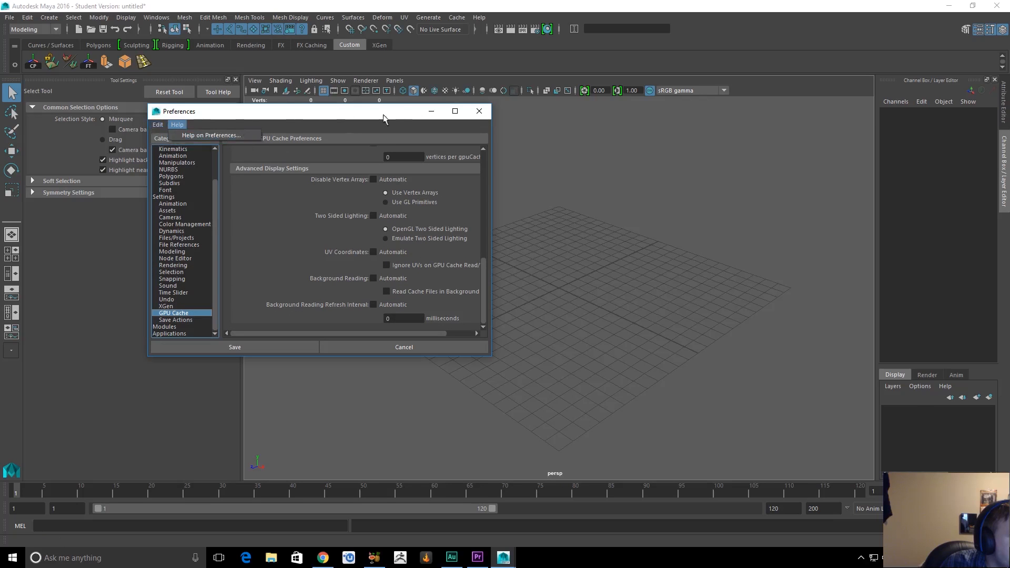
left_click(404, 347)
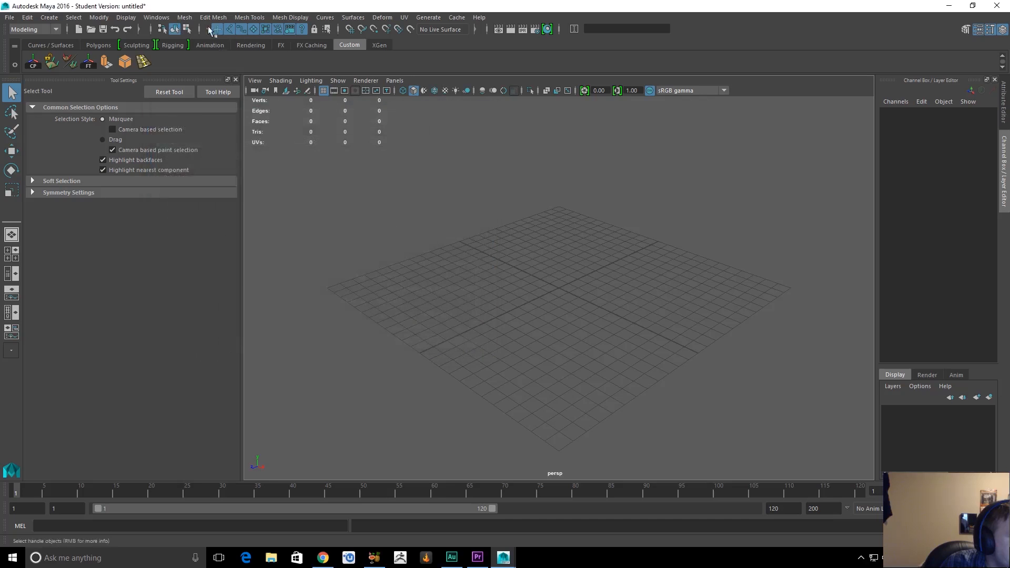
left_click(152, 17)
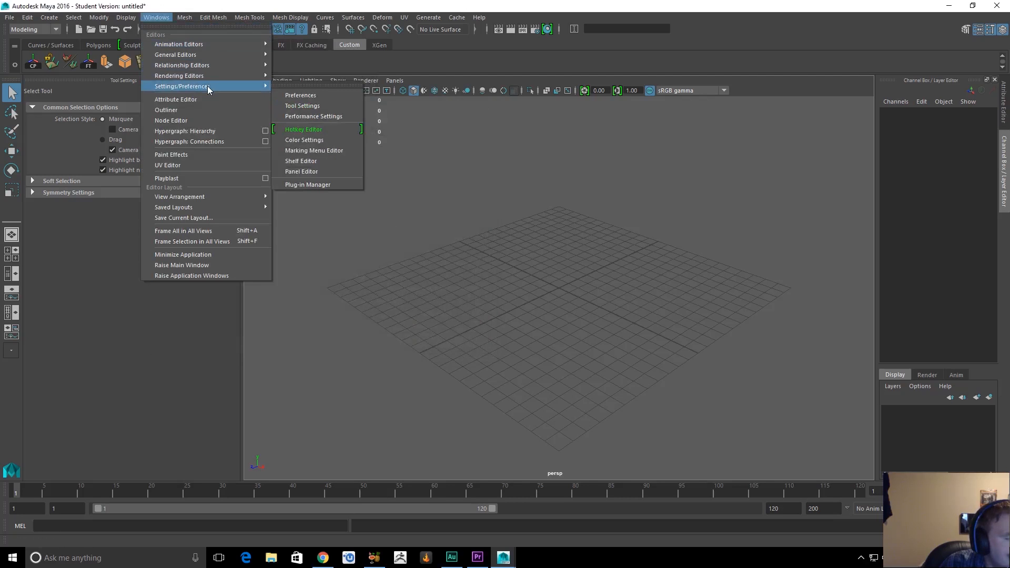
mouse_move(176, 55)
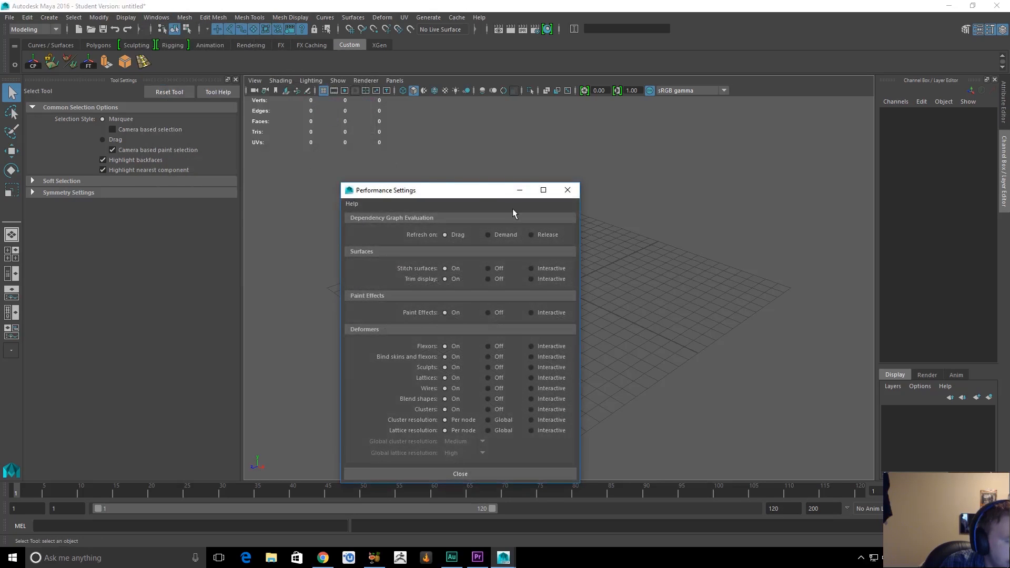
left_click(460, 474)
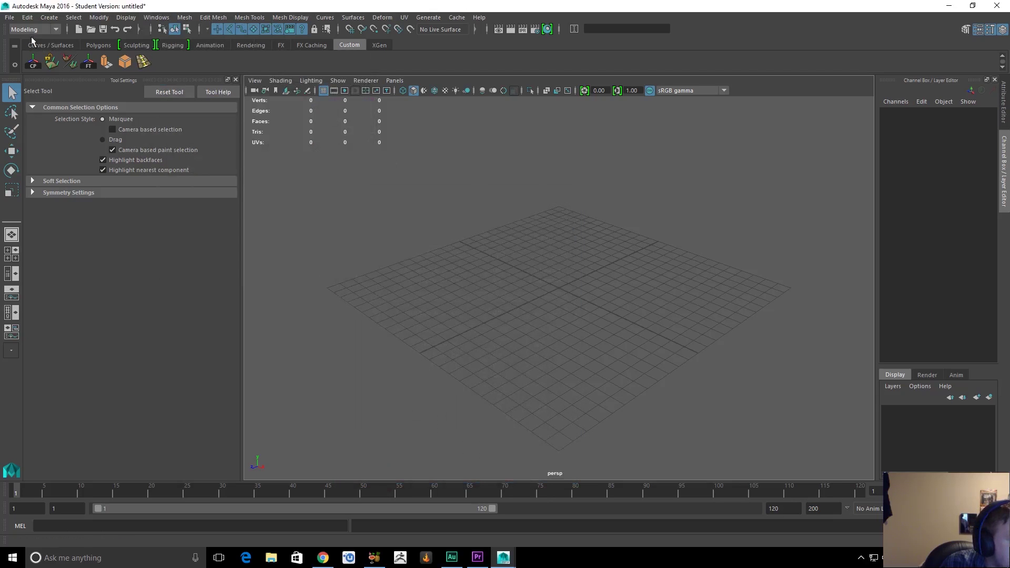
Open the recent temp .ma character scene without saving, close the UV Editor and move toward the waist
left_click(9, 20)
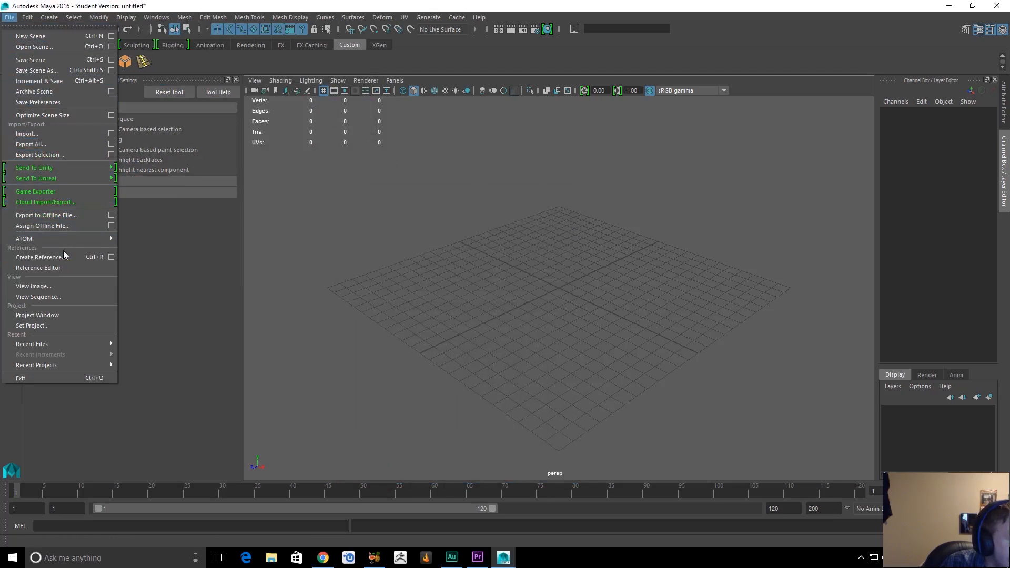
mouse_move(32, 326)
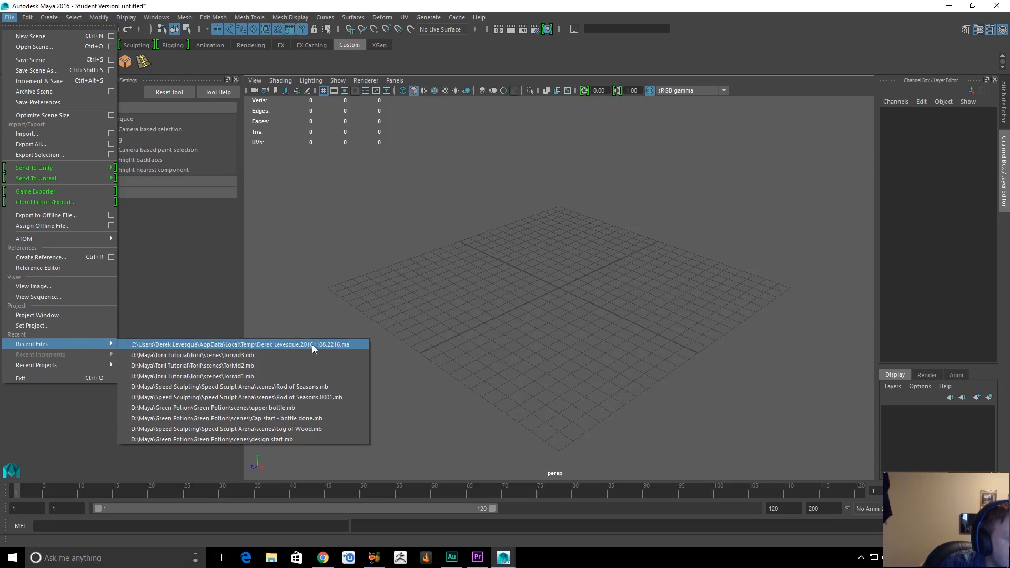
left_click(239, 344)
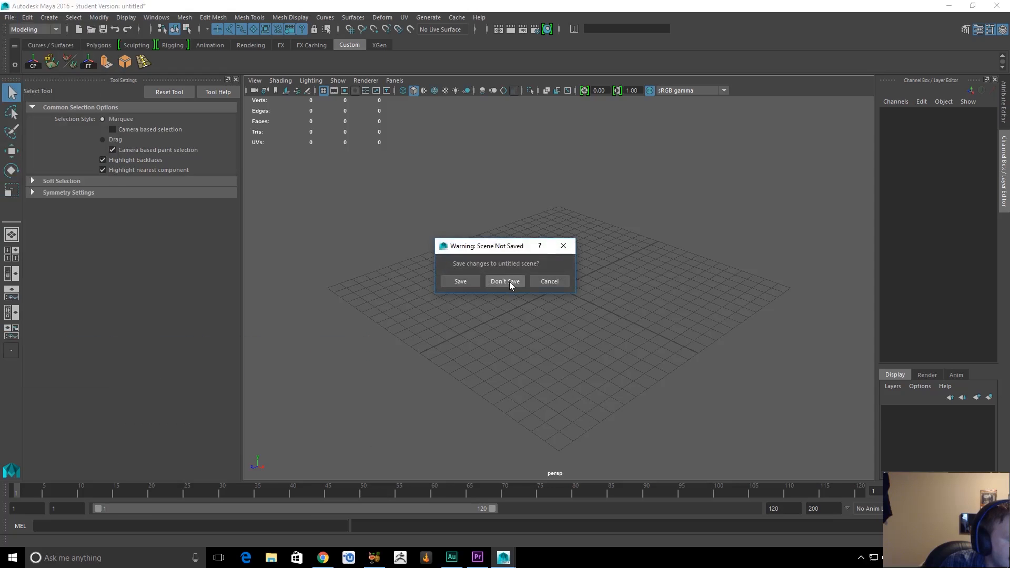
left_click(505, 280)
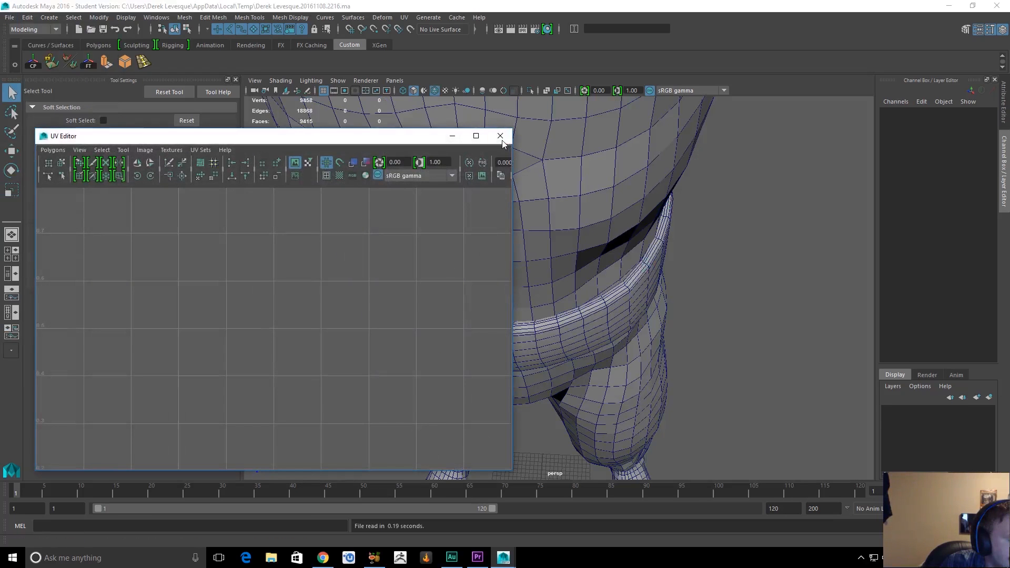
left_click(500, 136)
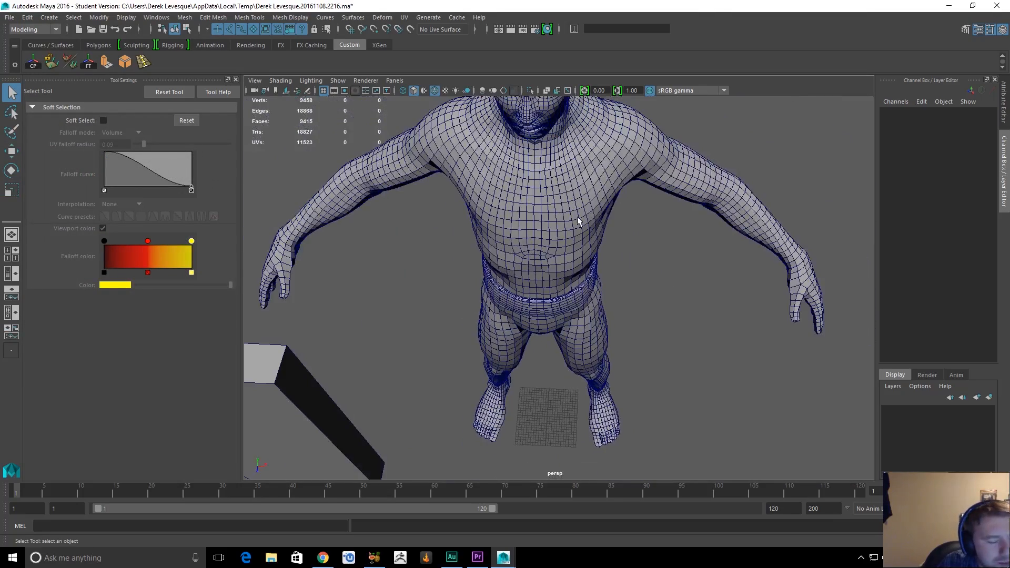
left_click_drag(577, 221, 496, 288)
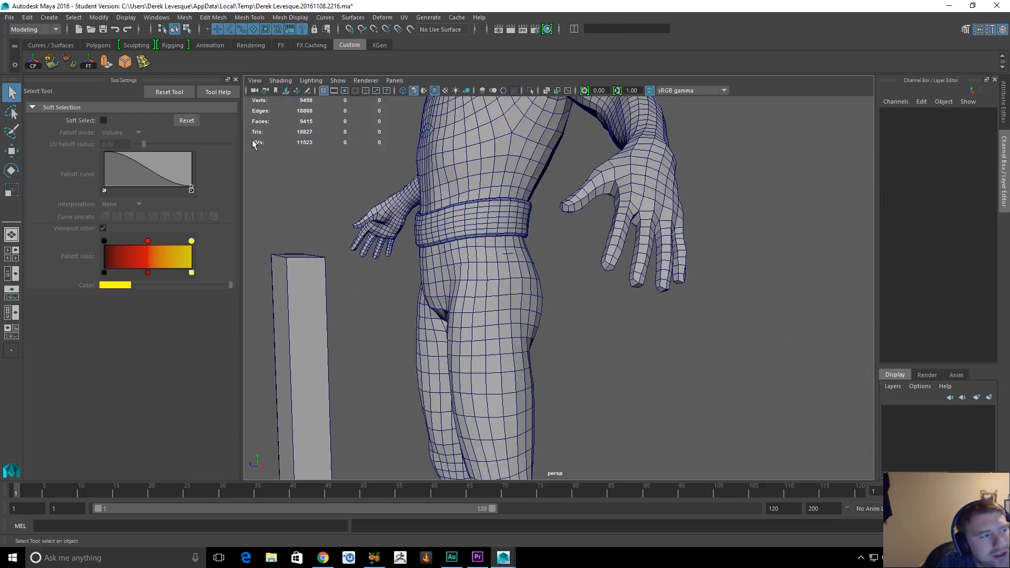
Open a scene from D:\Maya\Protoman\Protoman\scenes, discarding the temp scene unsaved
left_click(8, 18)
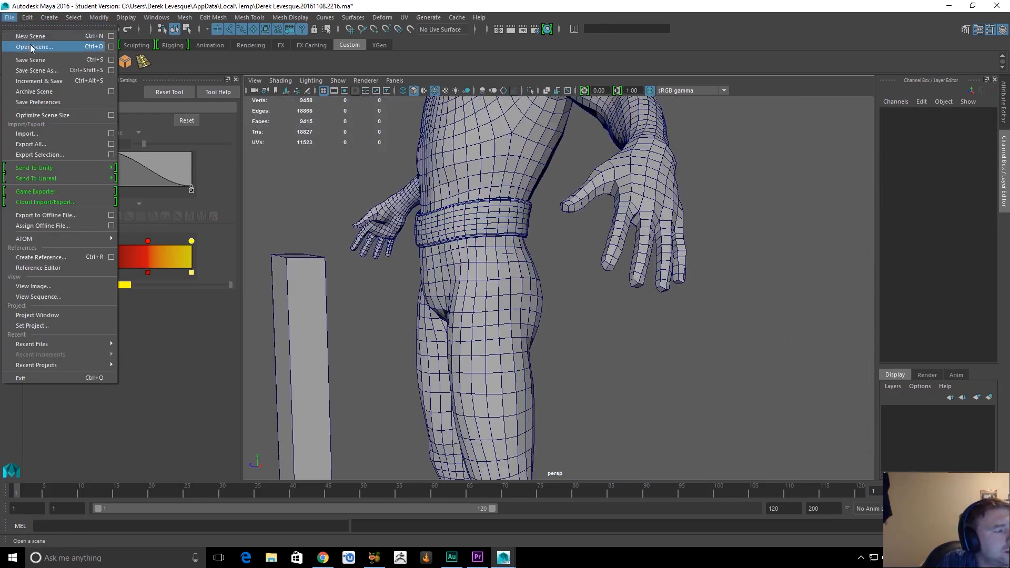
left_click(26, 47)
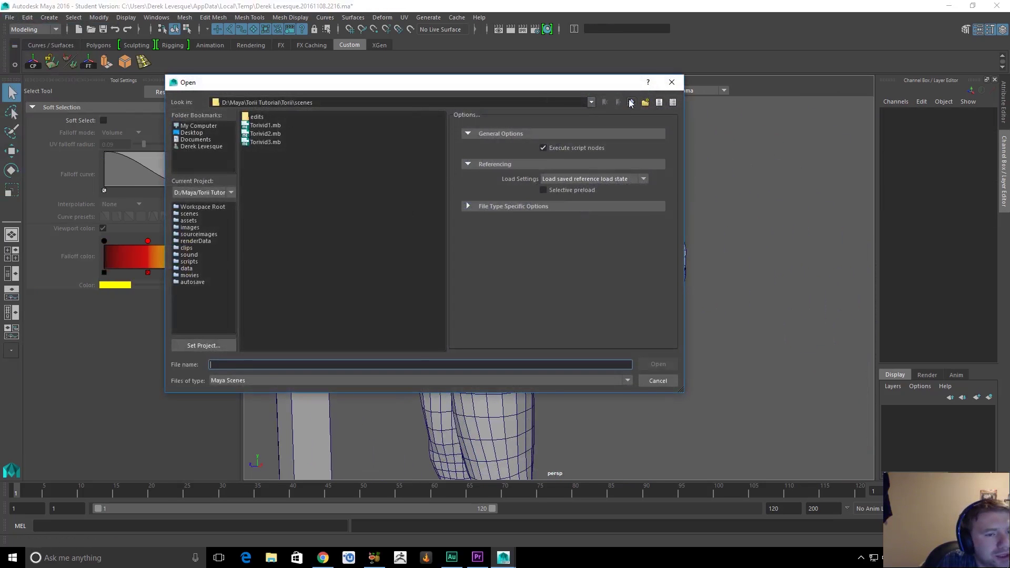
left_click(630, 103)
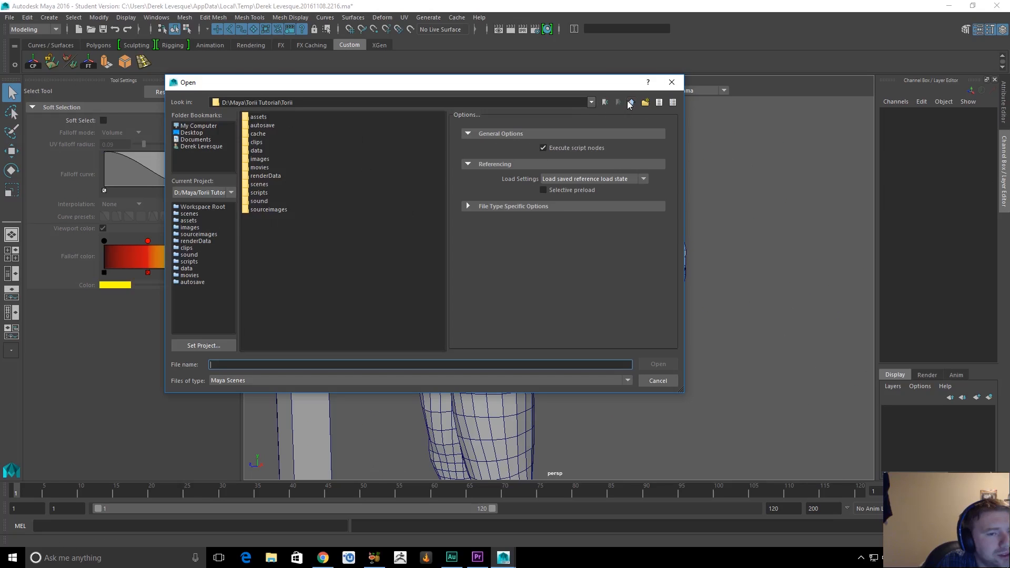
left_click(631, 102)
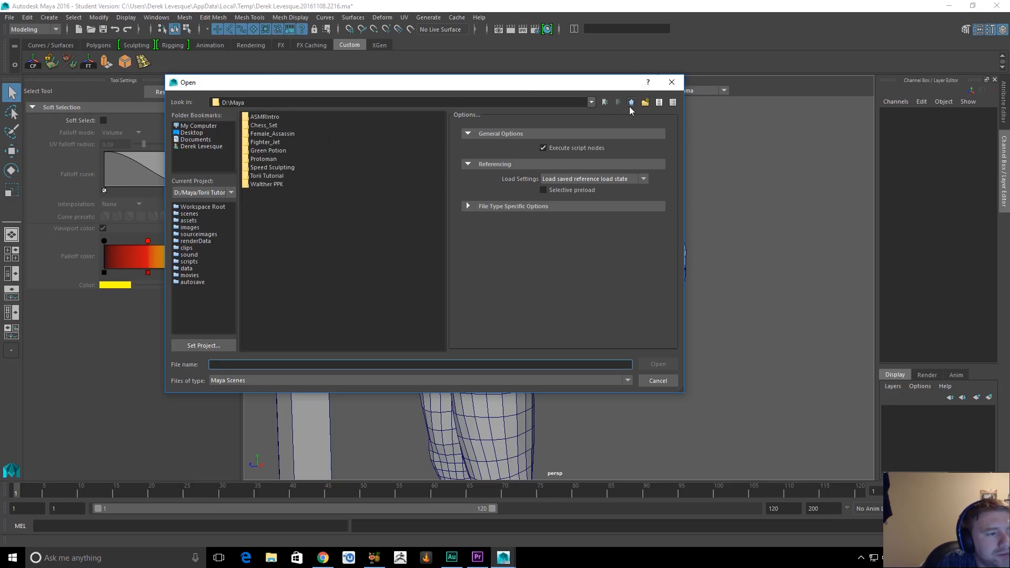
double_click(266, 159)
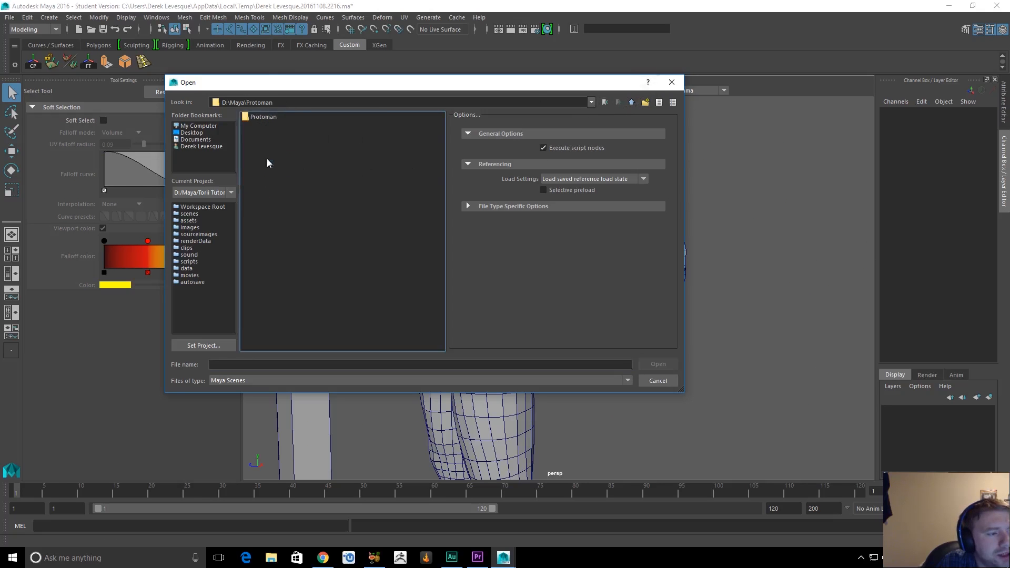
double_click(264, 117)
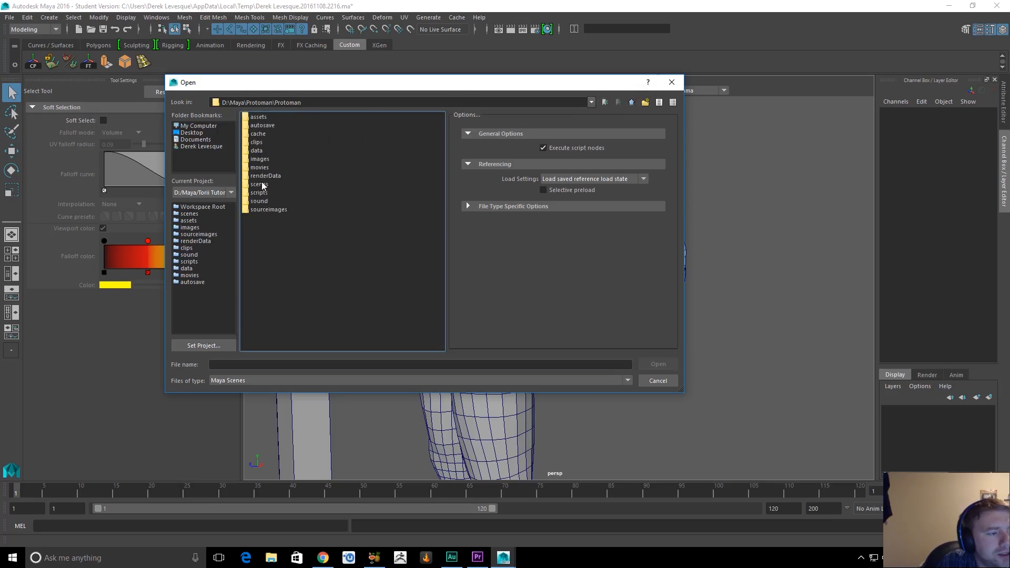
double_click(258, 185)
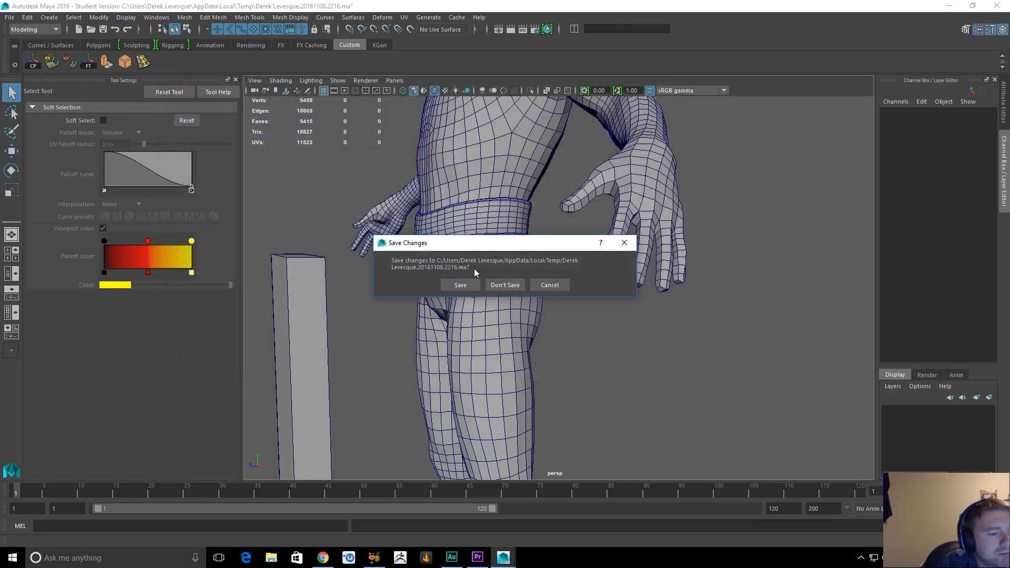
left_click(505, 285)
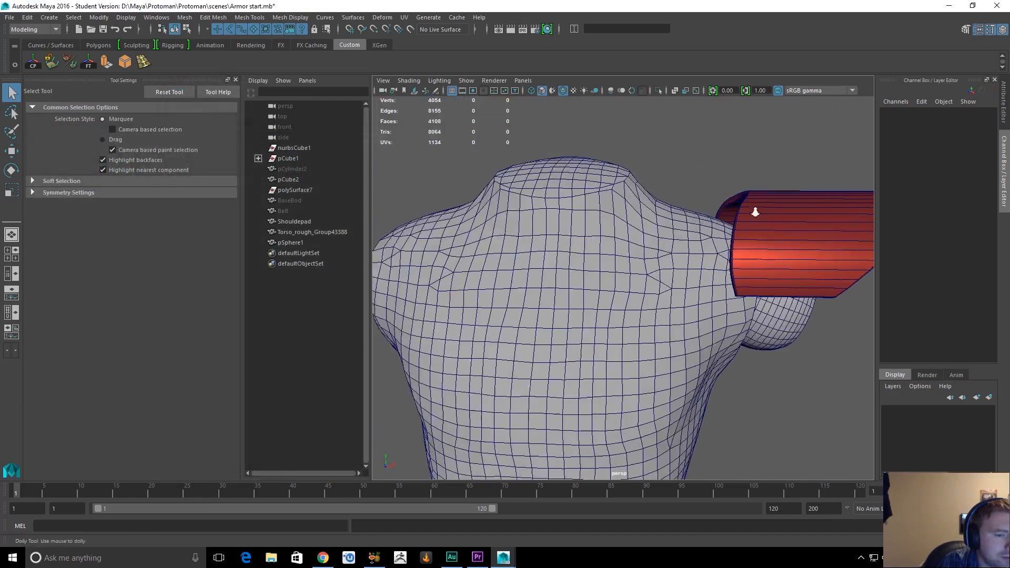
Inspect the shoulder armor, then switch to the Armshoulder start scene without saving
left_click_drag(754, 212, 686, 226)
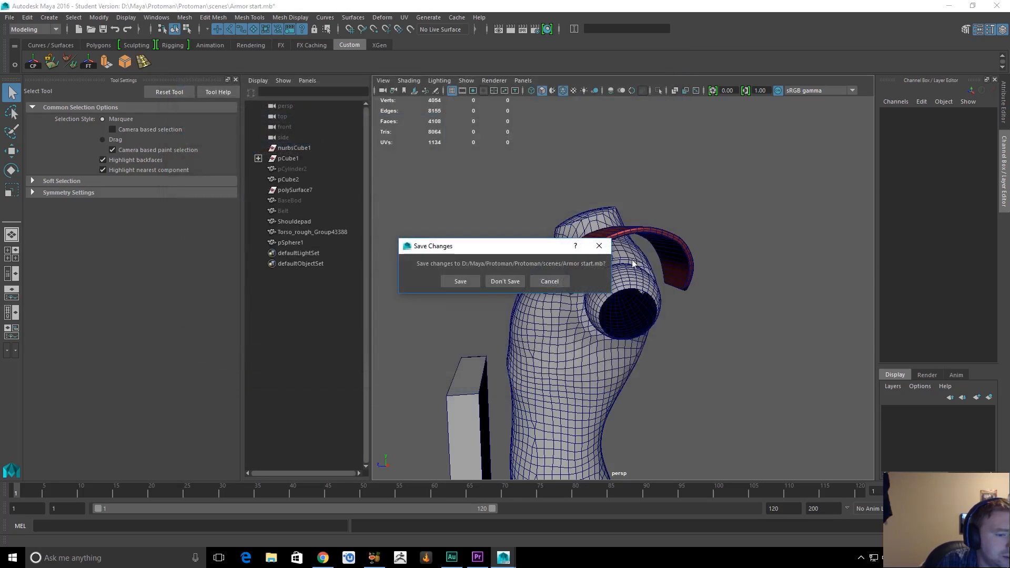
left_click(504, 280)
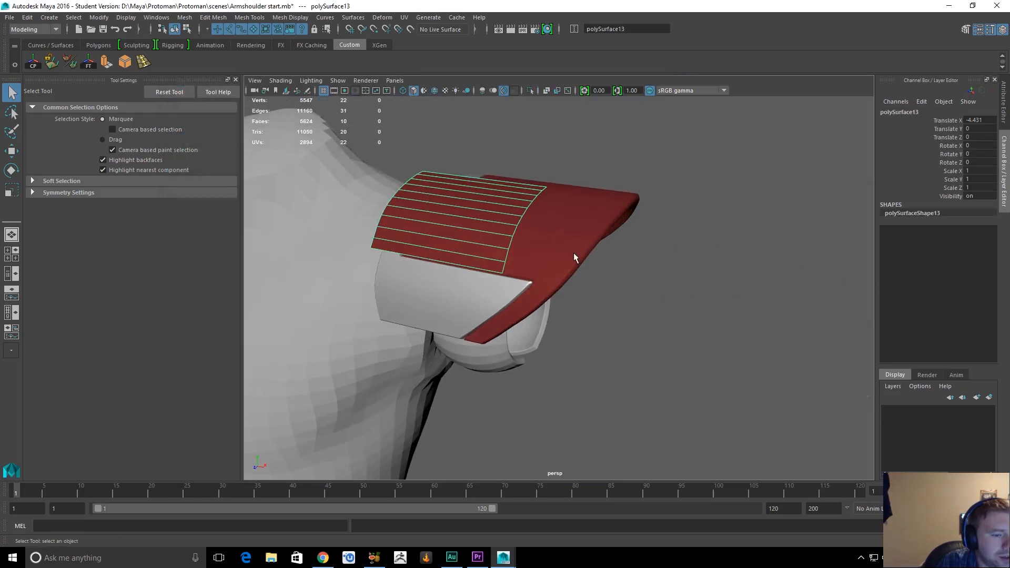
left_click(450, 302)
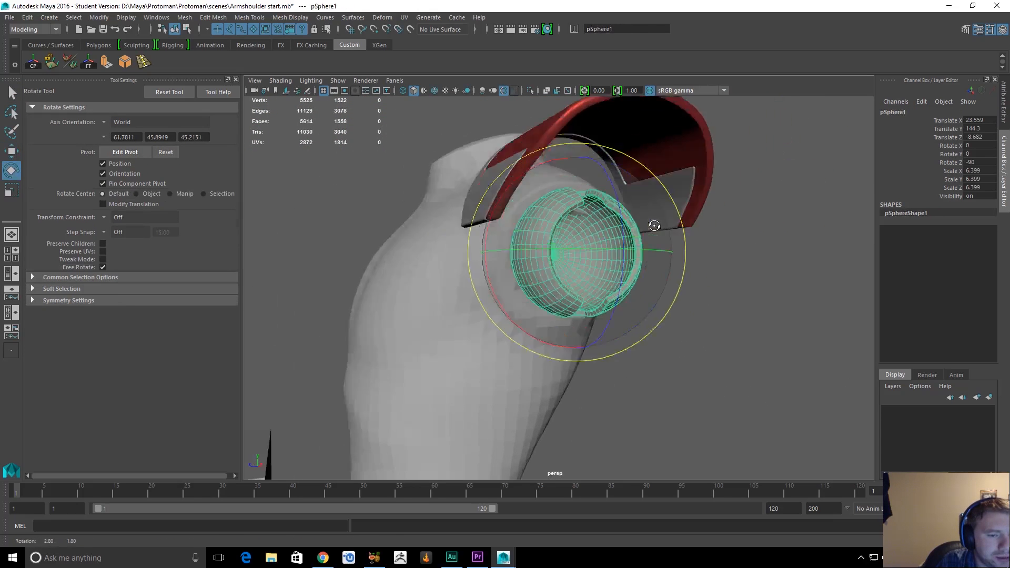
left_click_drag(654, 226, 430, 259)
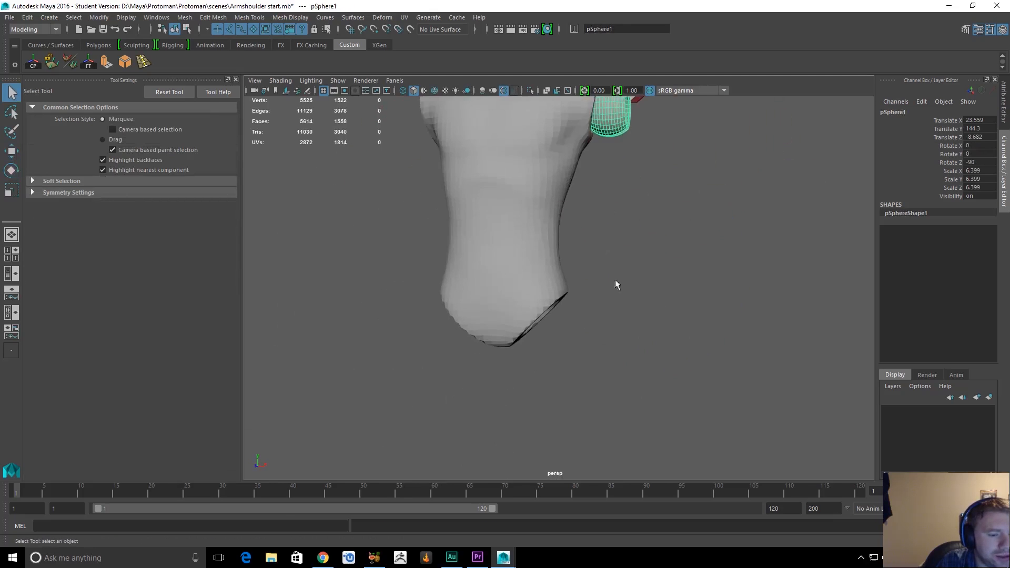
left_click_drag(617, 284, 663, 368)
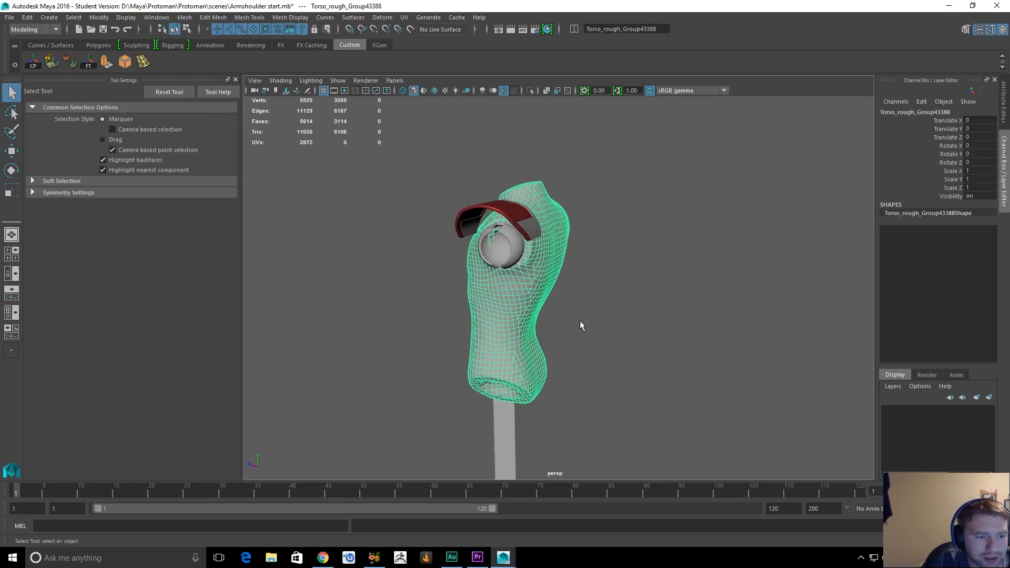
left_click_drag(580, 325, 619, 309)
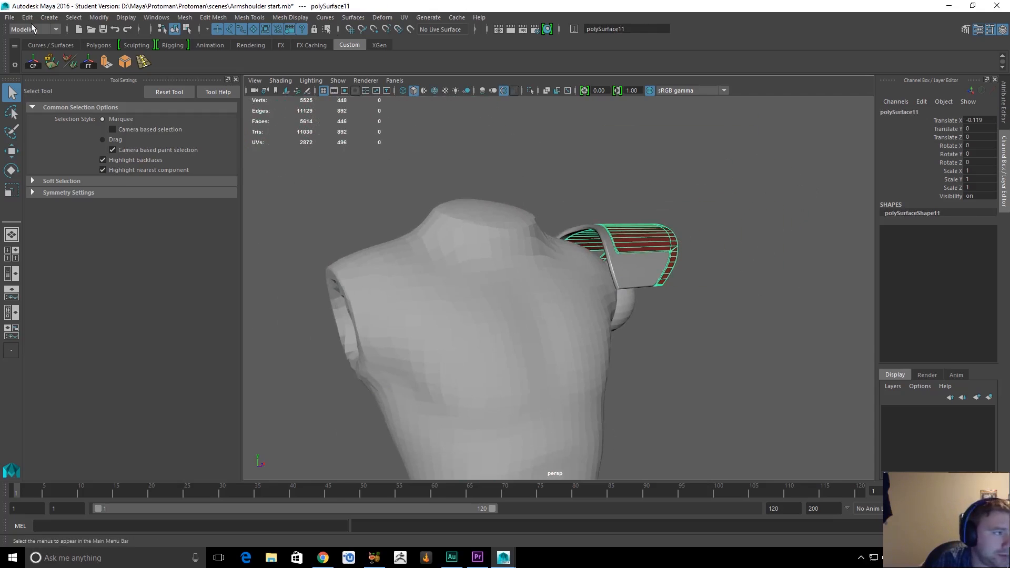
left_click(9, 19)
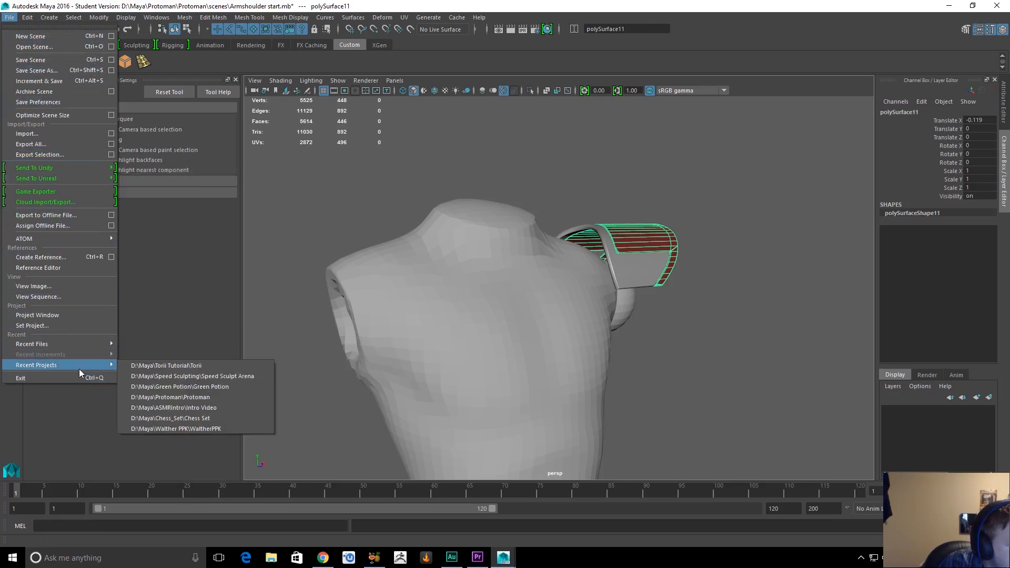
mouse_move(100, 368)
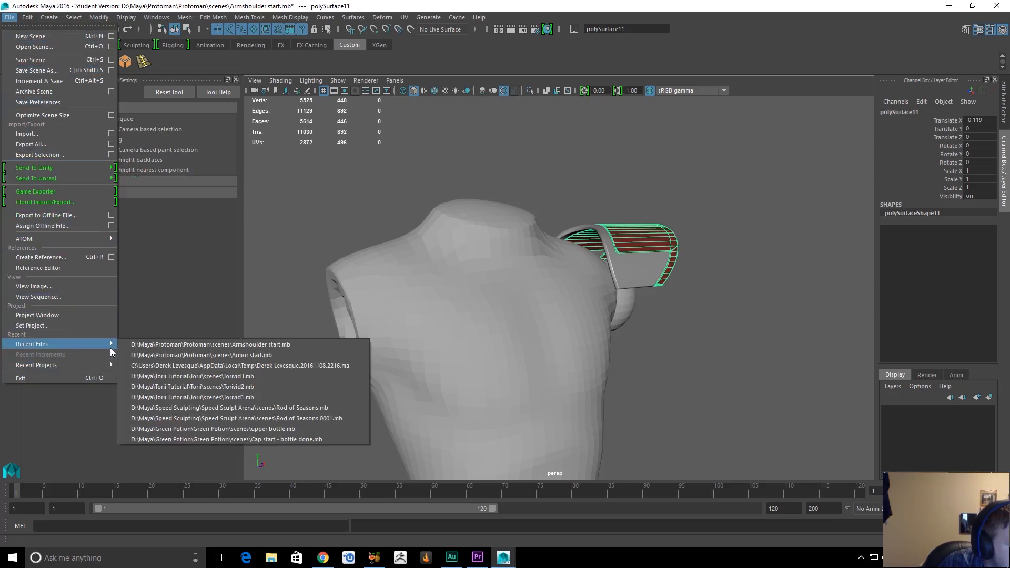
mouse_move(248, 366)
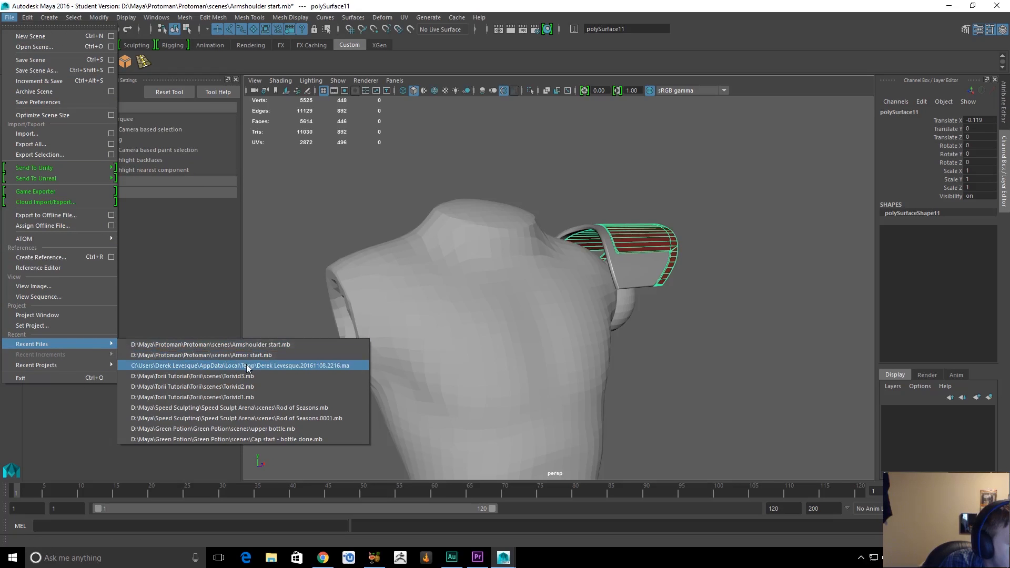
mouse_move(284, 397)
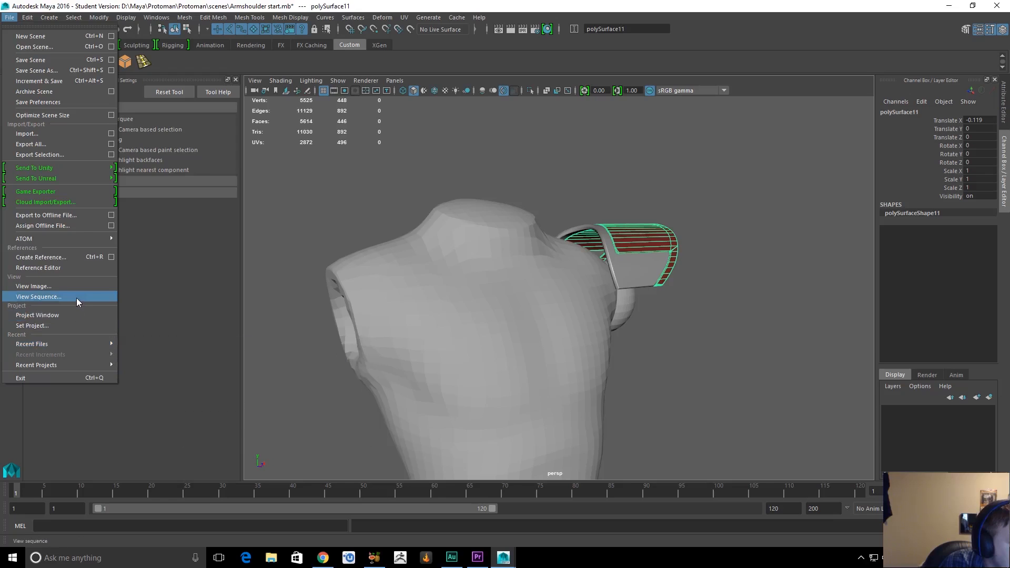
mouse_move(60, 228)
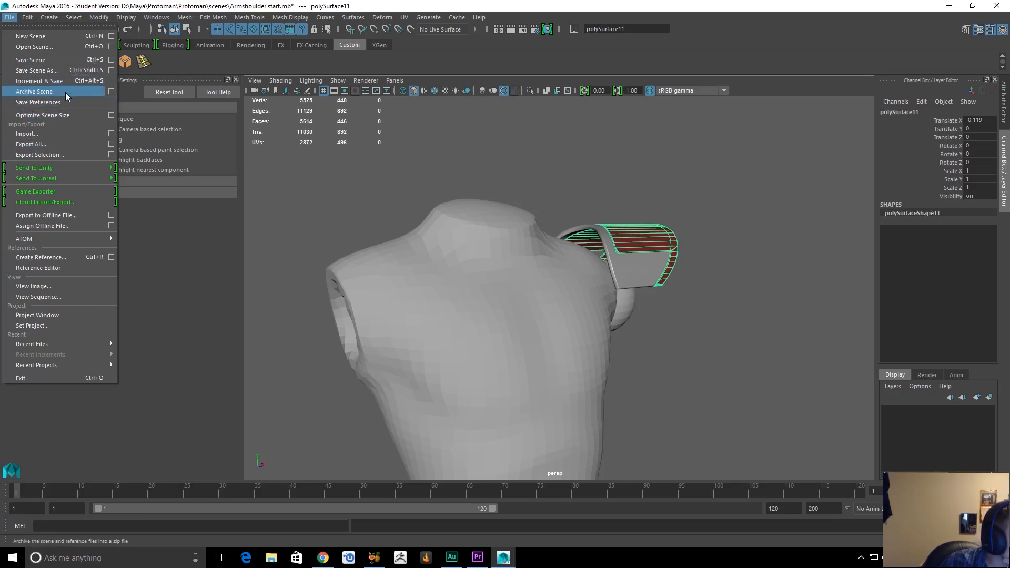
mouse_move(79, 102)
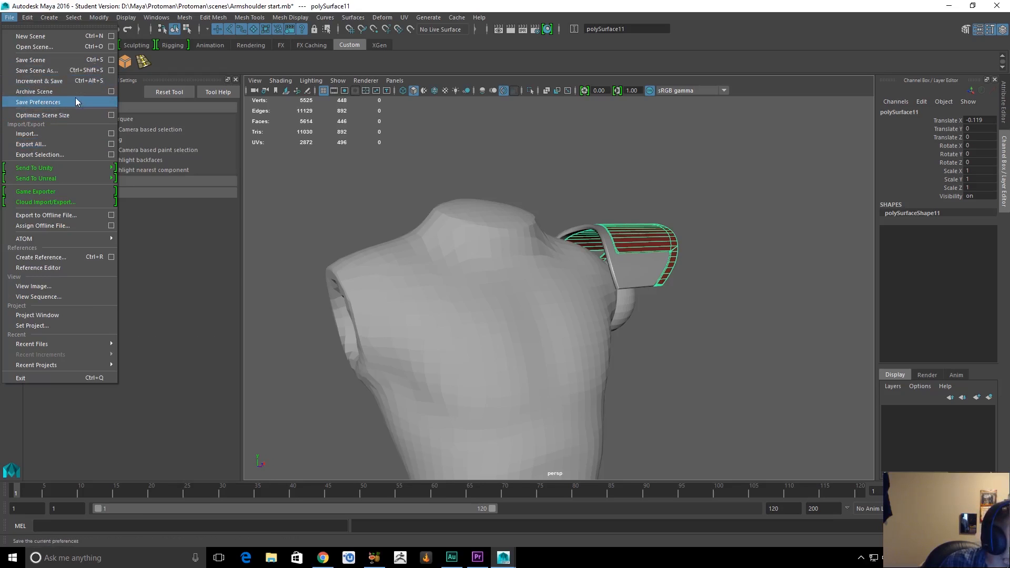
left_click(36, 102)
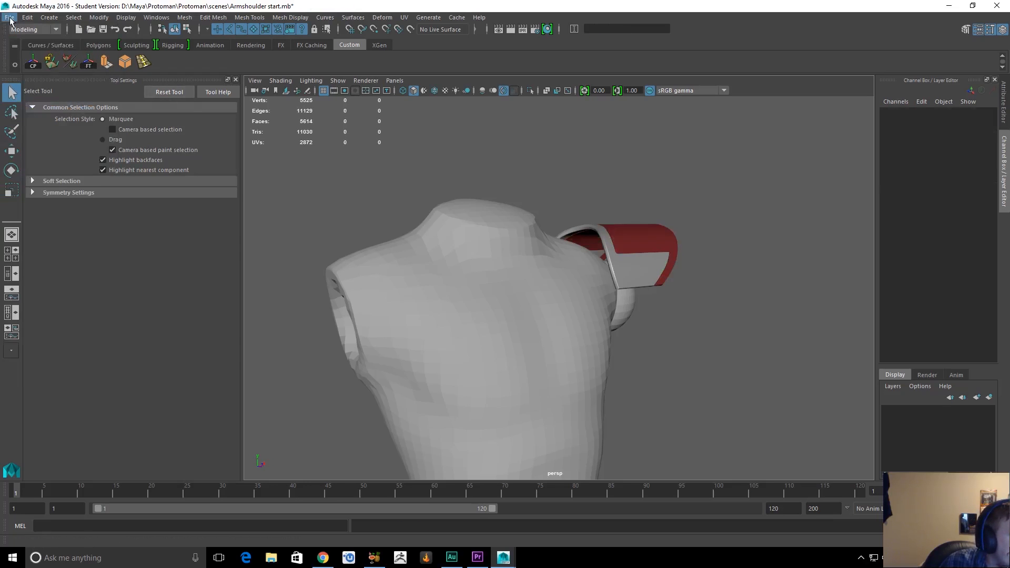
Browse the File and Edit menus, then launch Autodesk Maya Help from the Help menu
left_click(7, 17)
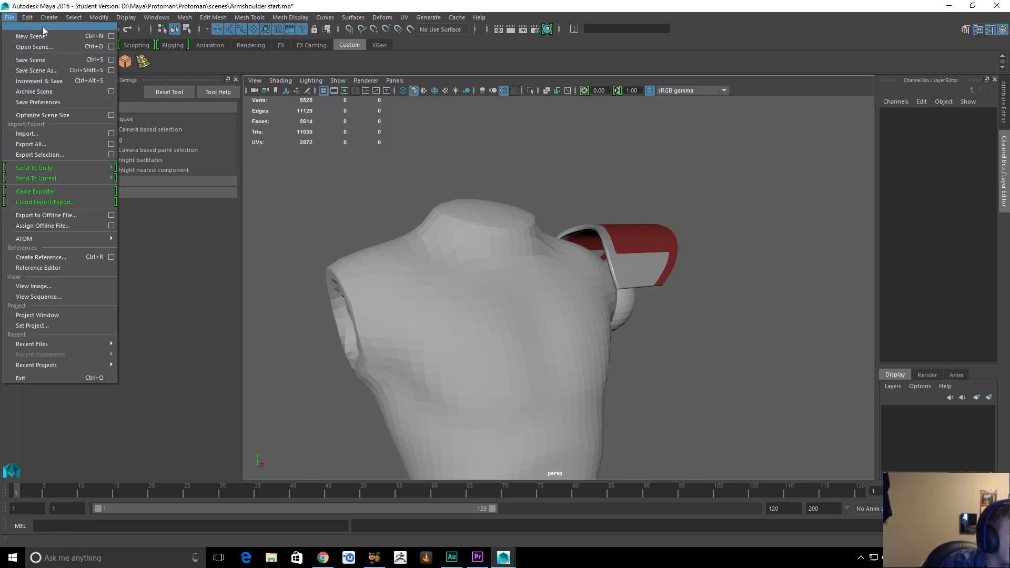
left_click(28, 17)
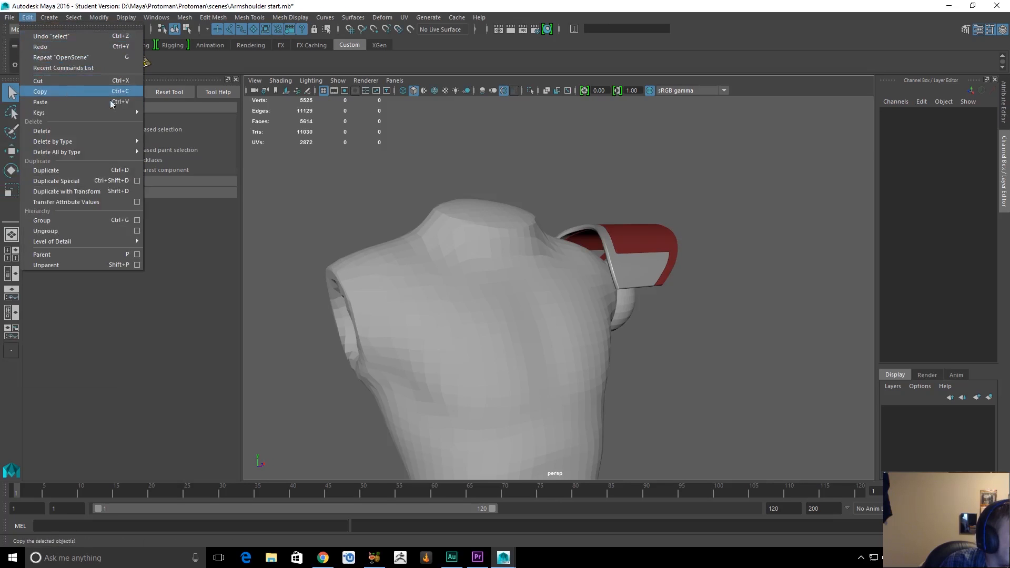
left_click(479, 18)
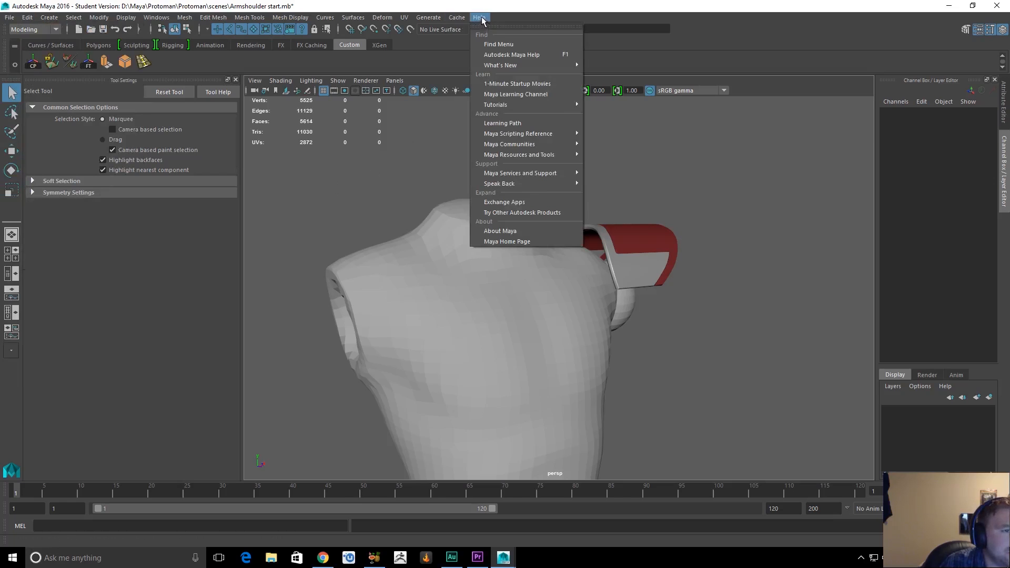
mouse_move(514, 55)
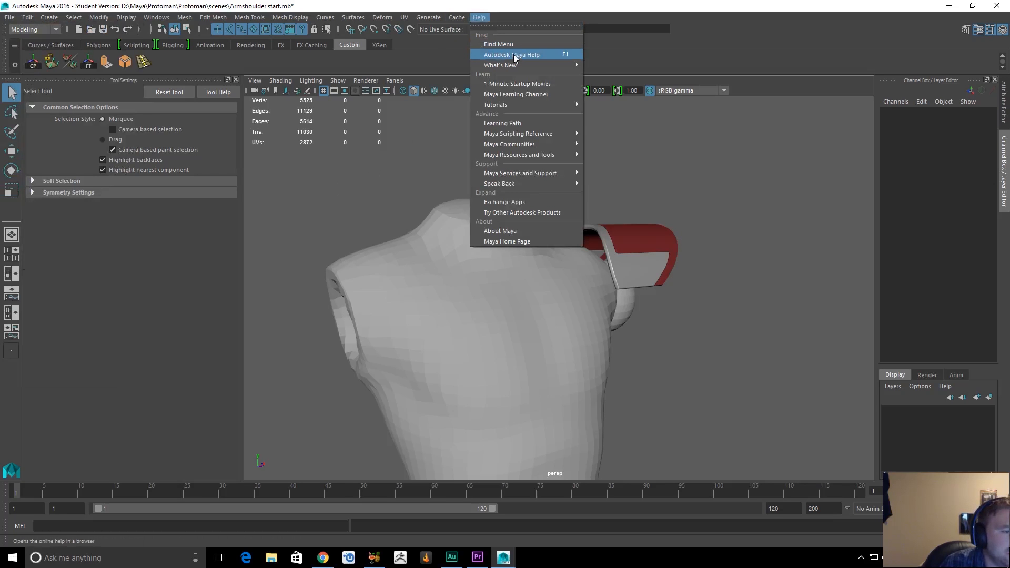
left_click(512, 54)
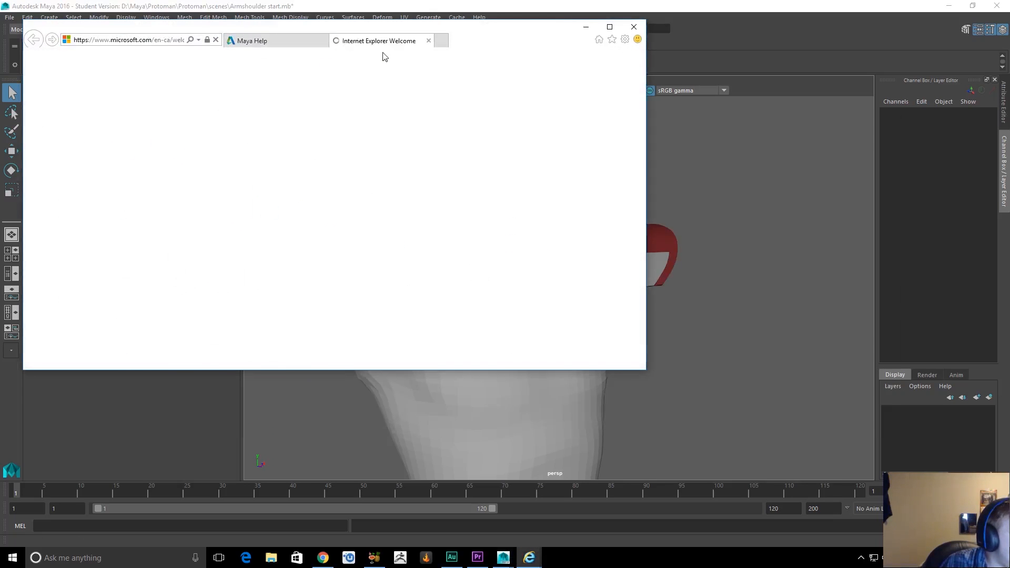
Search Maya Help for 'maya crash save' and read the Save Scene As Options article
left_click(251, 40)
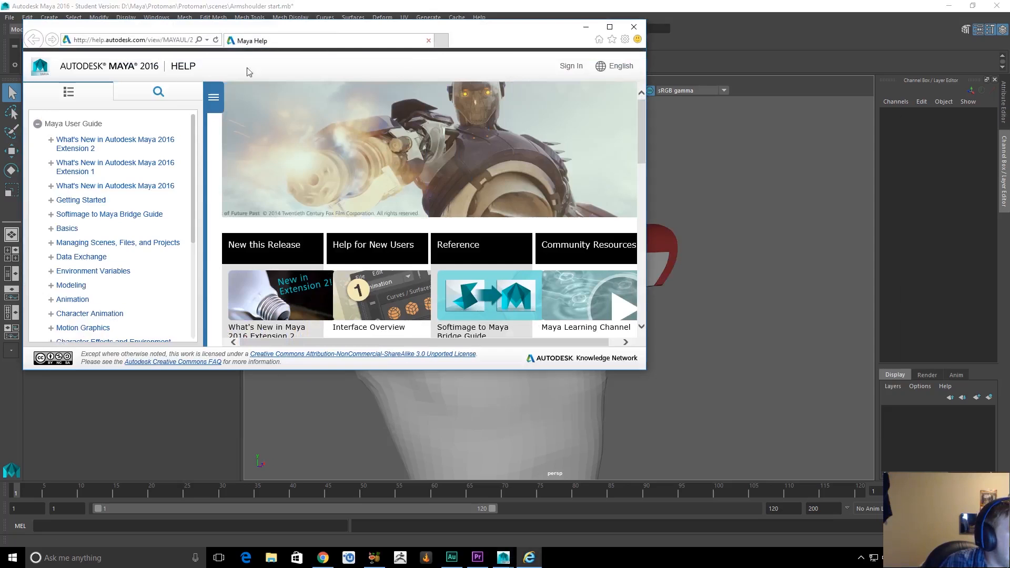
left_click(158, 92)
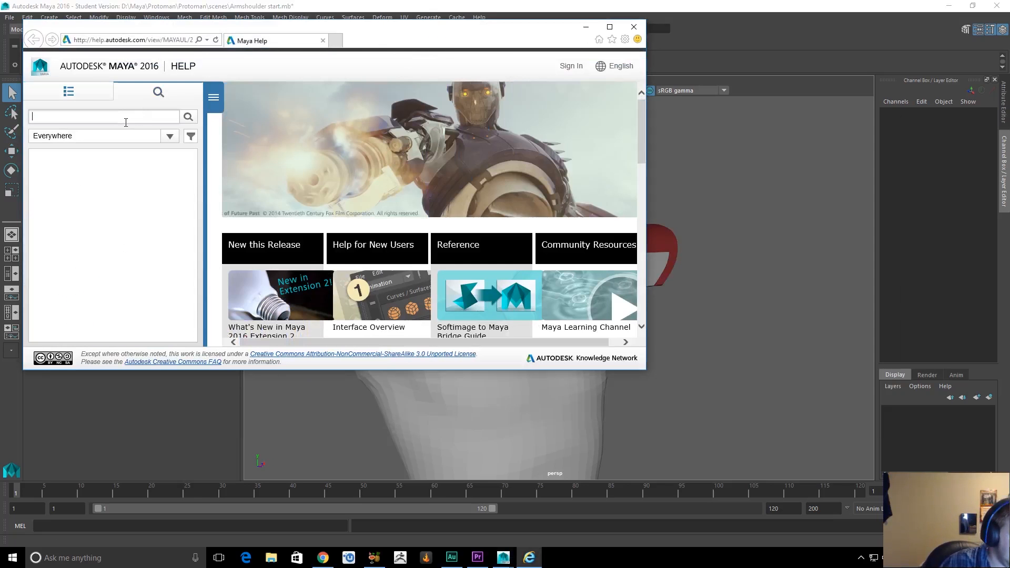
type("maya crash save")
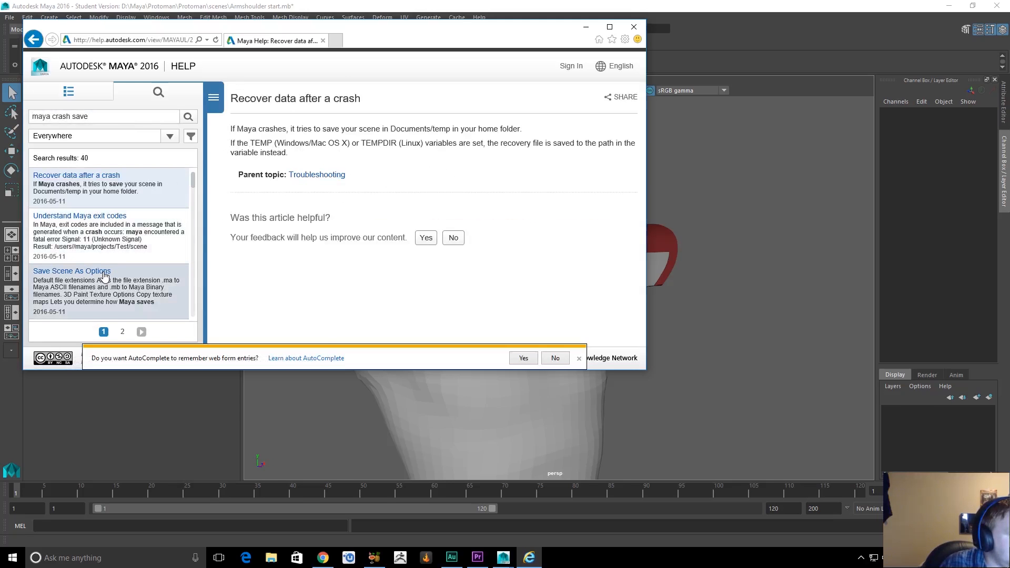
left_click(72, 271)
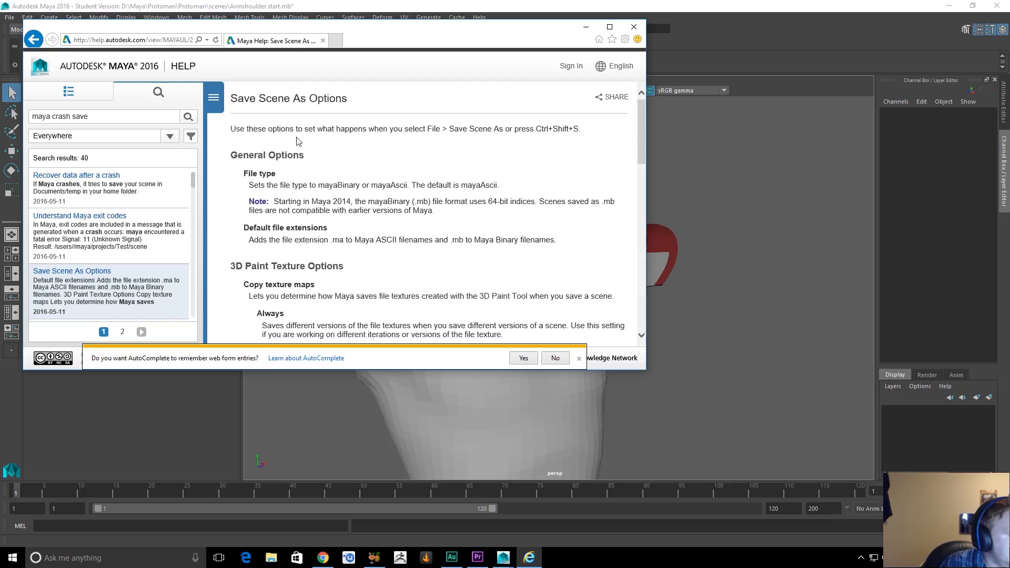
mouse_move(480, 151)
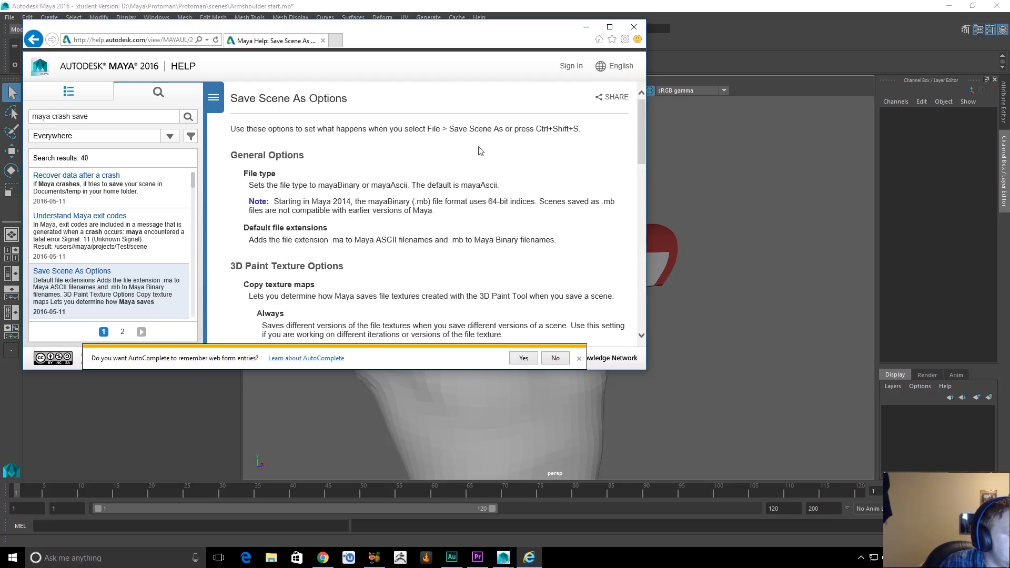
scroll("down", 3)
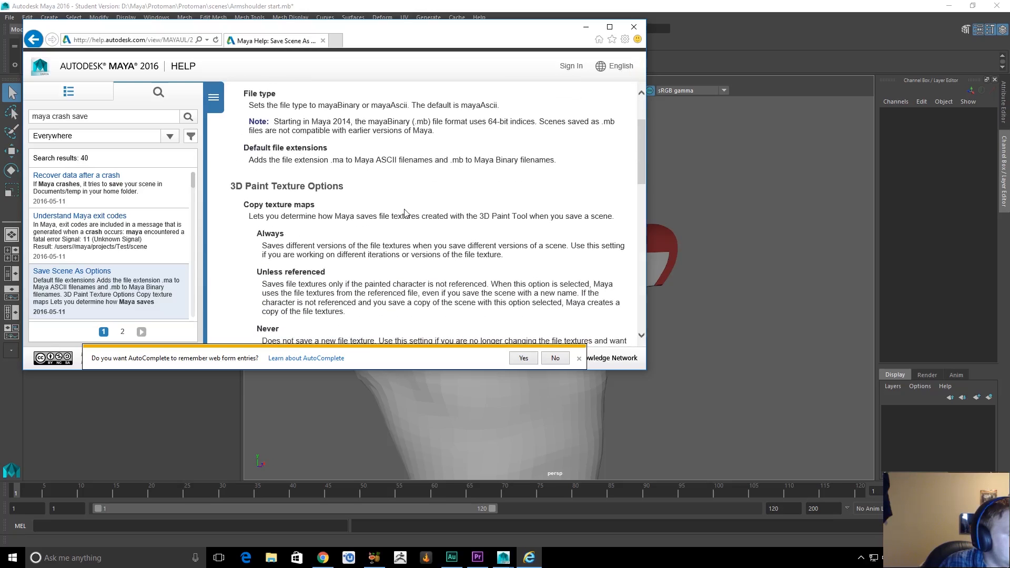
Read Recover data after a crash and its Troubleshooting parent, then return to the recovery article
left_click(76, 175)
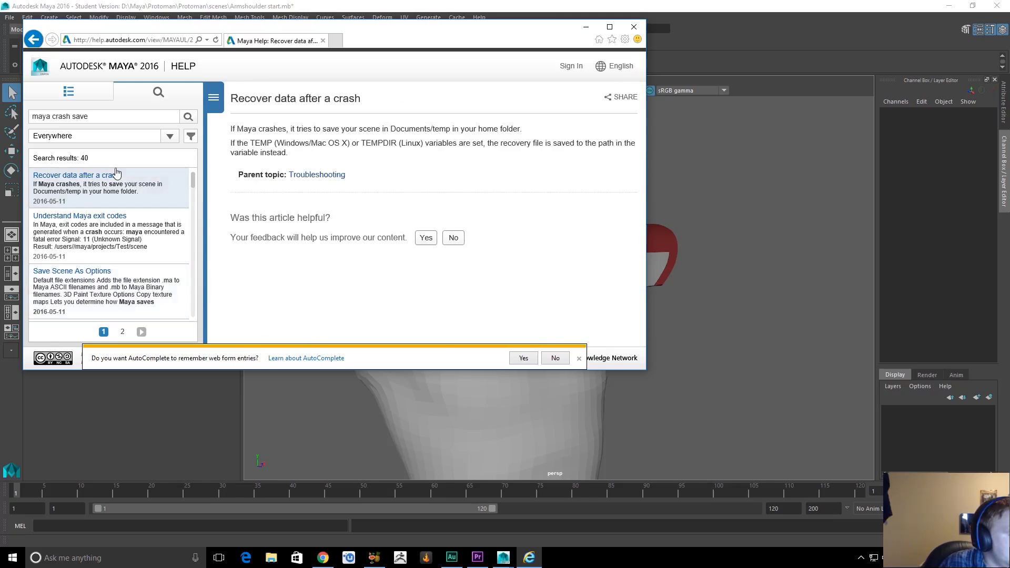
mouse_move(324, 174)
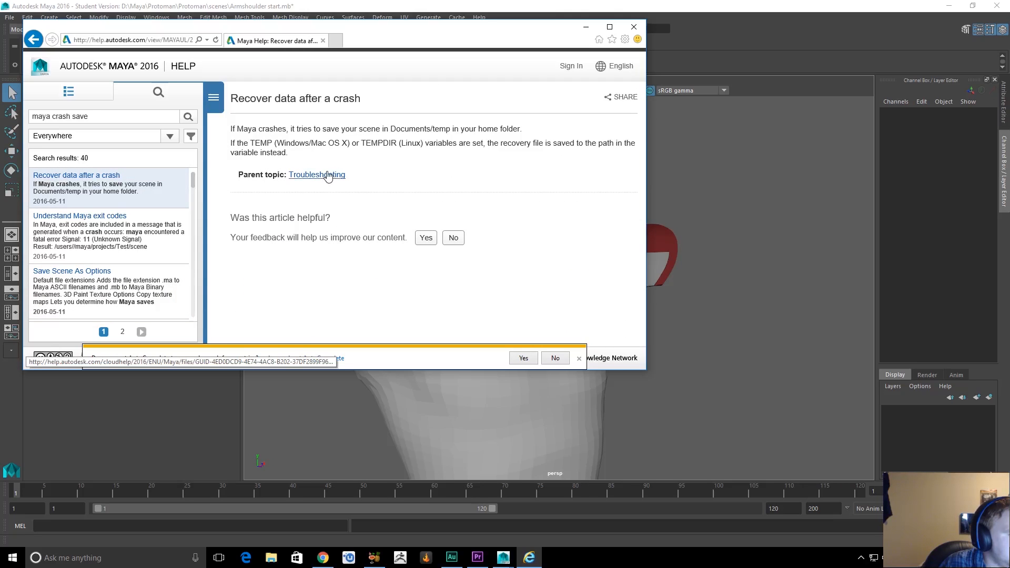
left_click(317, 175)
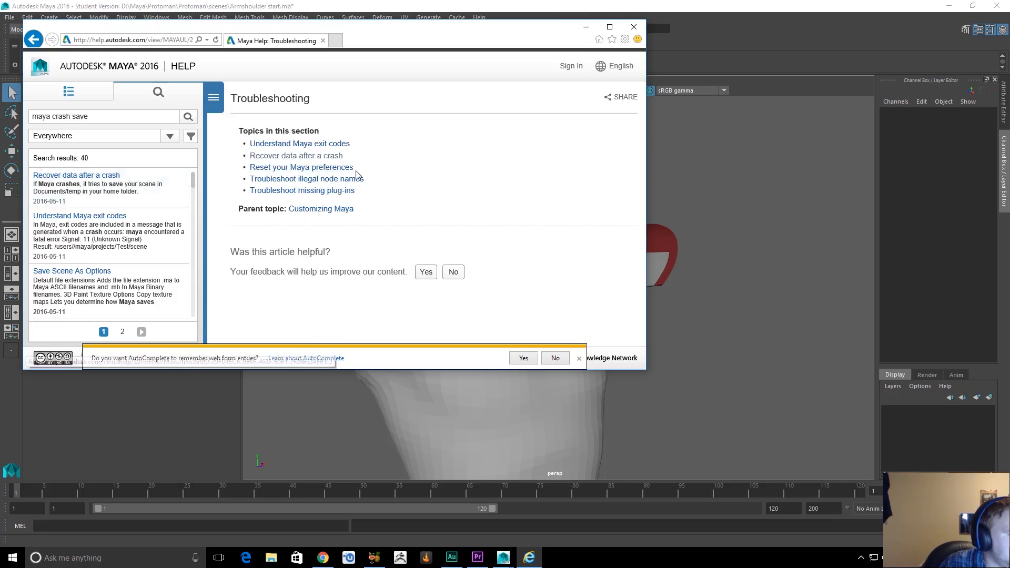
left_click(301, 167)
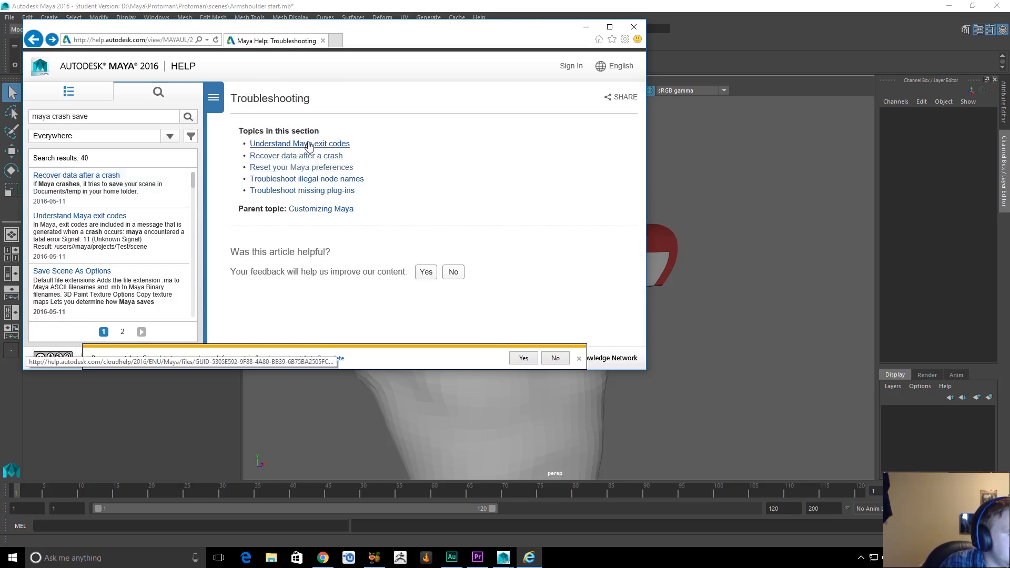
left_click(297, 155)
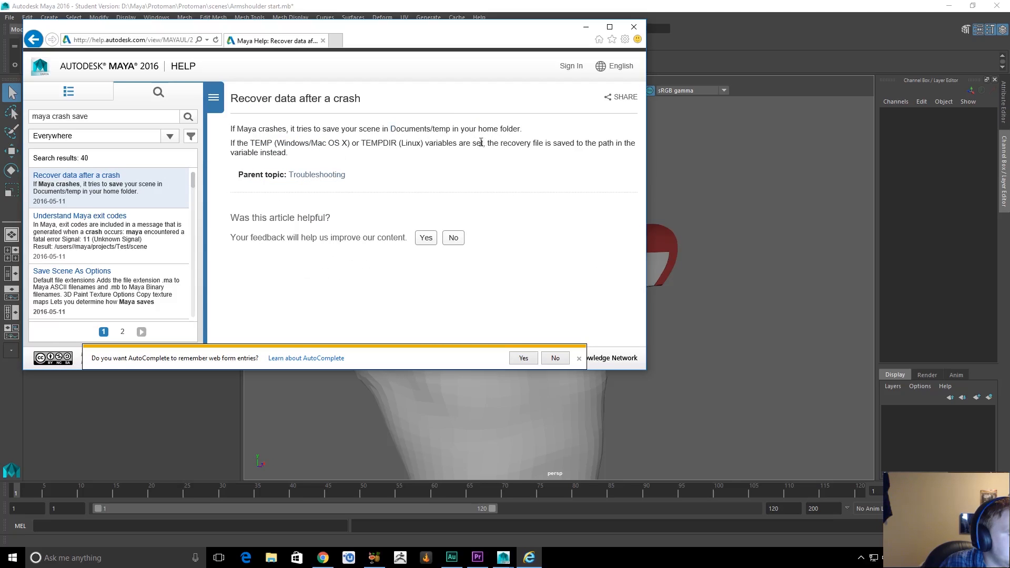
left_click_drag(275, 142, 288, 153)
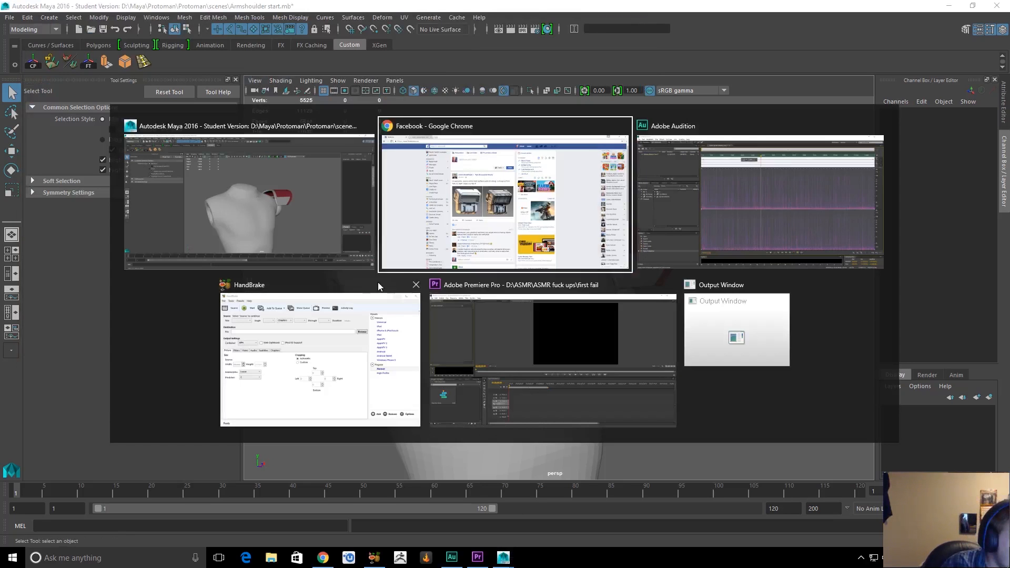
Launch a Google Chrome window from the taskbar icon's jump list
right_click(323, 557)
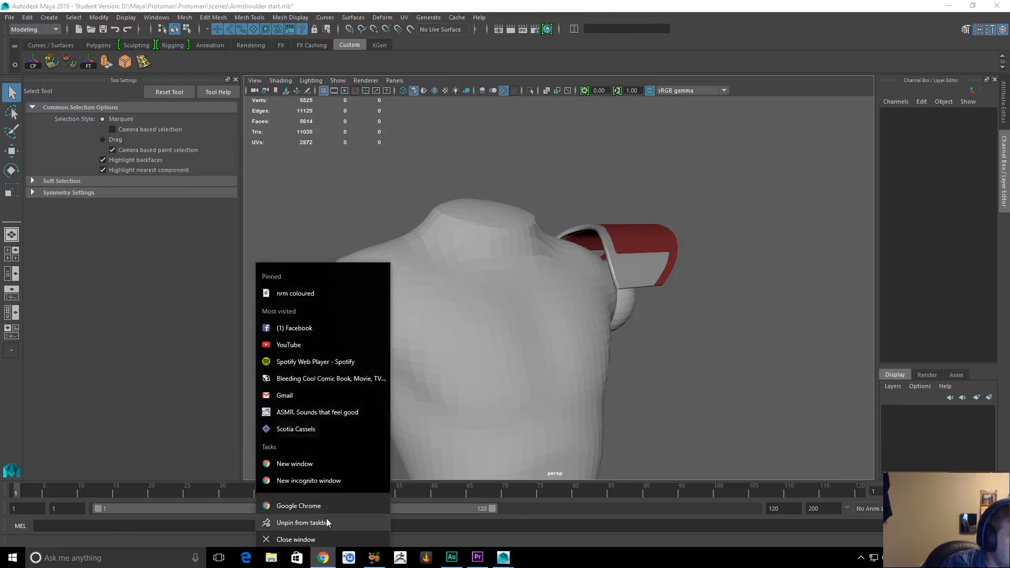
left_click(298, 506)
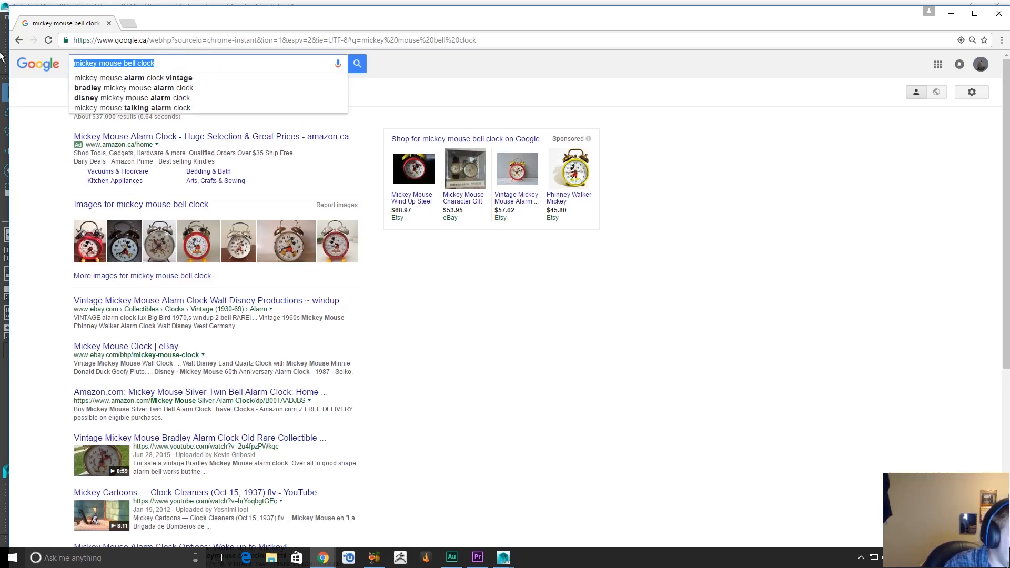
Search Google Images for 'classic alarm clock' and preview the Mickey Mouse alarm clock image
type("classic alarm clock")
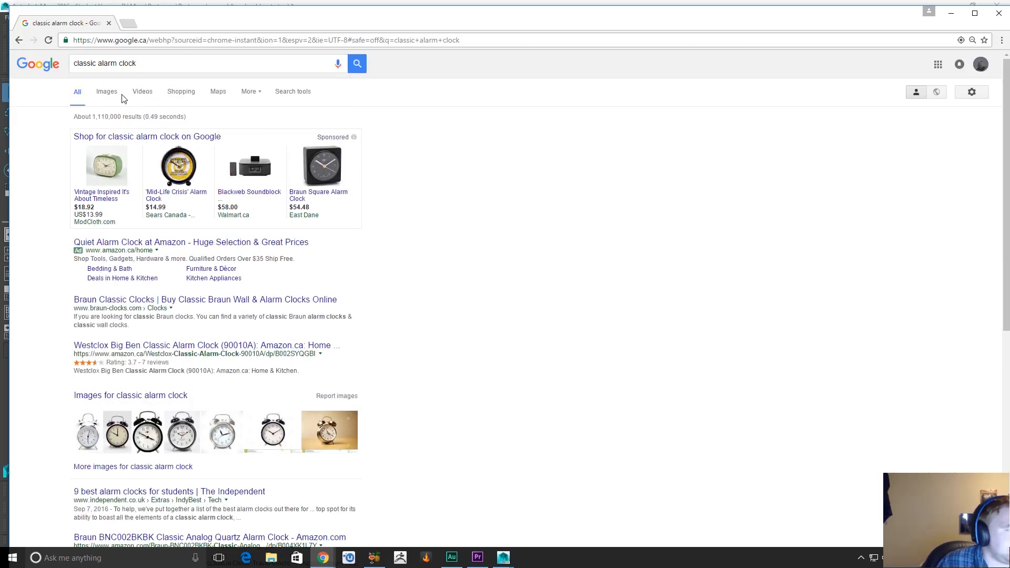
left_click(107, 91)
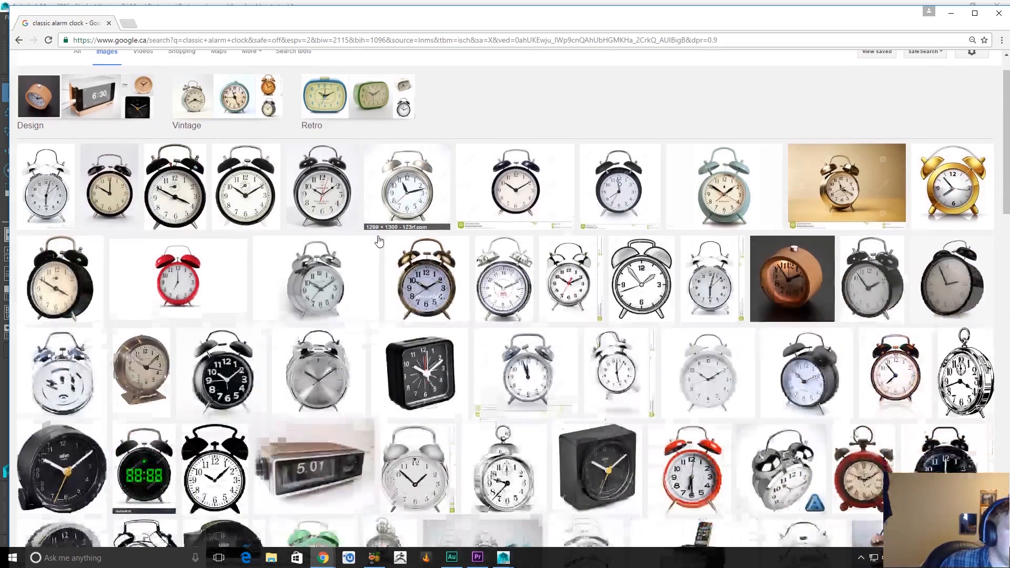
scroll("down", 3)
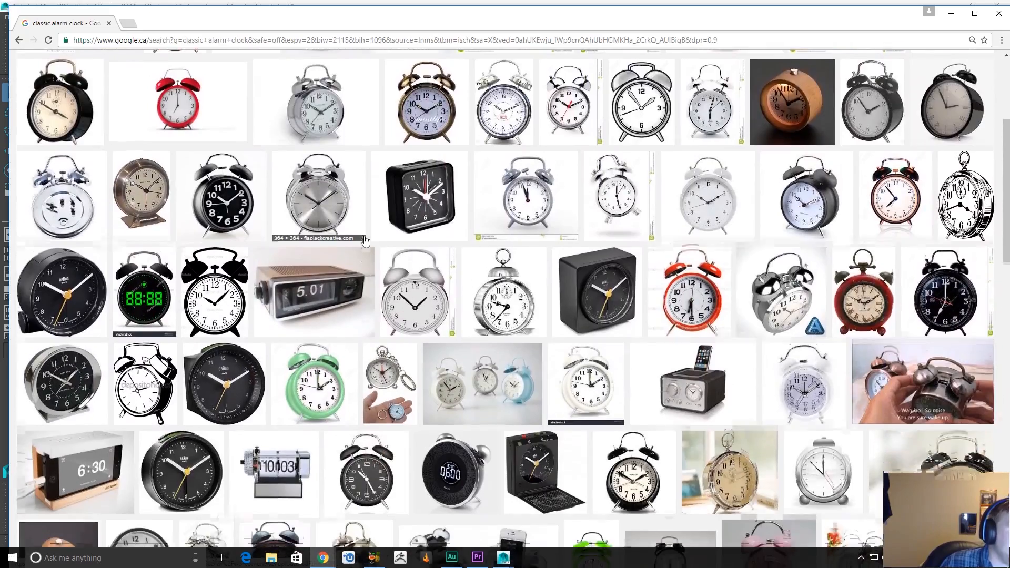
scroll("down", 3)
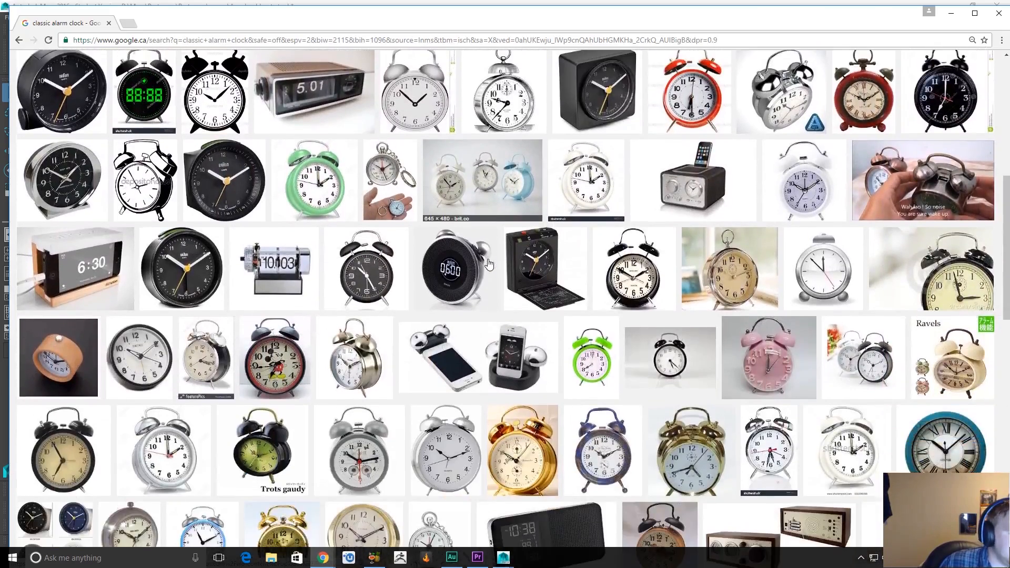
scroll("down", 3)
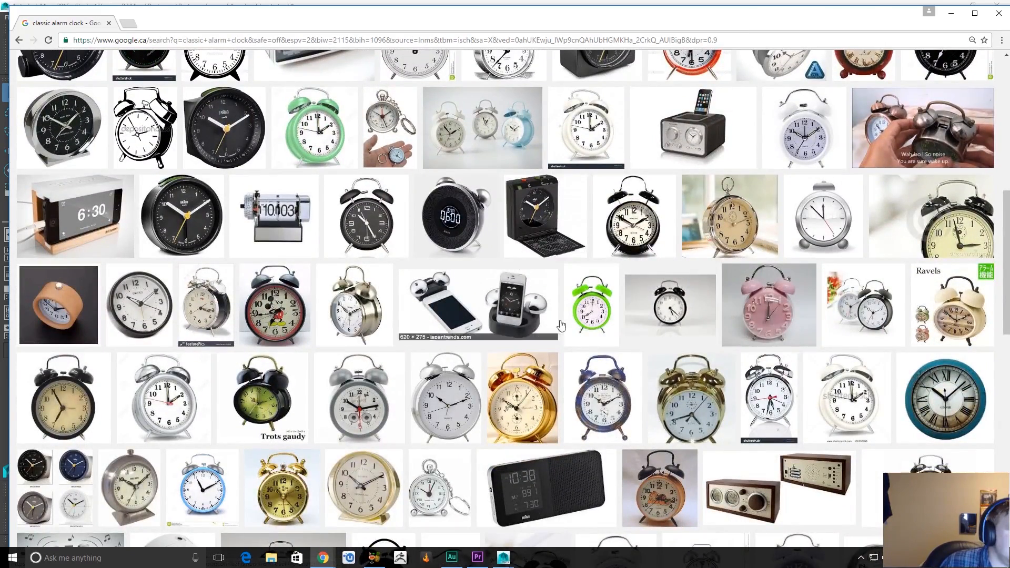
scroll("down", 3)
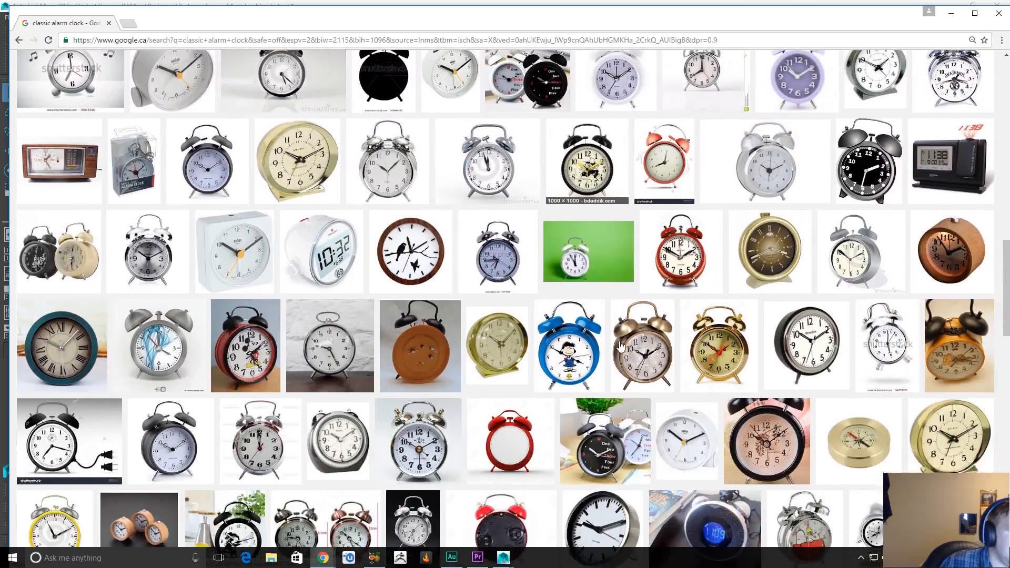
left_click(245, 345)
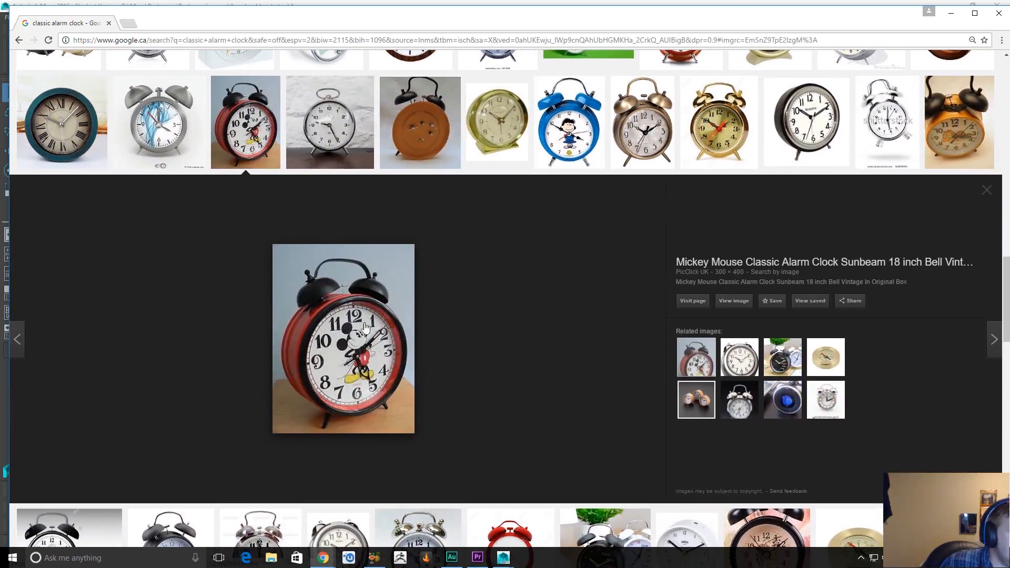
mouse_move(404, 314)
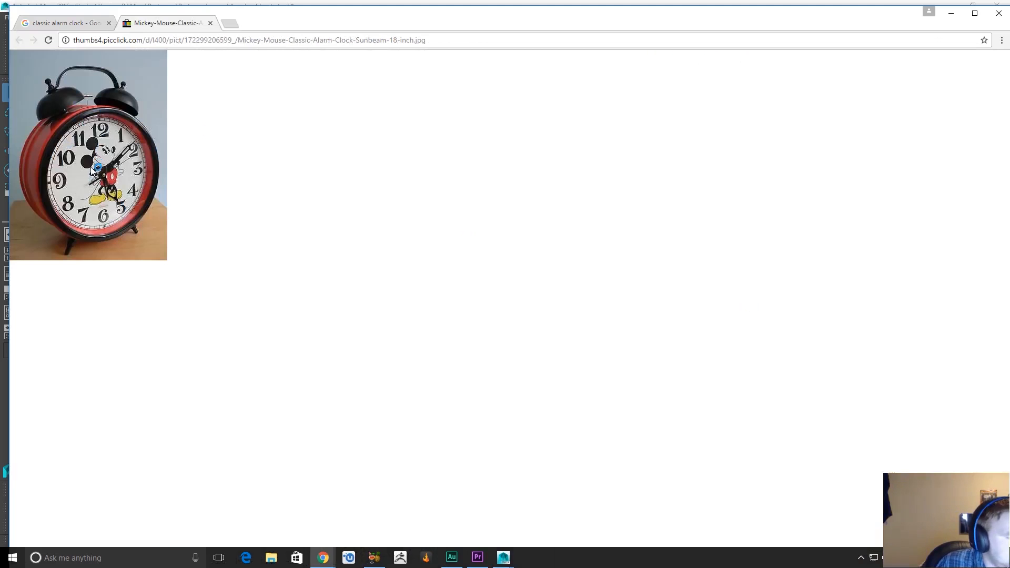
Enlarge the Mickey Mouse alarm clock reference image with Ctrl+plus
key("ctrl++")
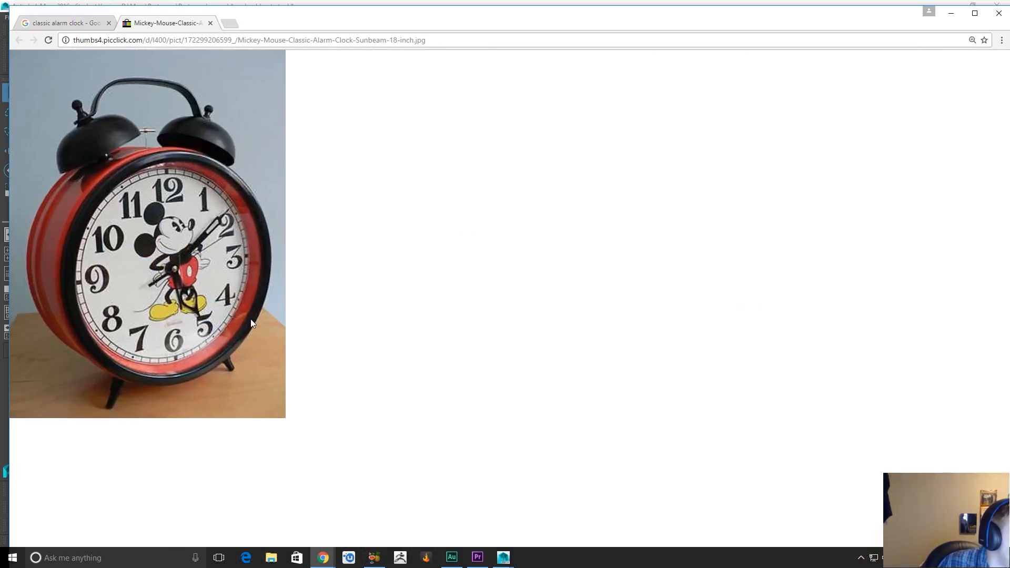
mouse_move(206, 216)
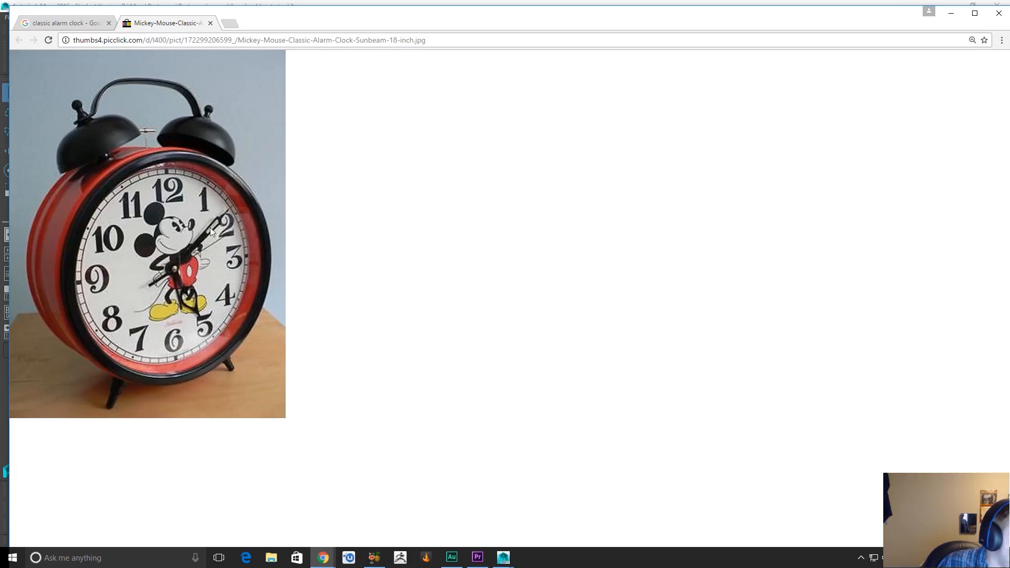
mouse_move(201, 244)
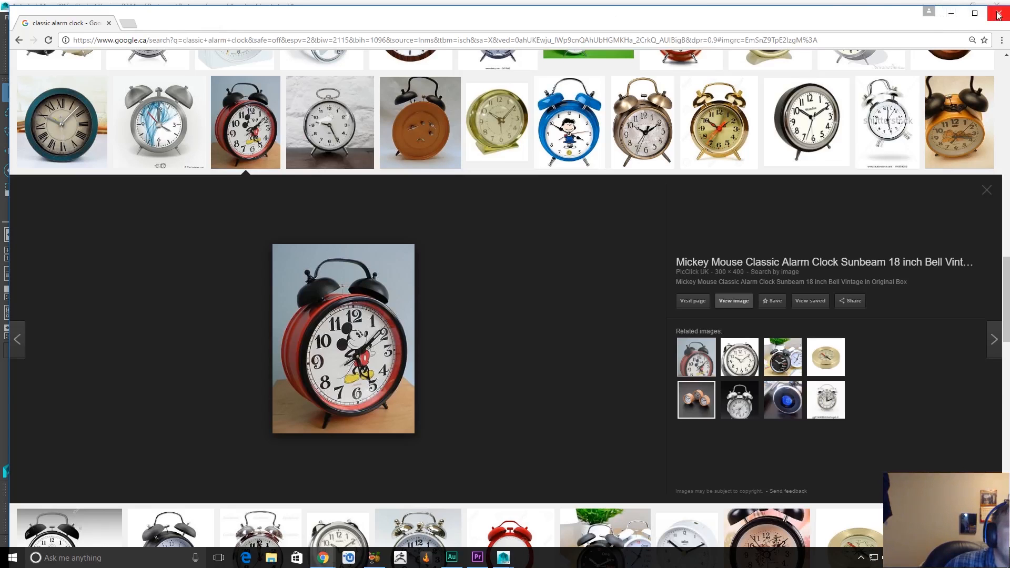
mouse_move(998, 15)
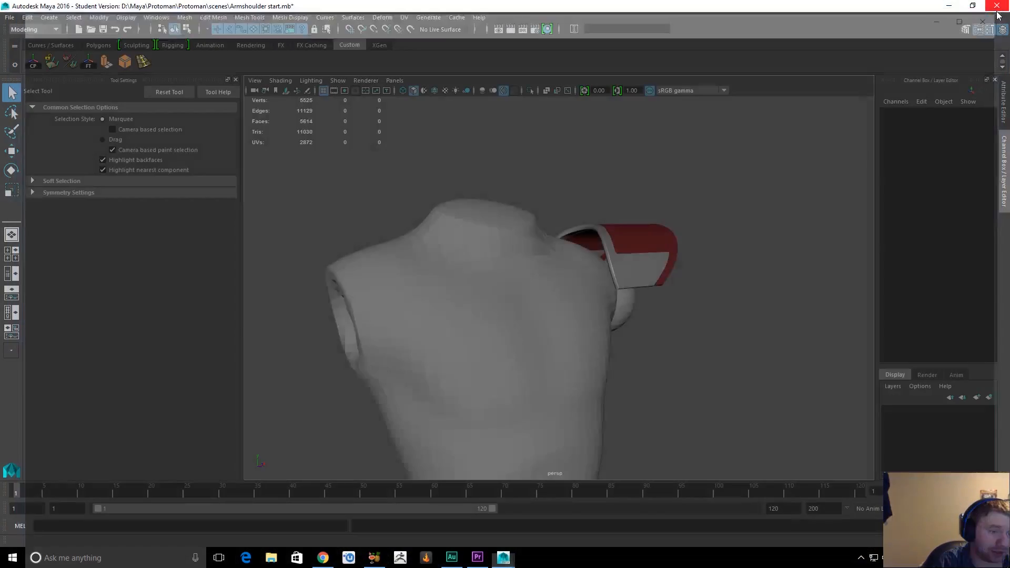
key("alt+tab")
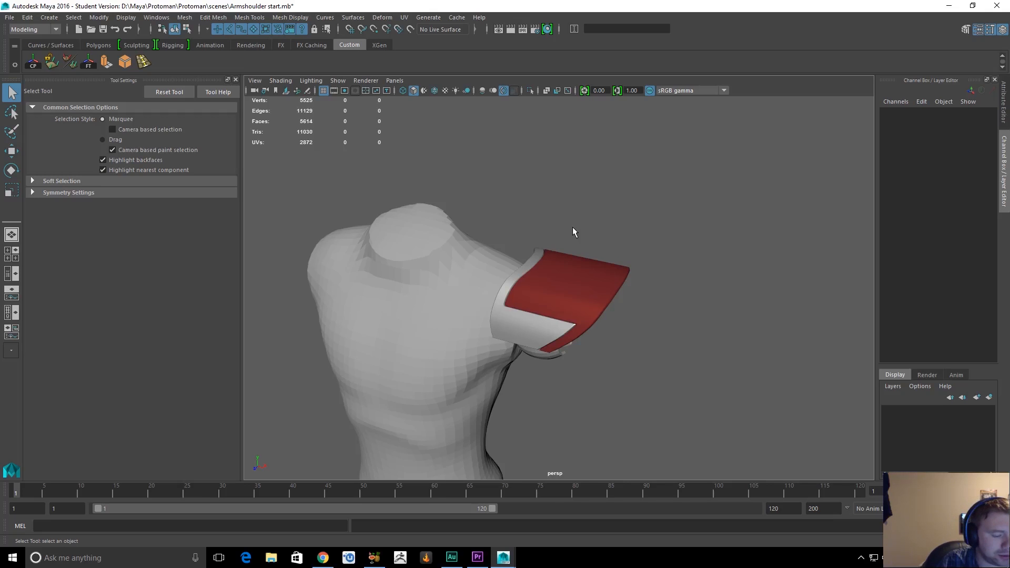
mouse_move(744, 150)
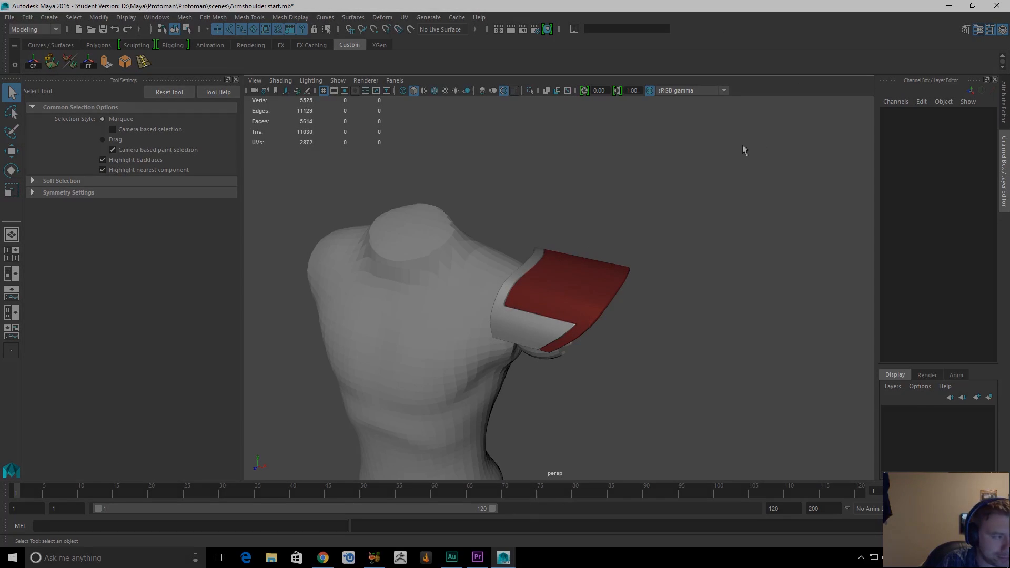